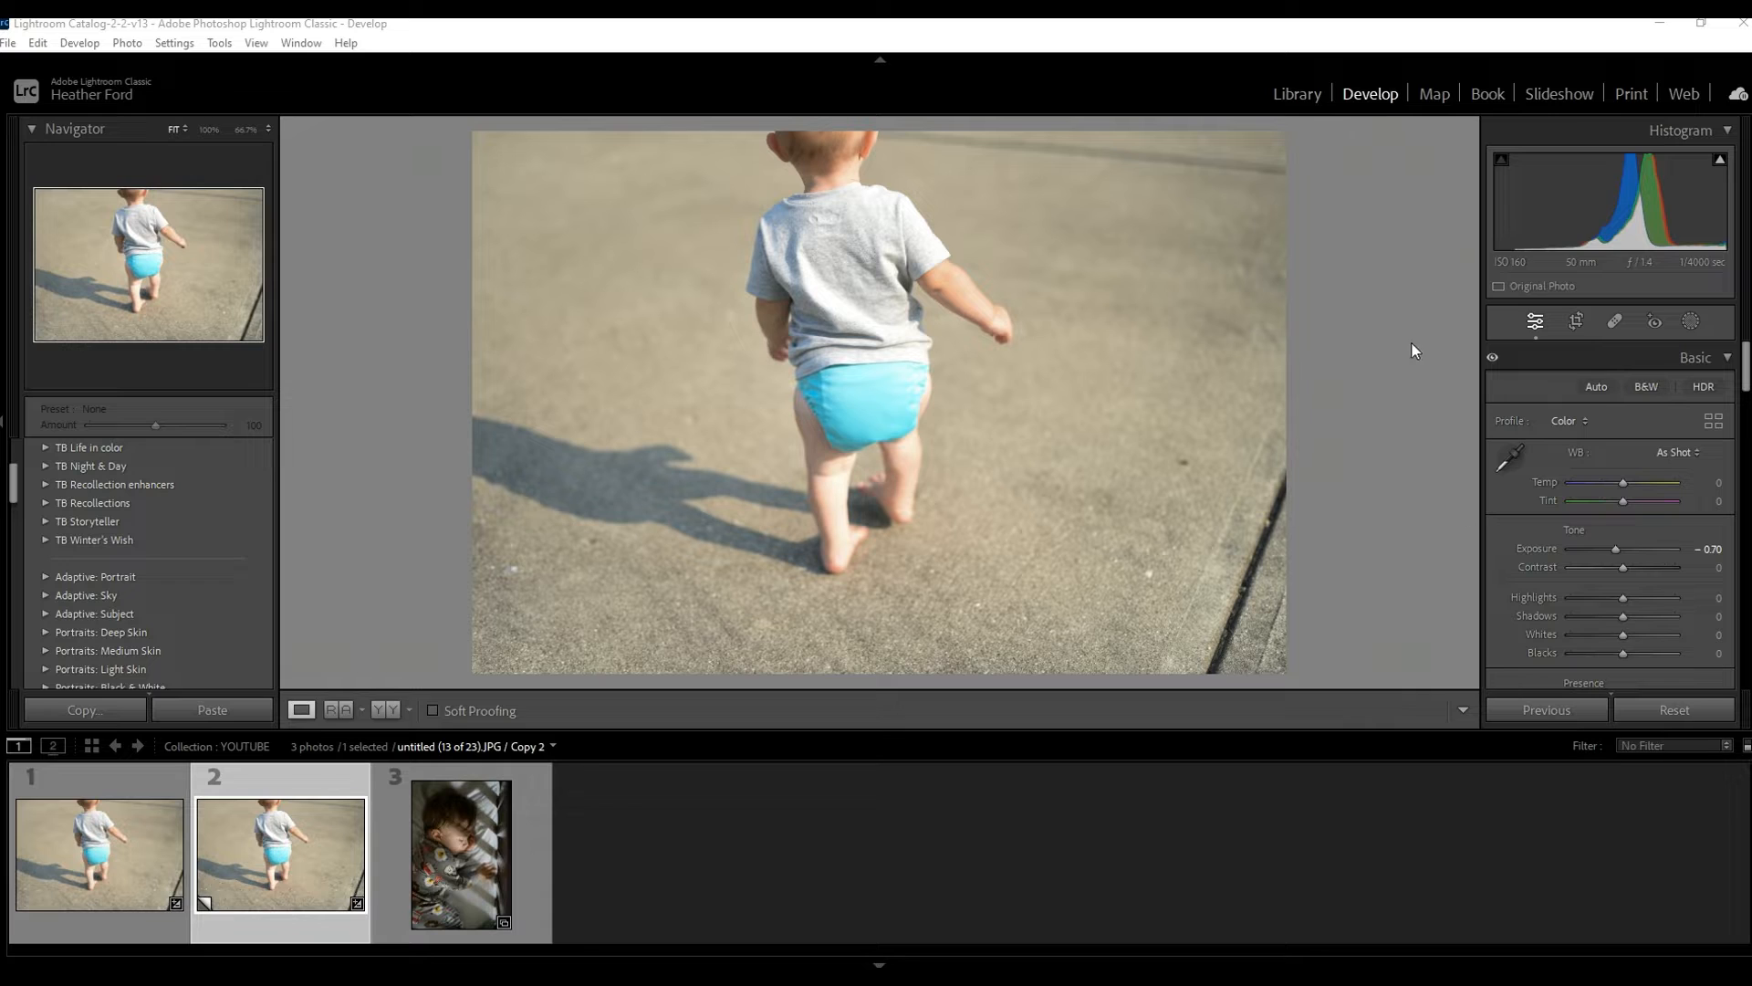
mouse_move(1360, 495)
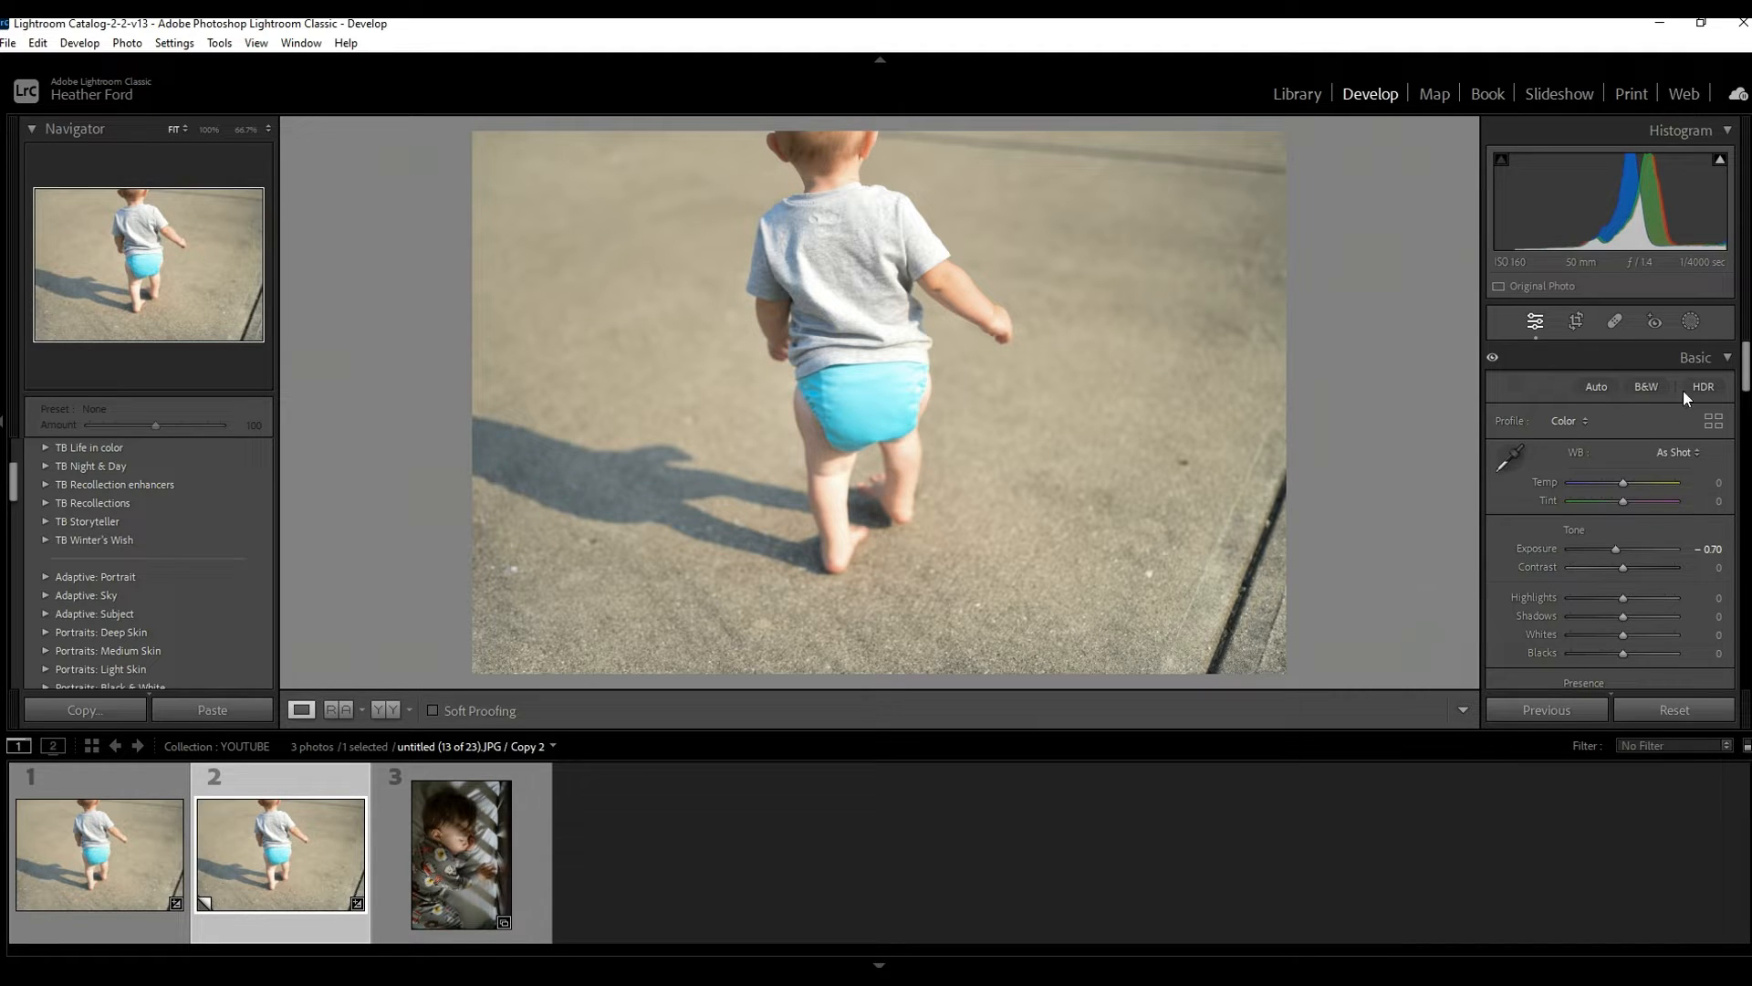
- Expand the Color Mixer and view its Hue and Luminance sliders before returning to Saturation
click(1693, 356)
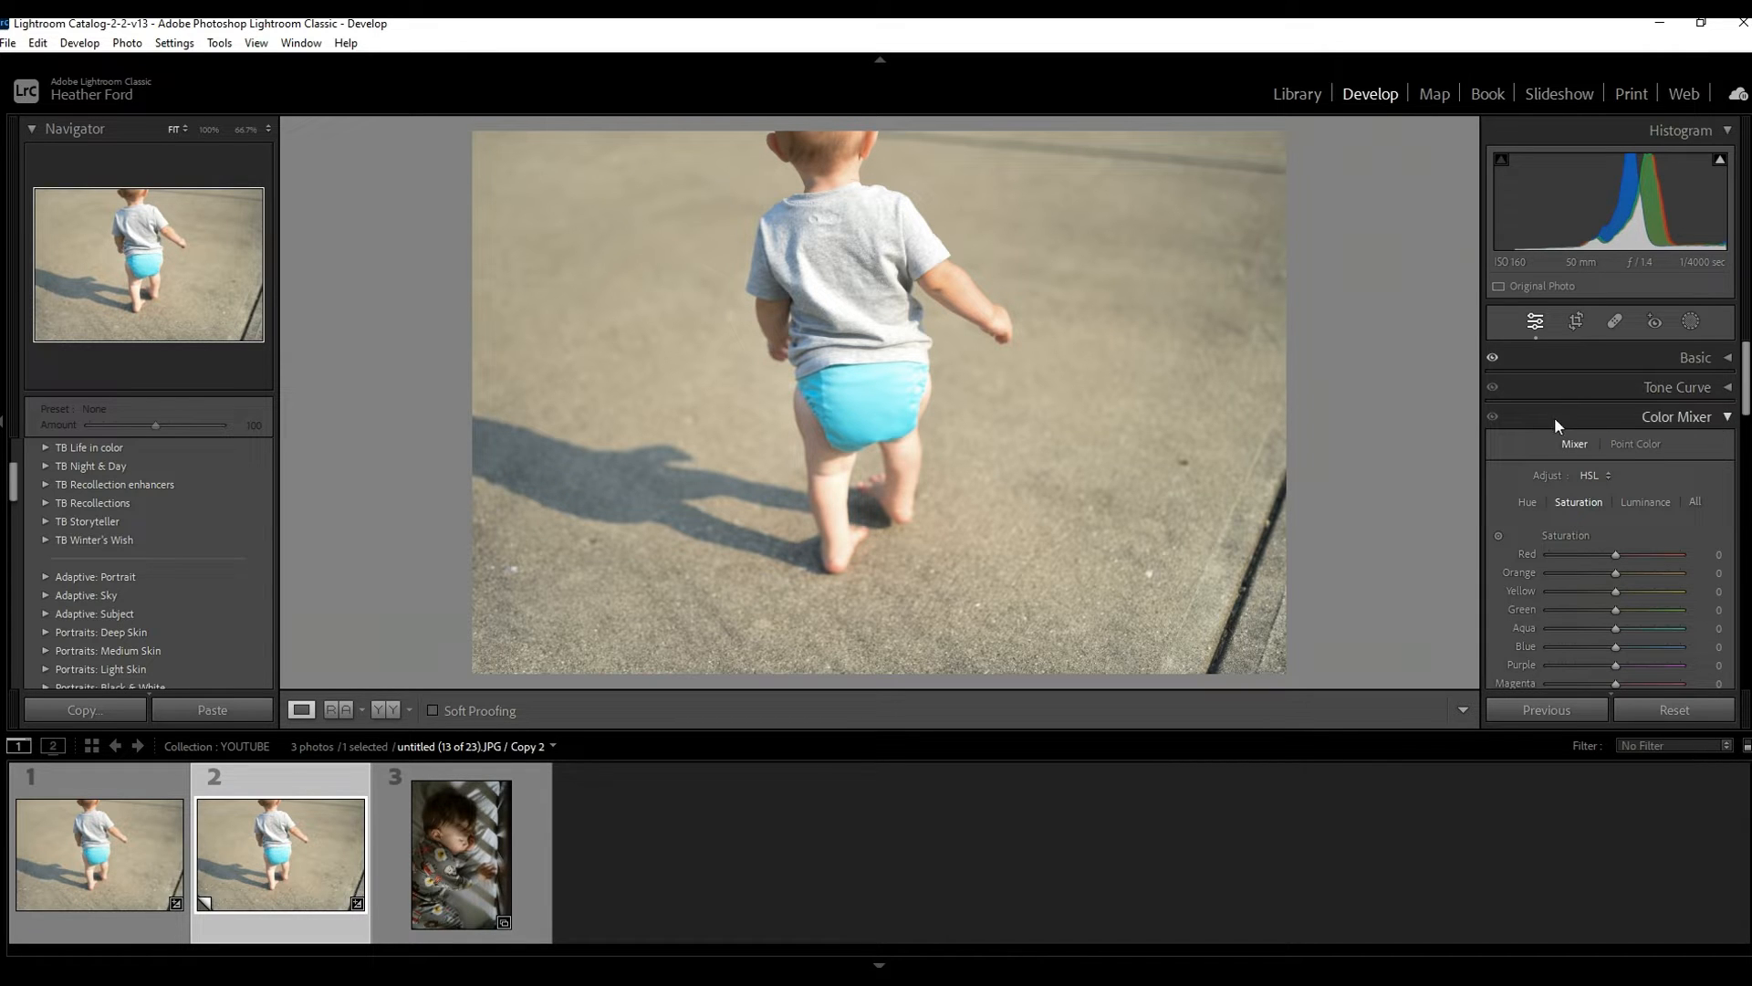
mouse_move(1663, 535)
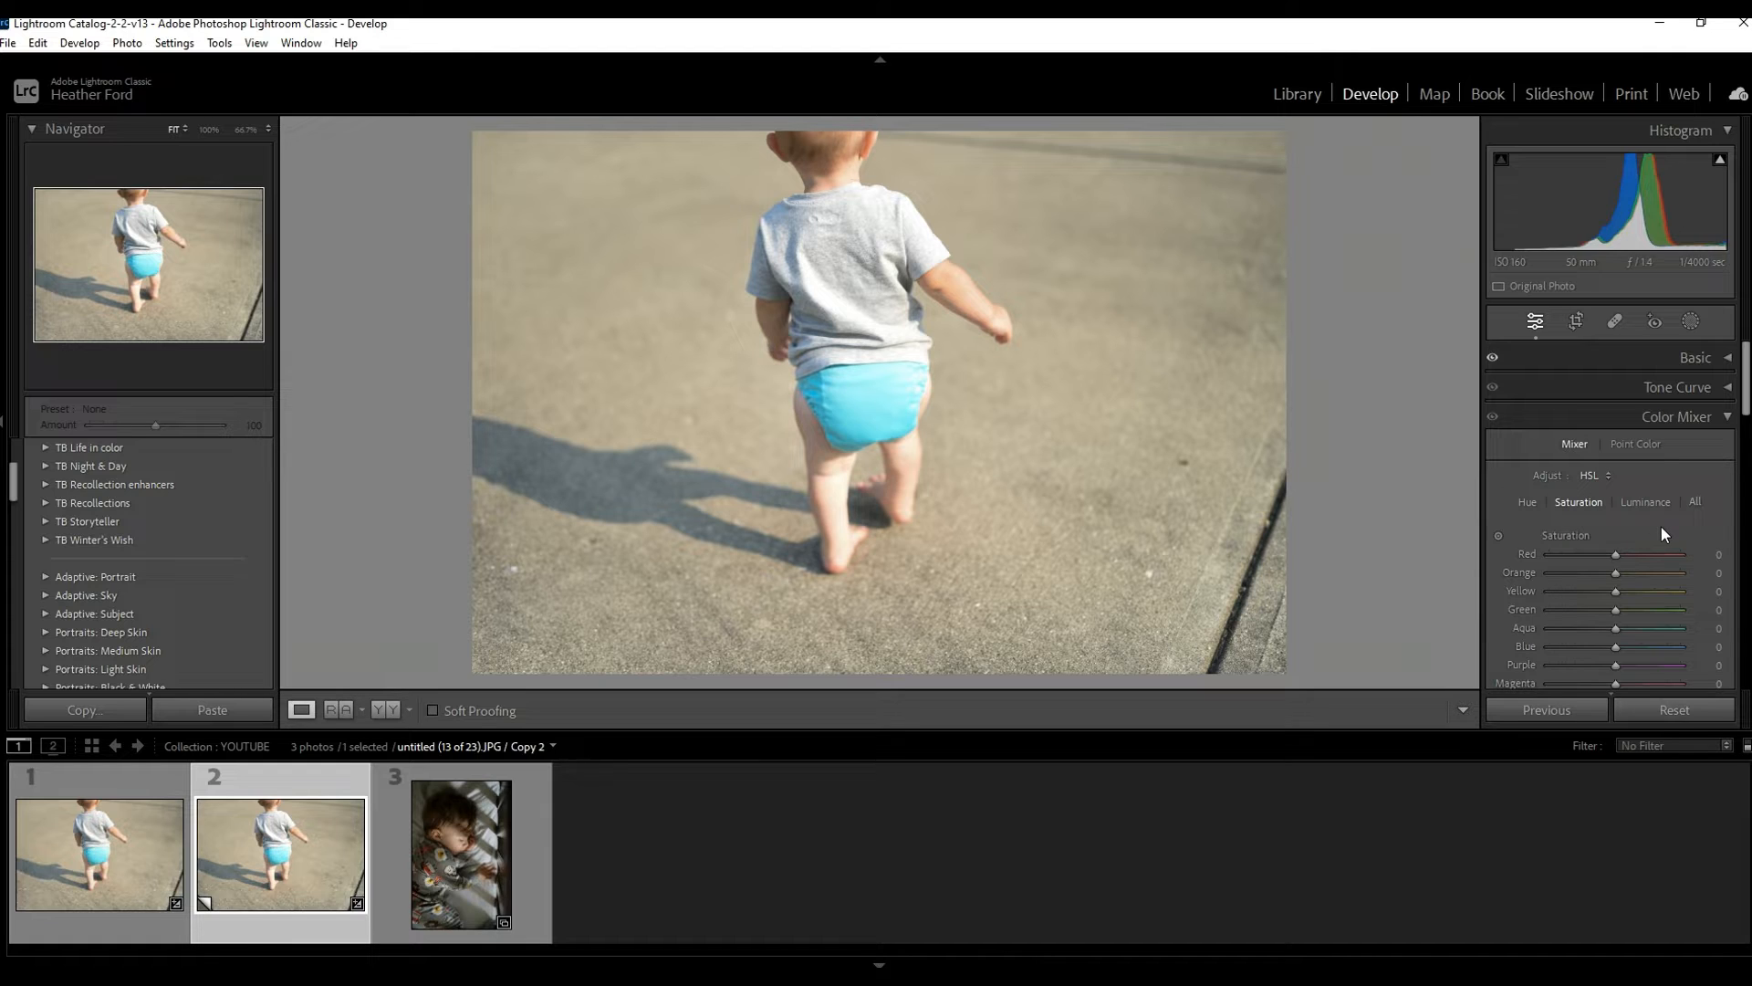
mouse_move(1575, 511)
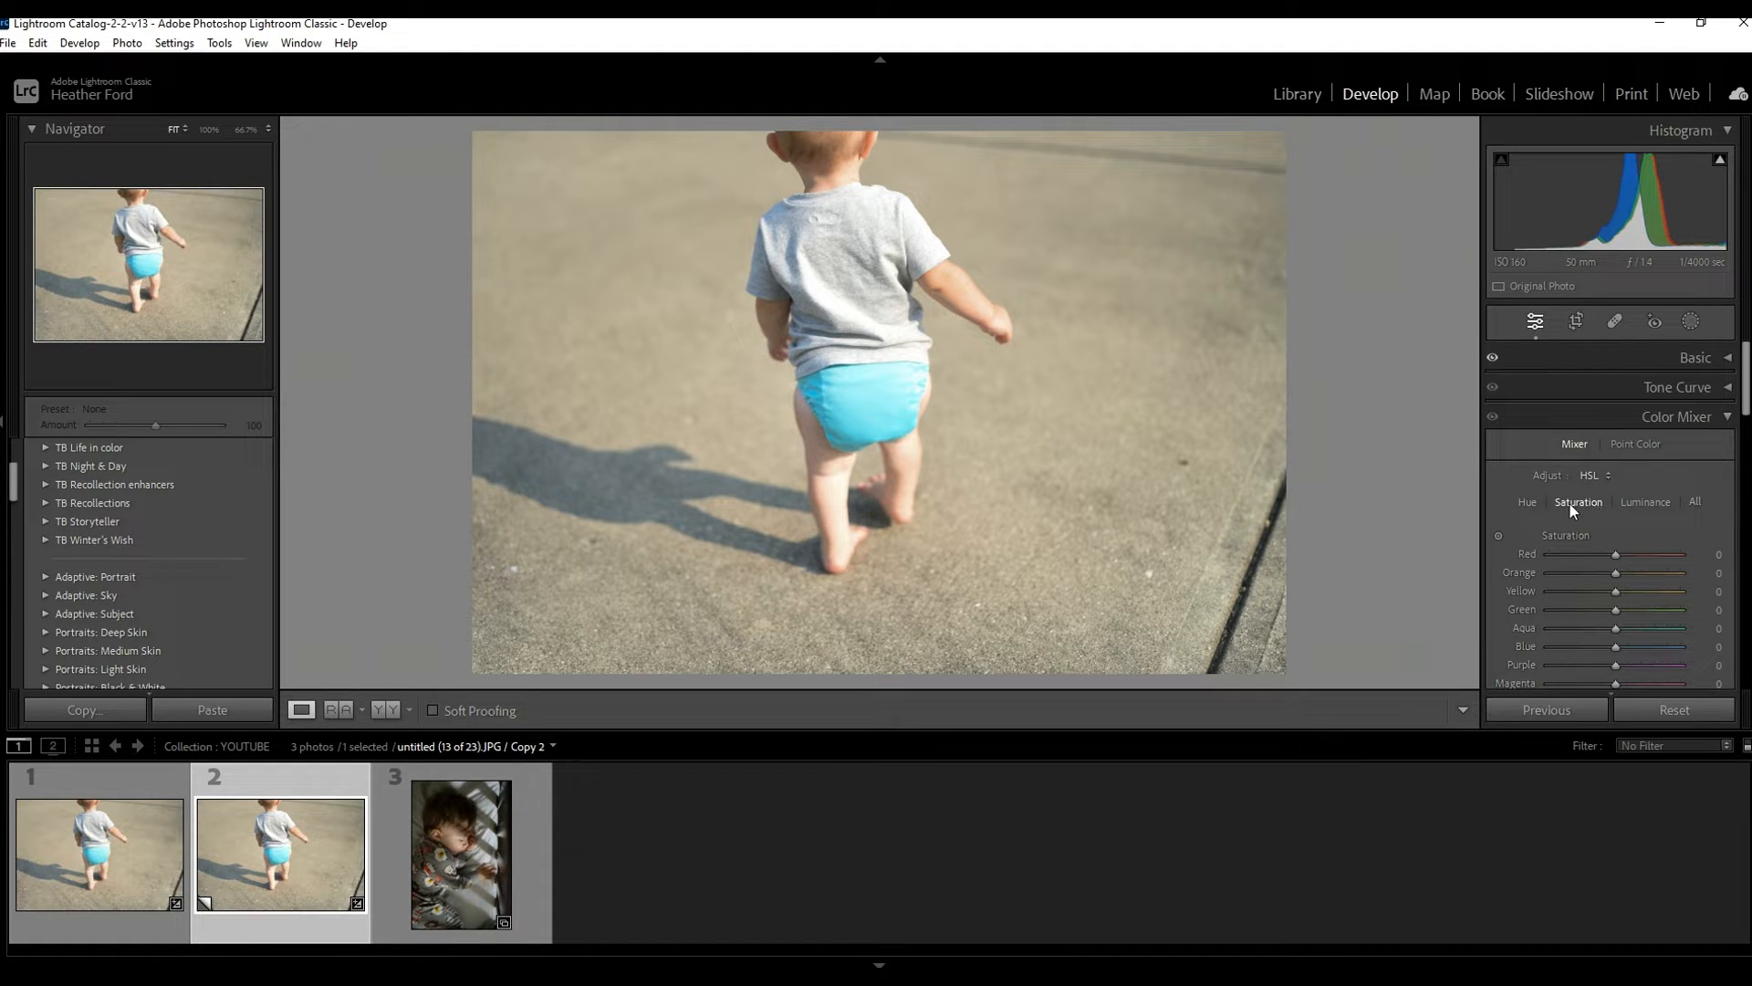
click(1526, 500)
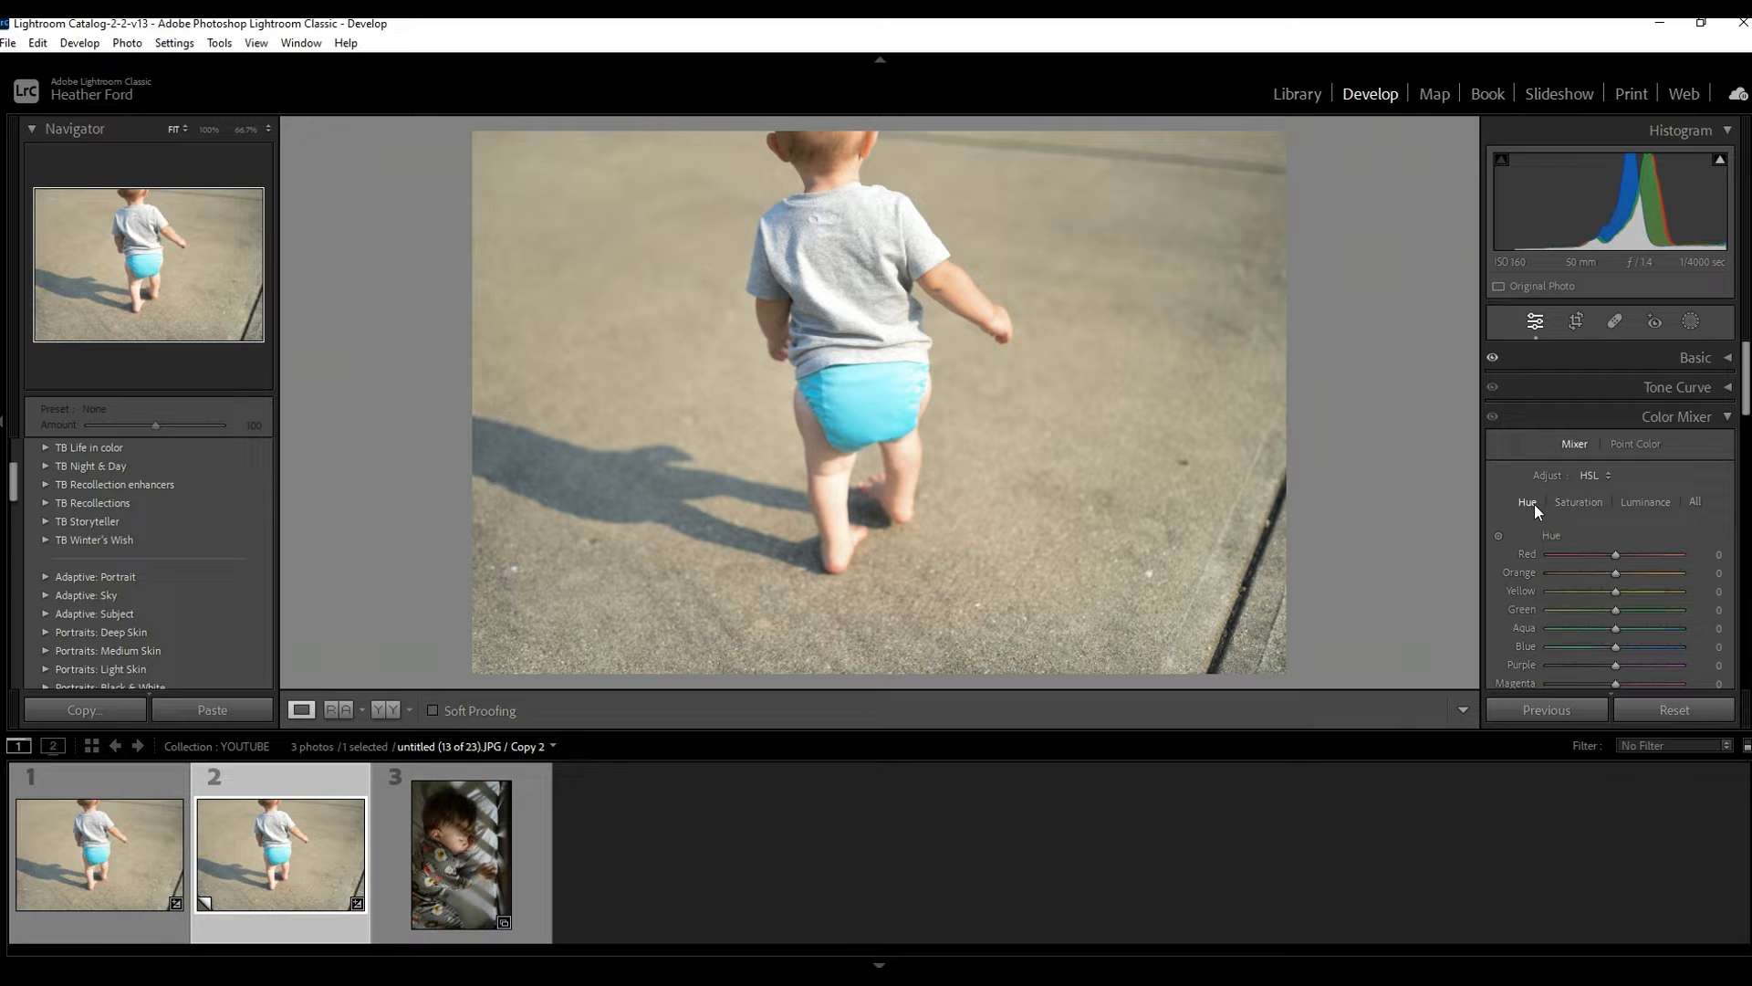
click(1644, 502)
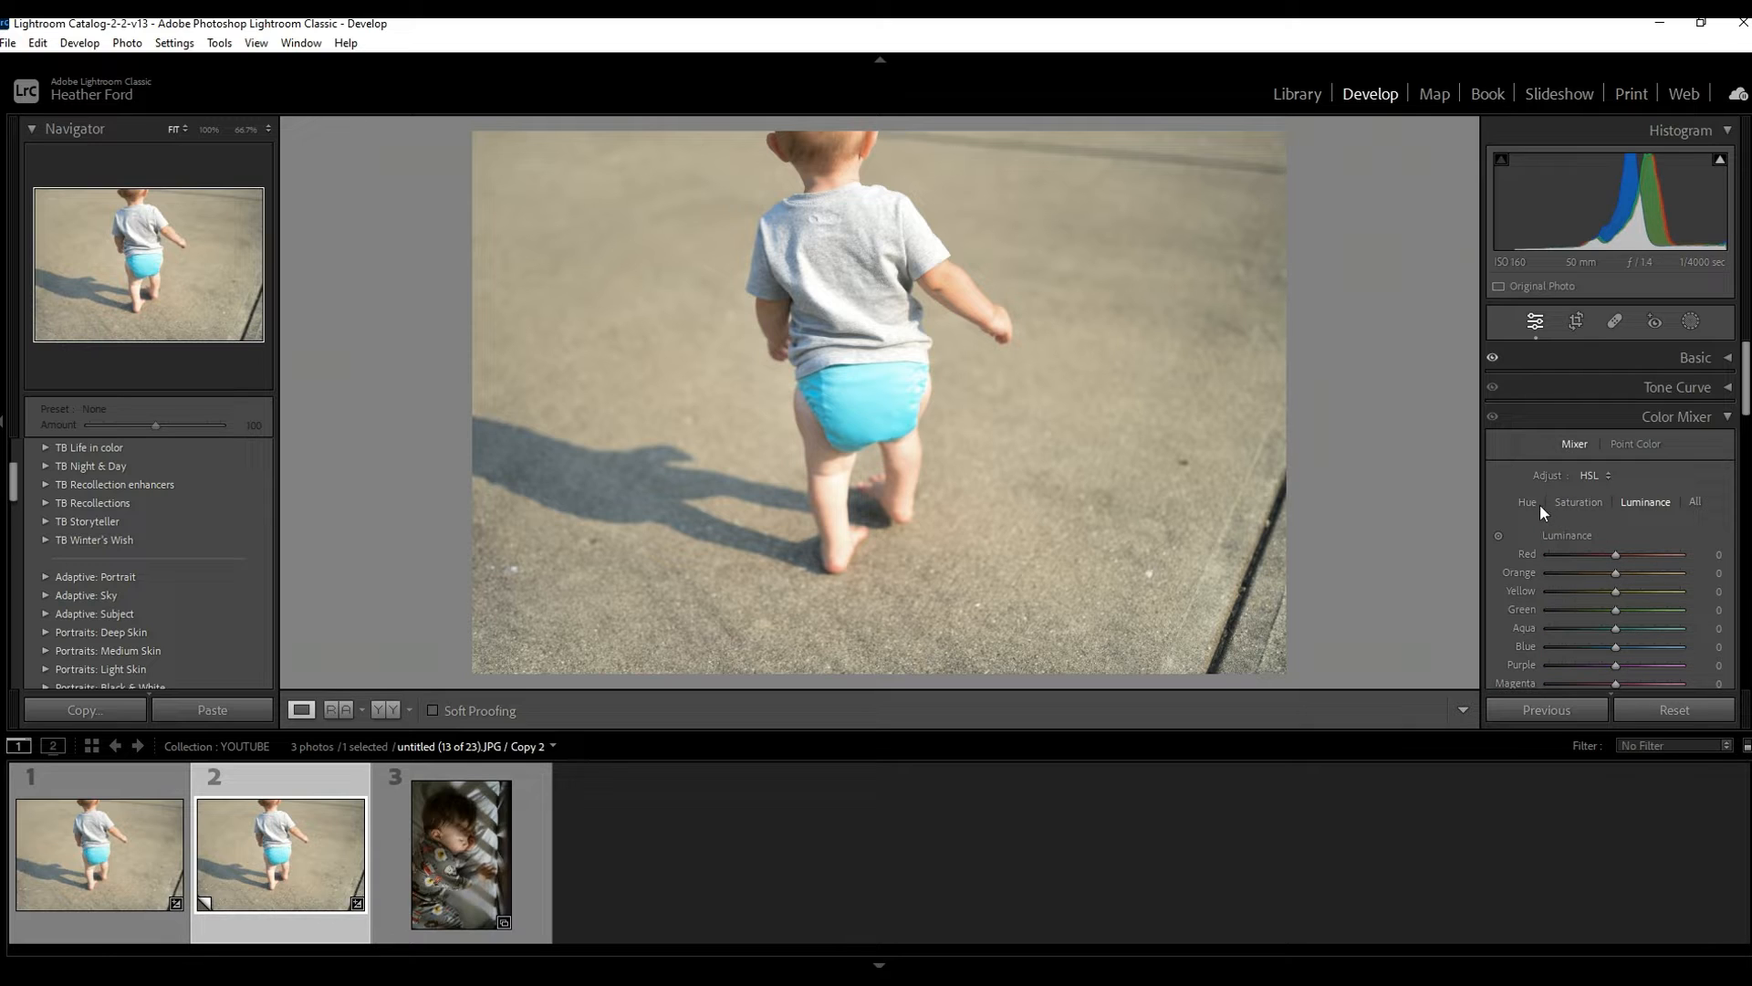
click(1577, 502)
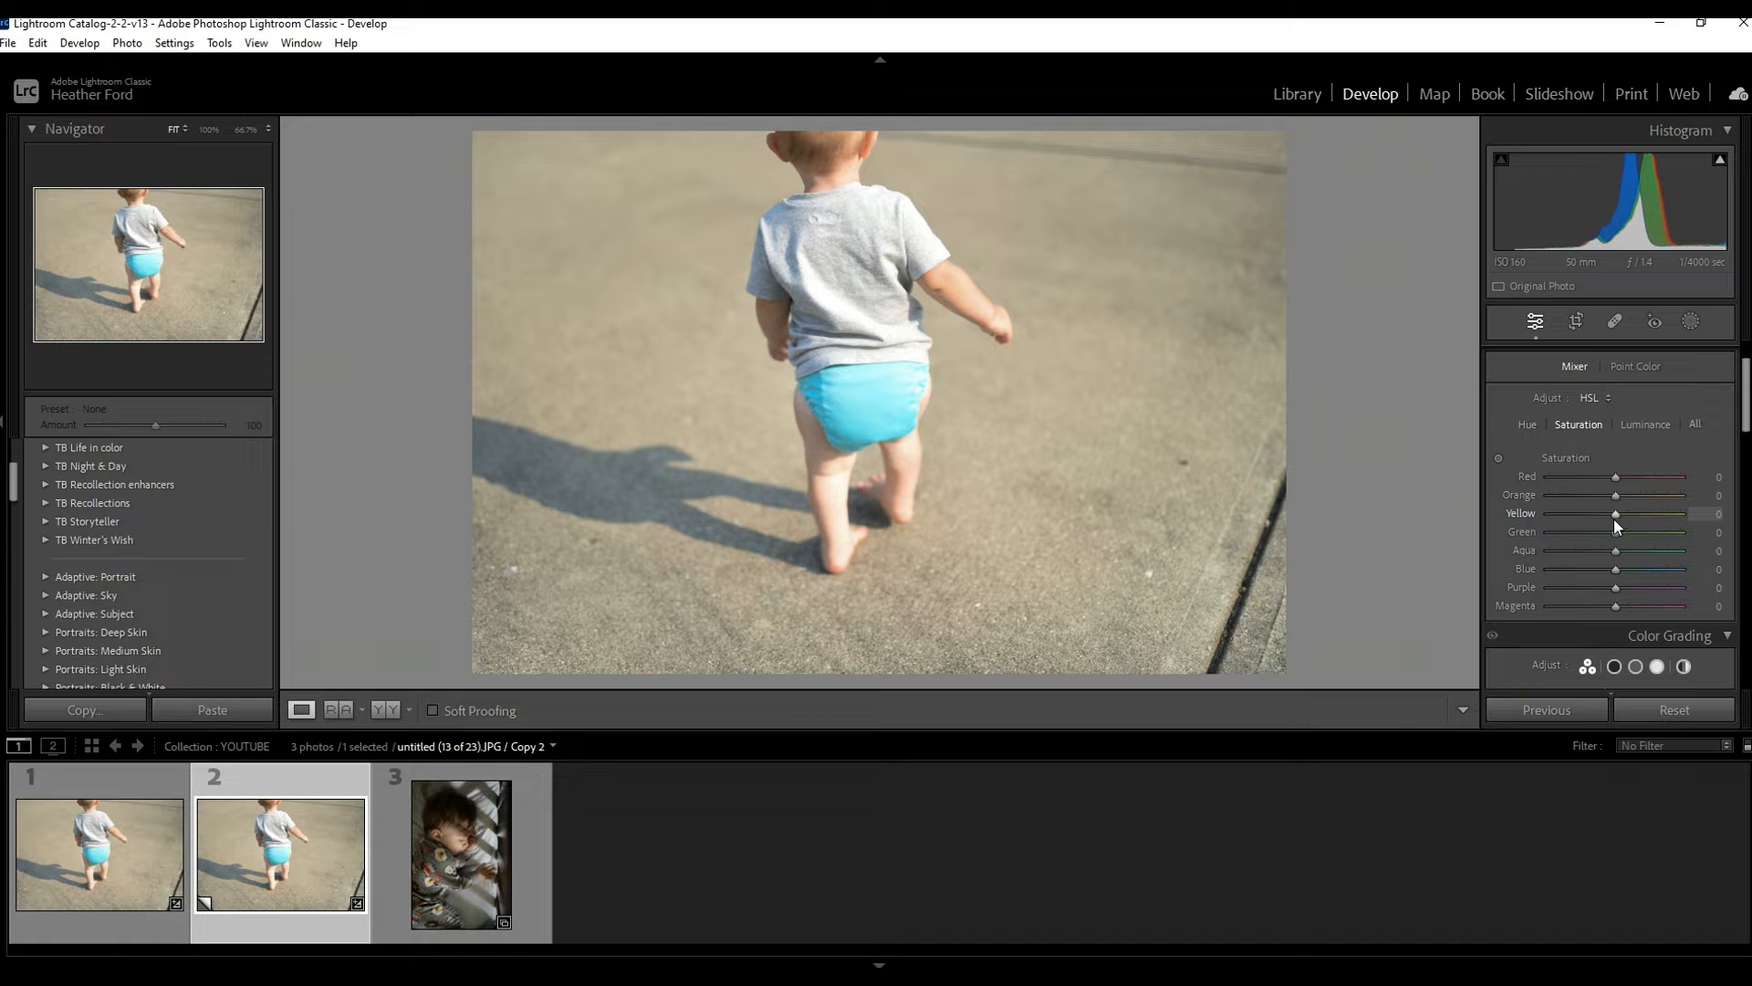
drag(1617, 513, 1586, 513)
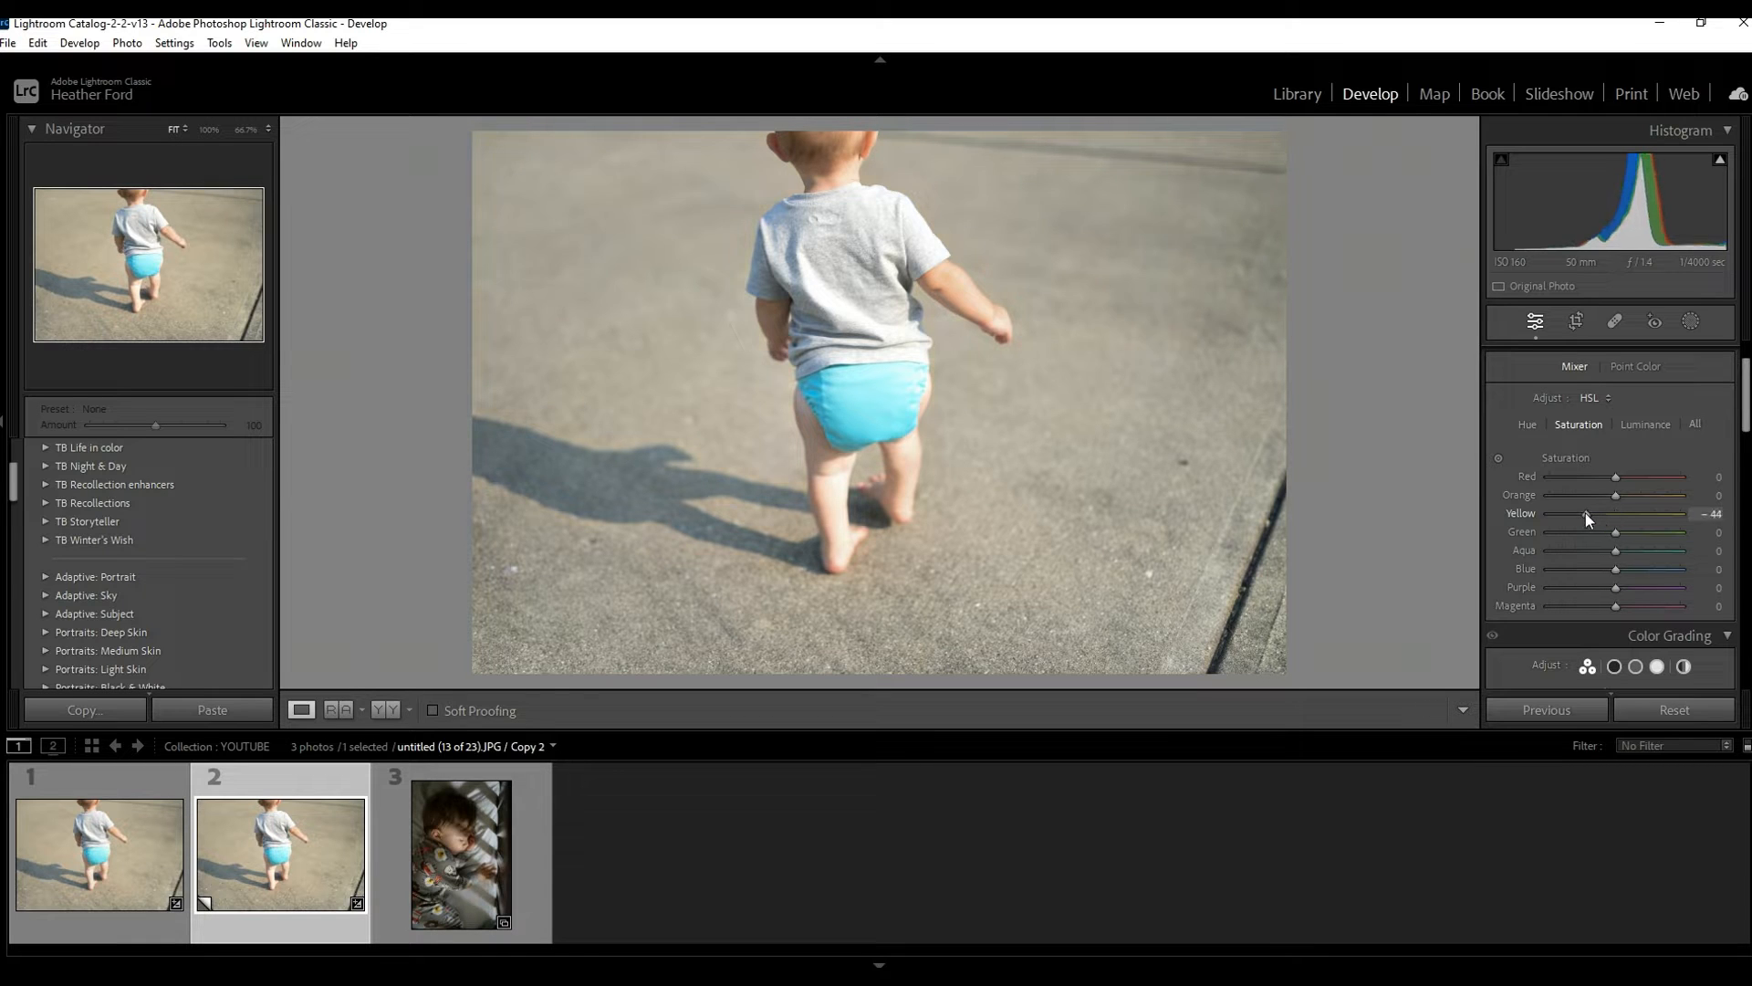
mouse_move(984, 232)
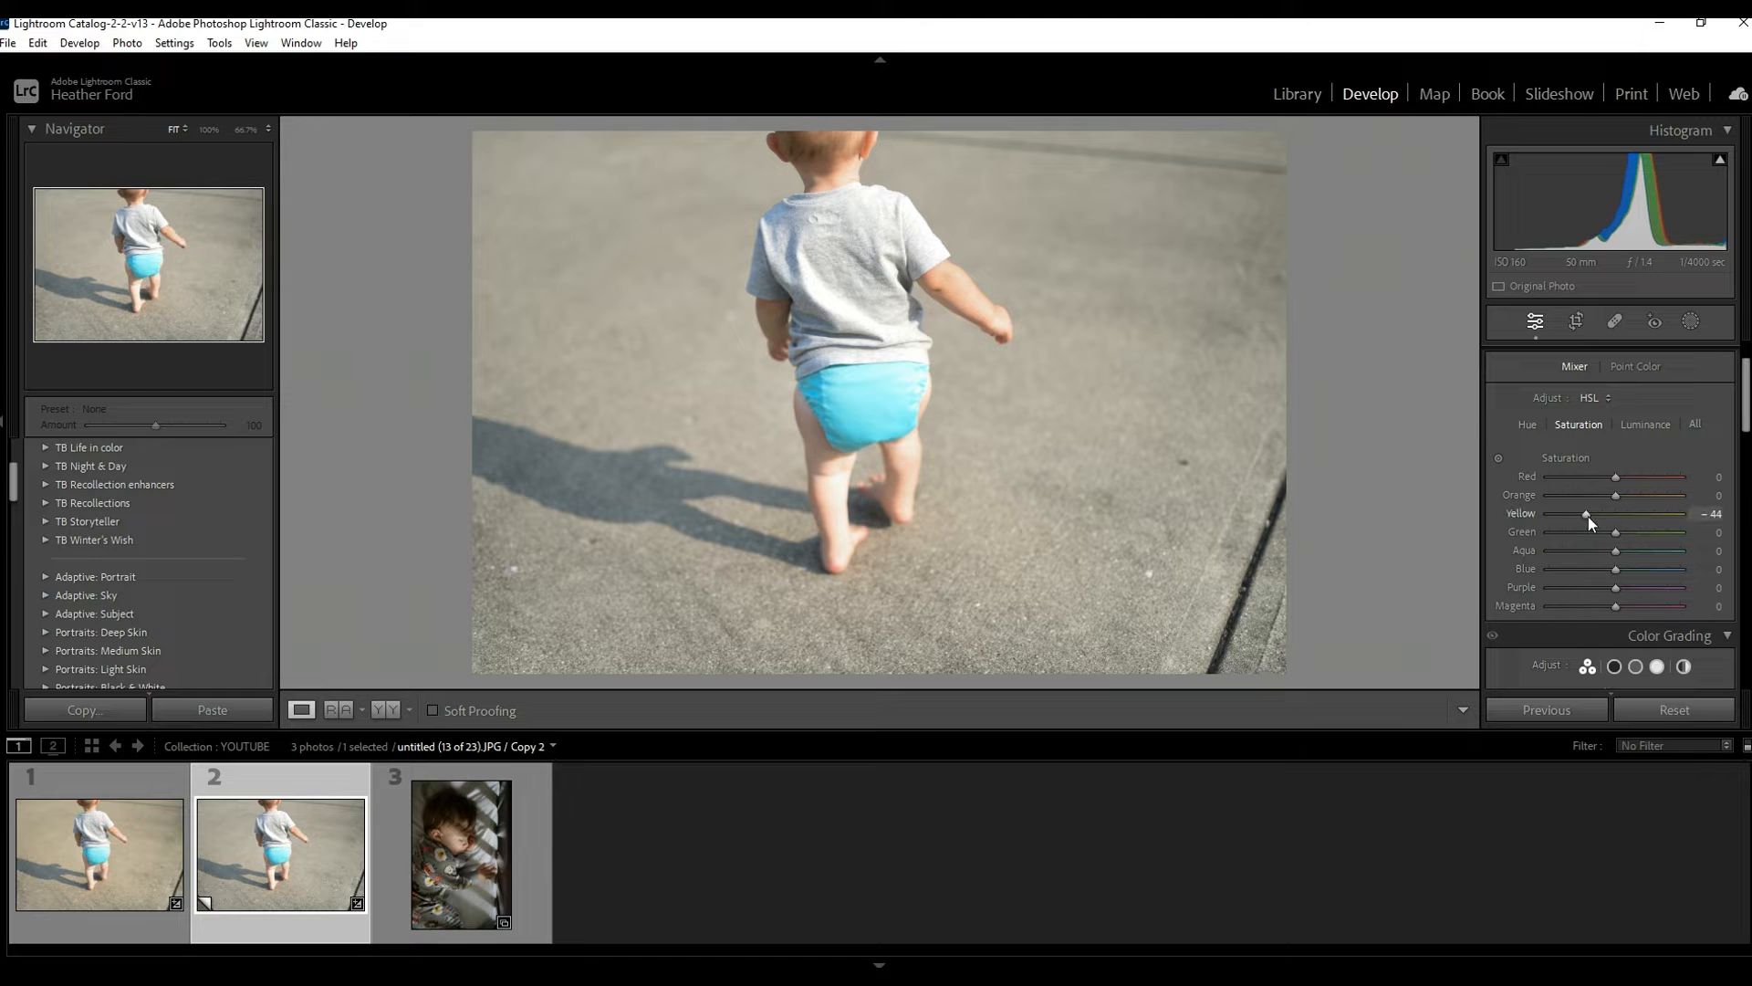
drag(1587, 513, 1584, 513)
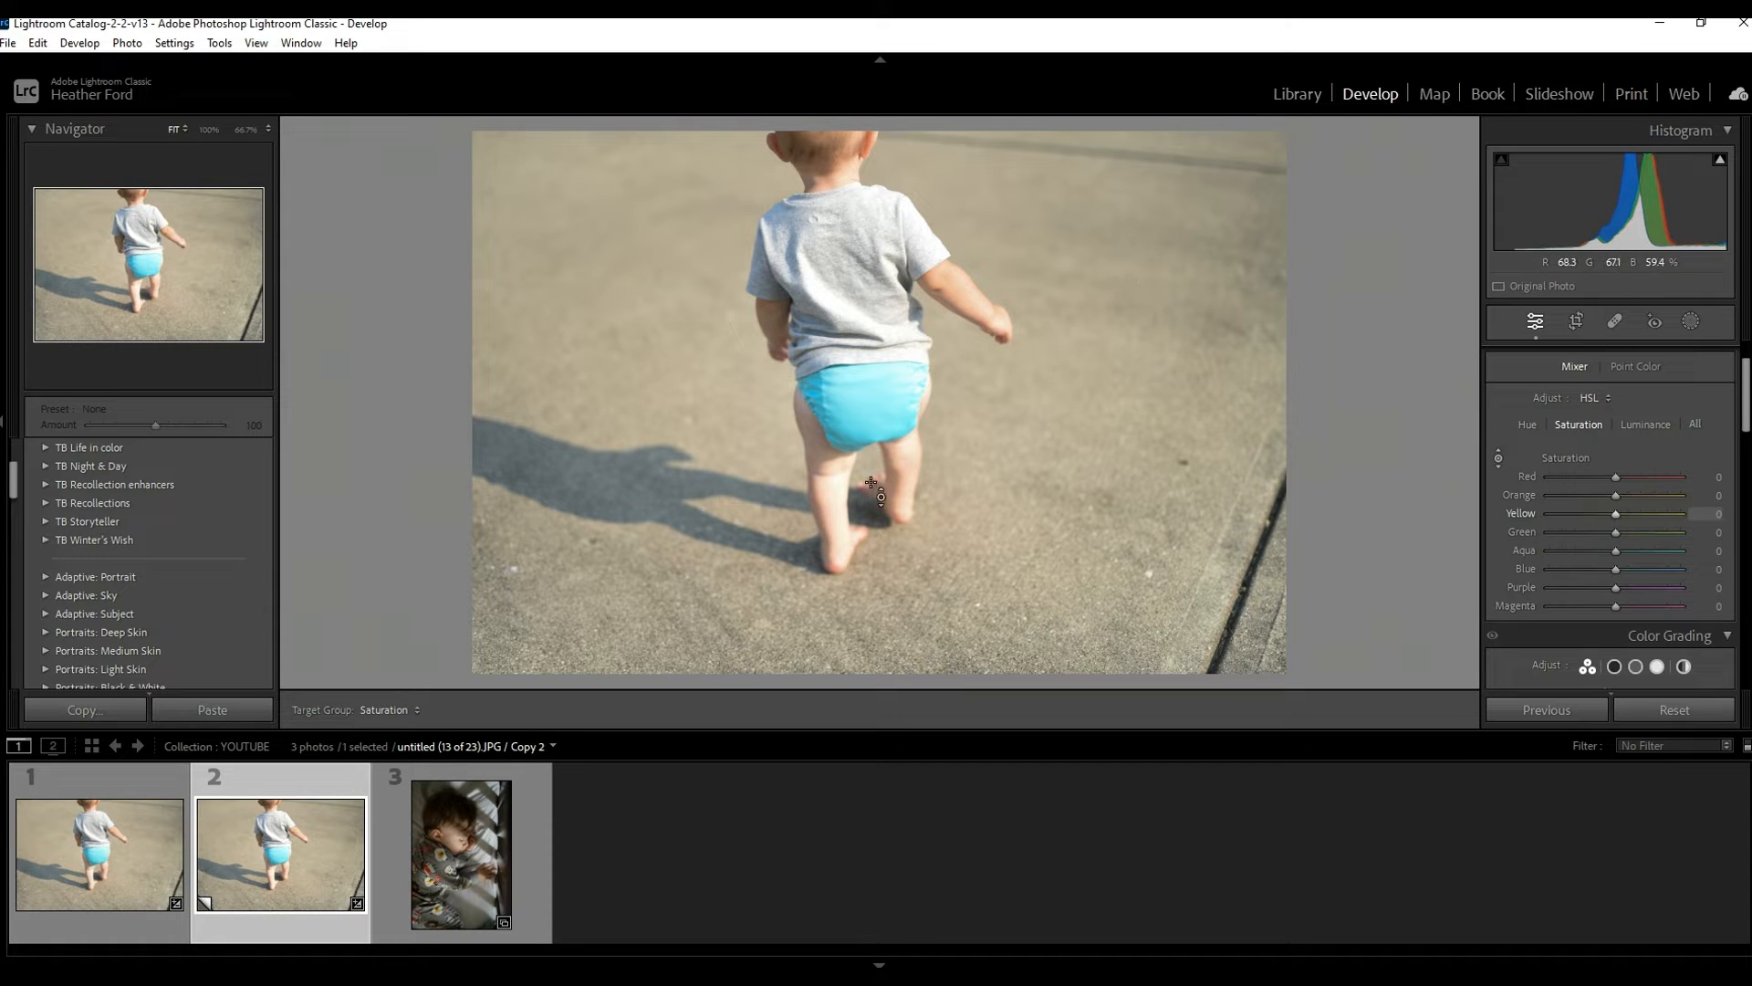
mouse_move(1039, 211)
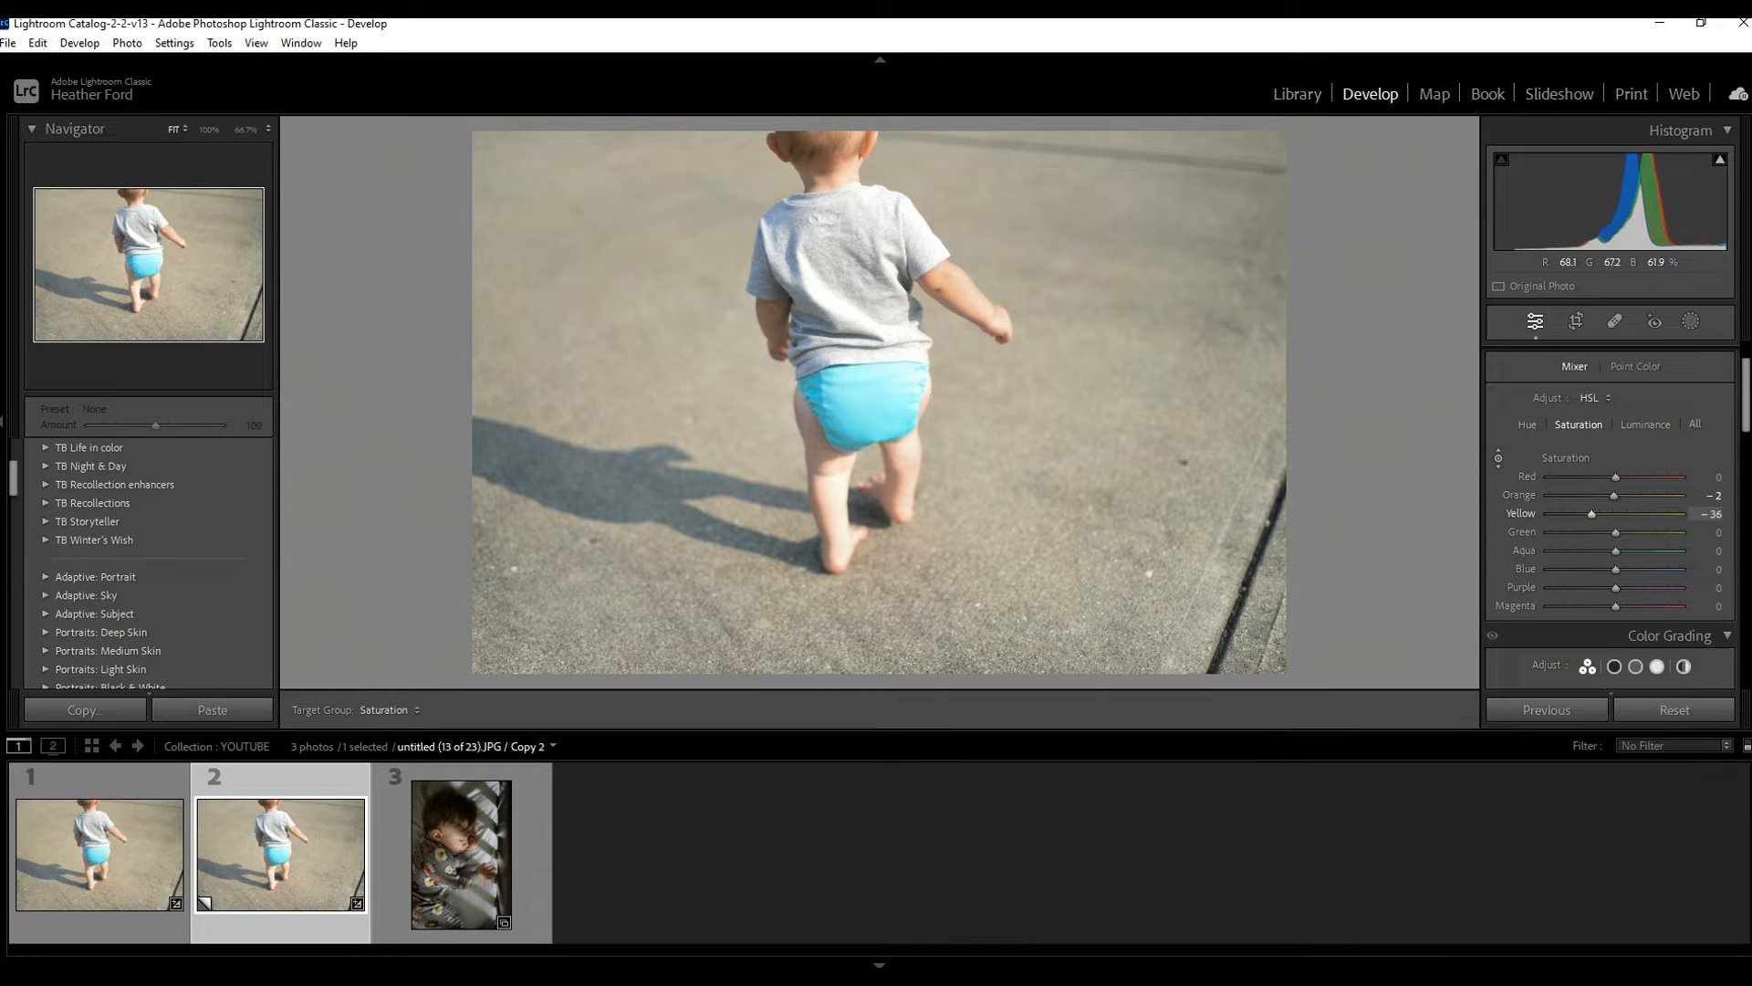
- Pull the yellow saturation down to -36 and the orange to -3 using the HSL sliders
drag(1591, 513, 1577, 513)
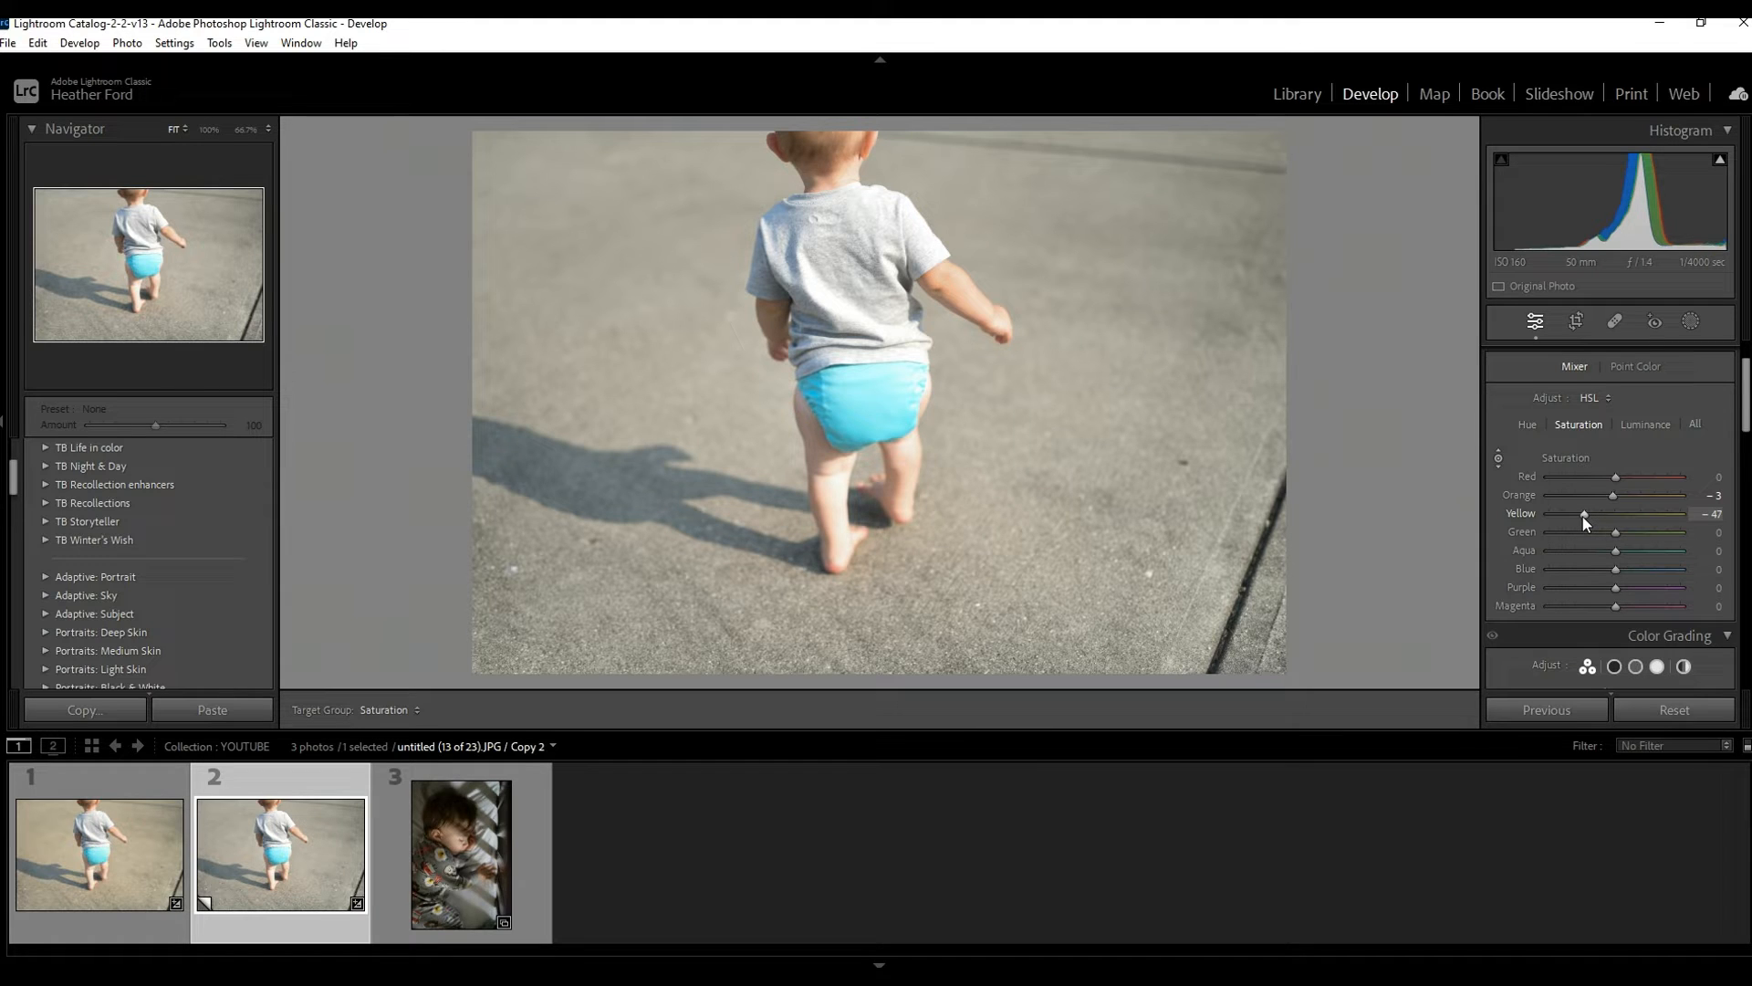
drag(1584, 513, 1592, 513)
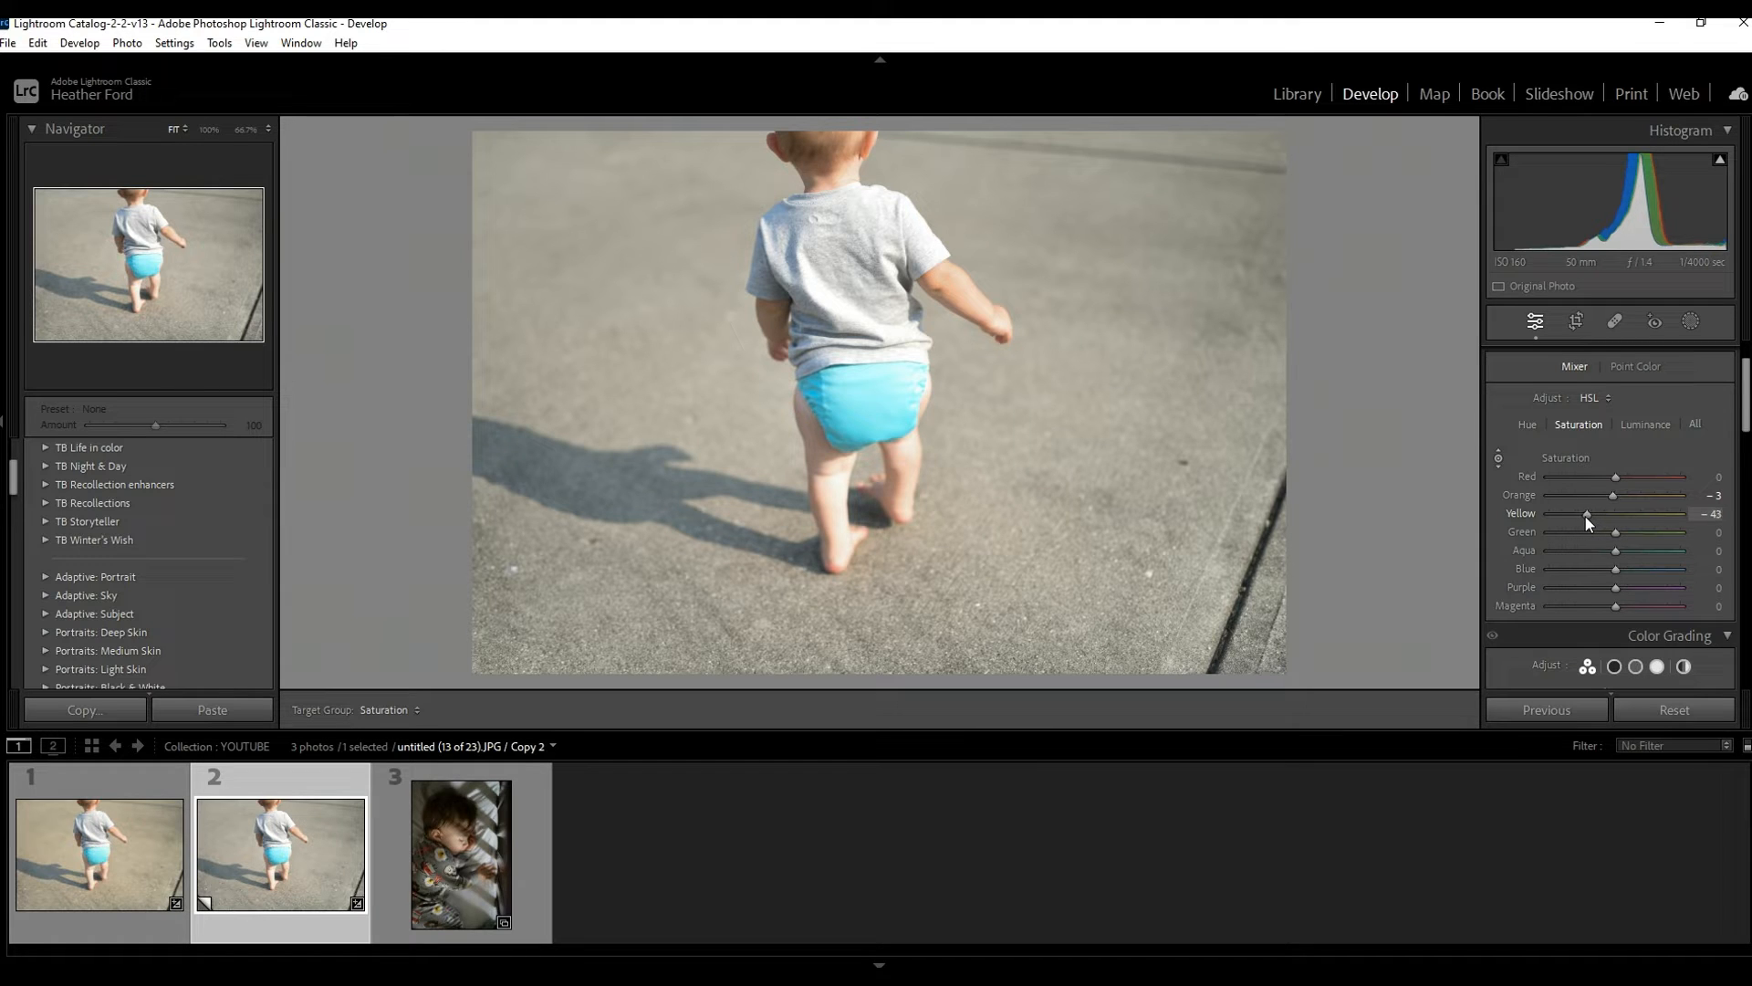
drag(1577, 524, 1591, 524)
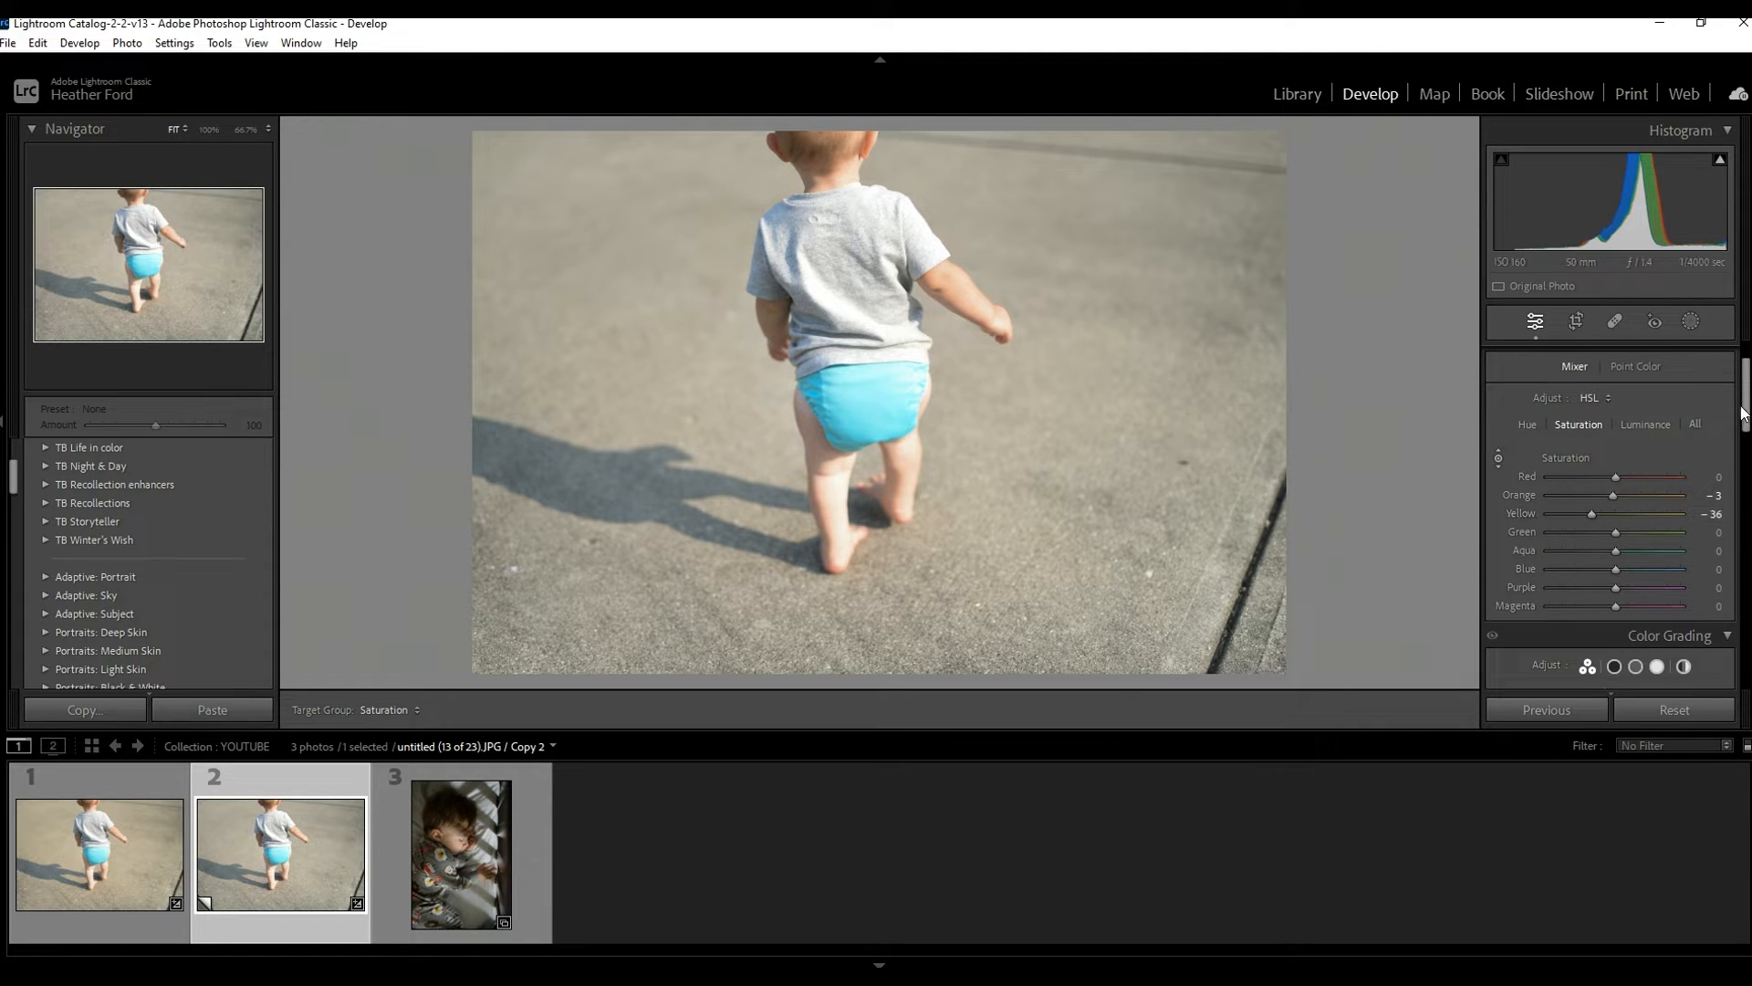
- Collapse the Color Mixer and expand the Tone Curve, still a straight linear line
scroll(down, 3)
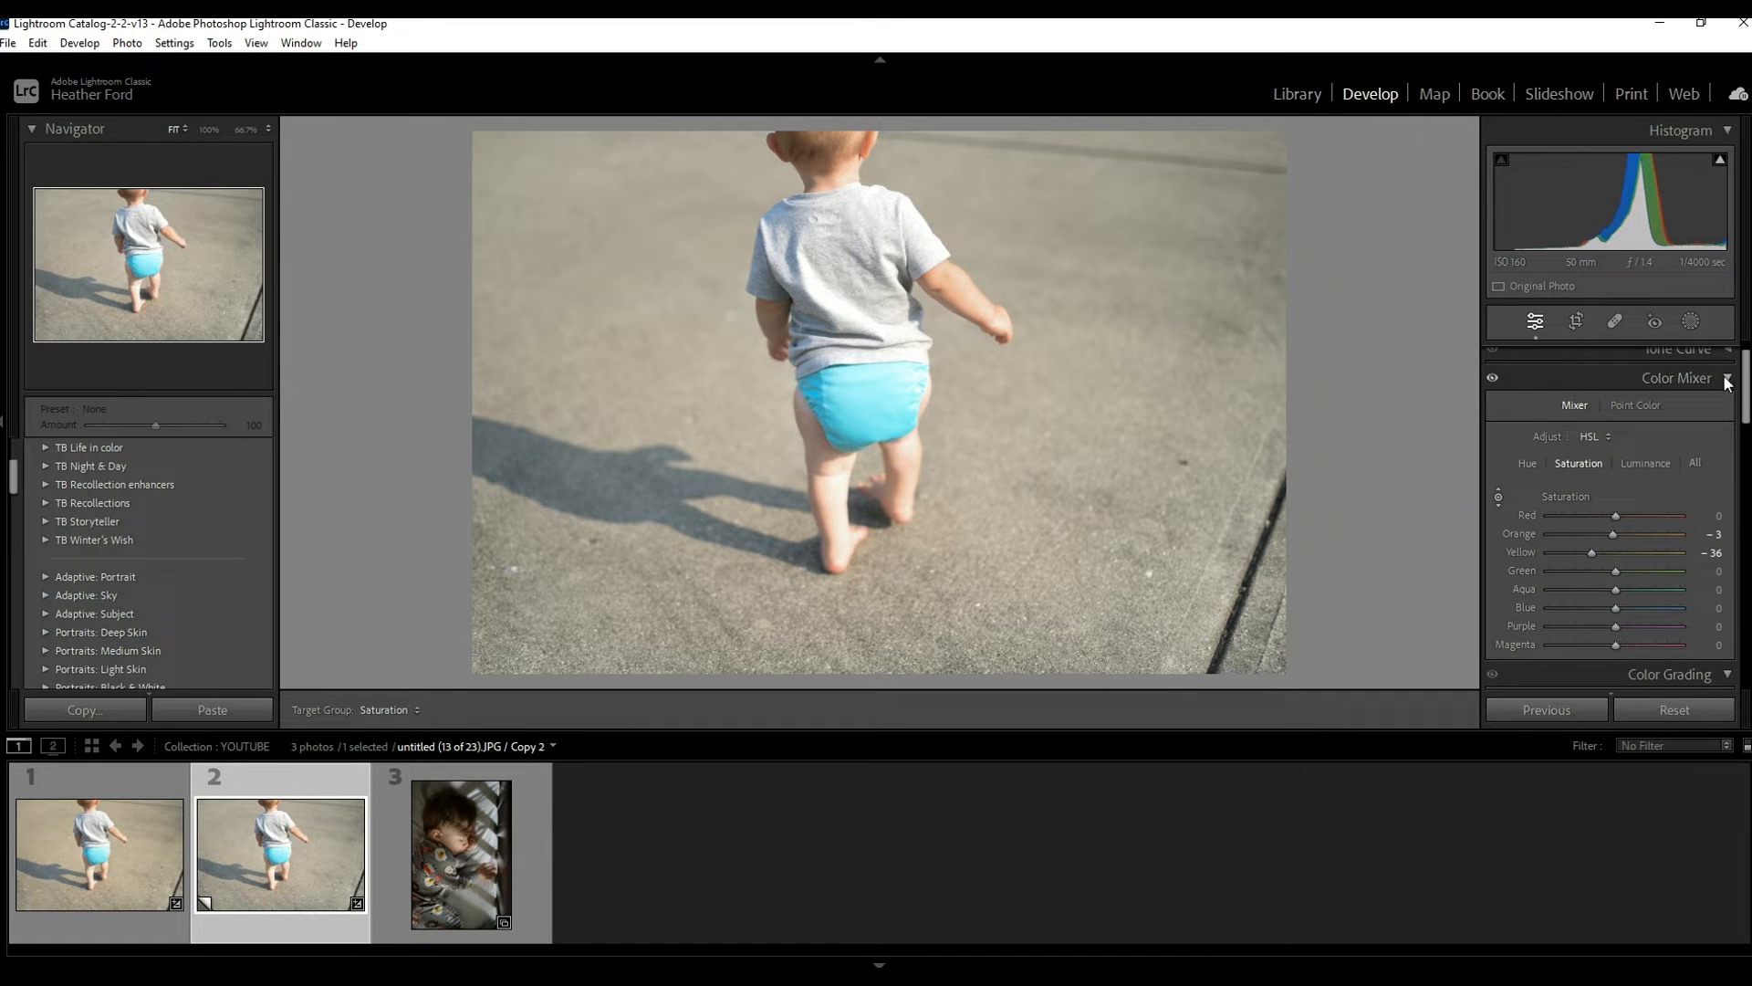
click(1727, 378)
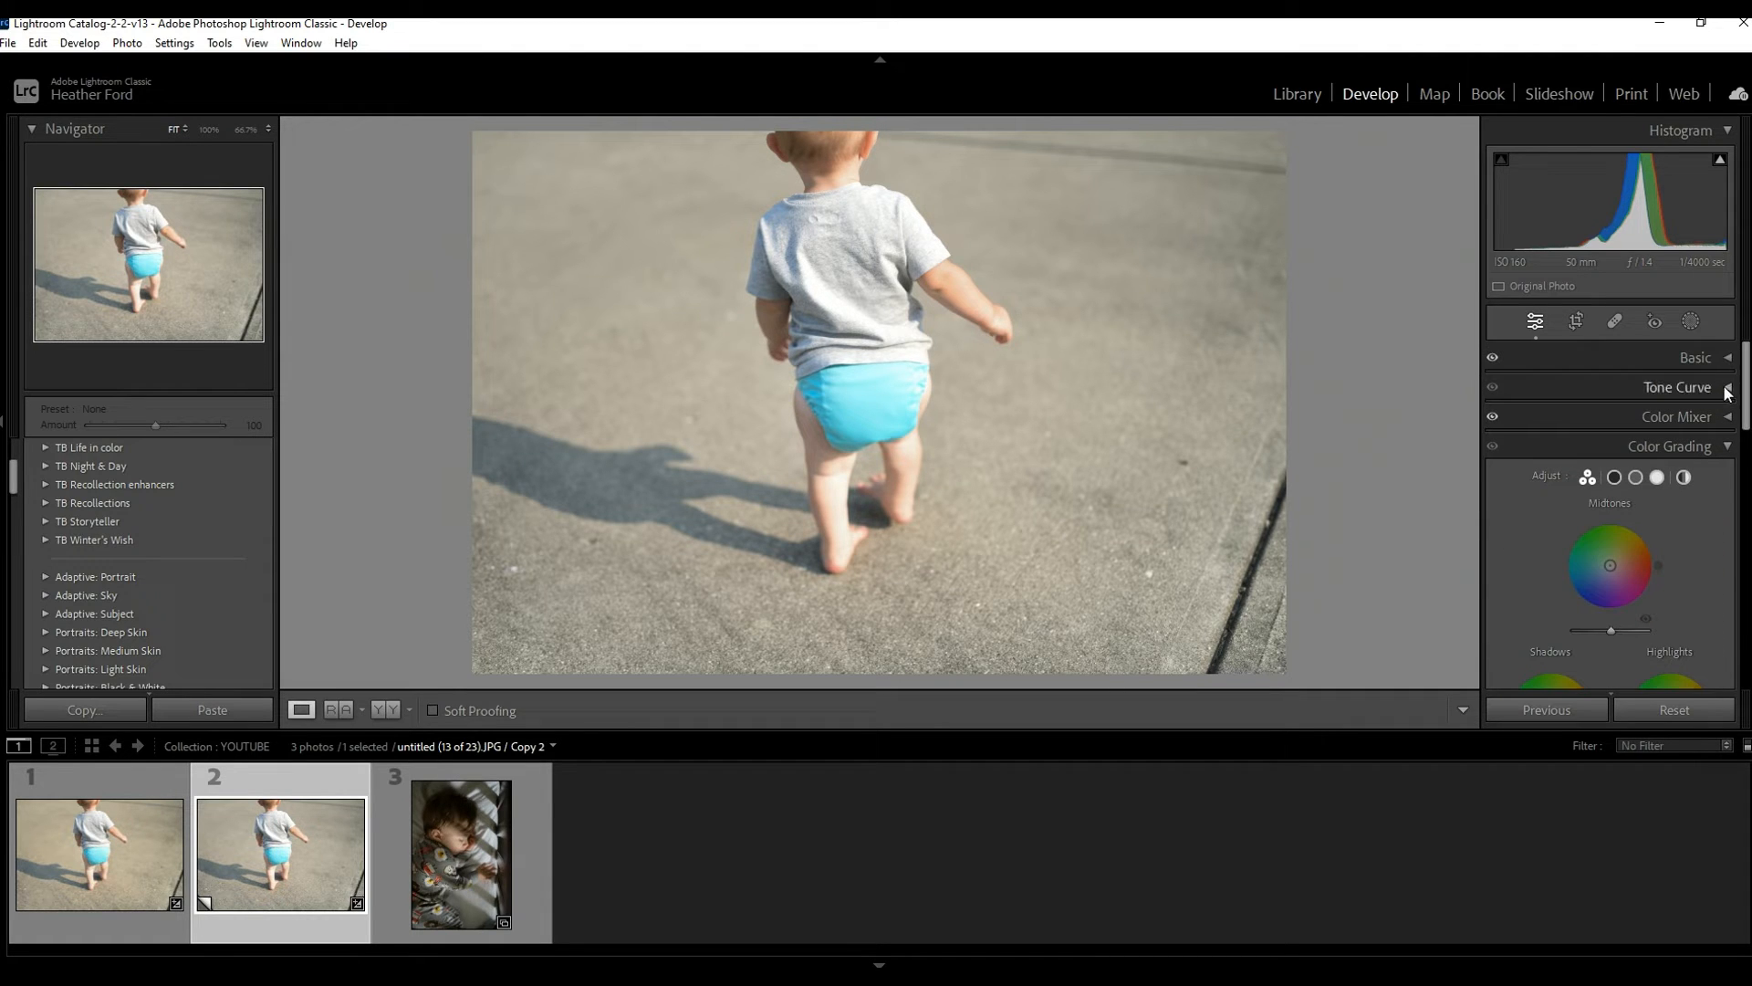
click(1675, 387)
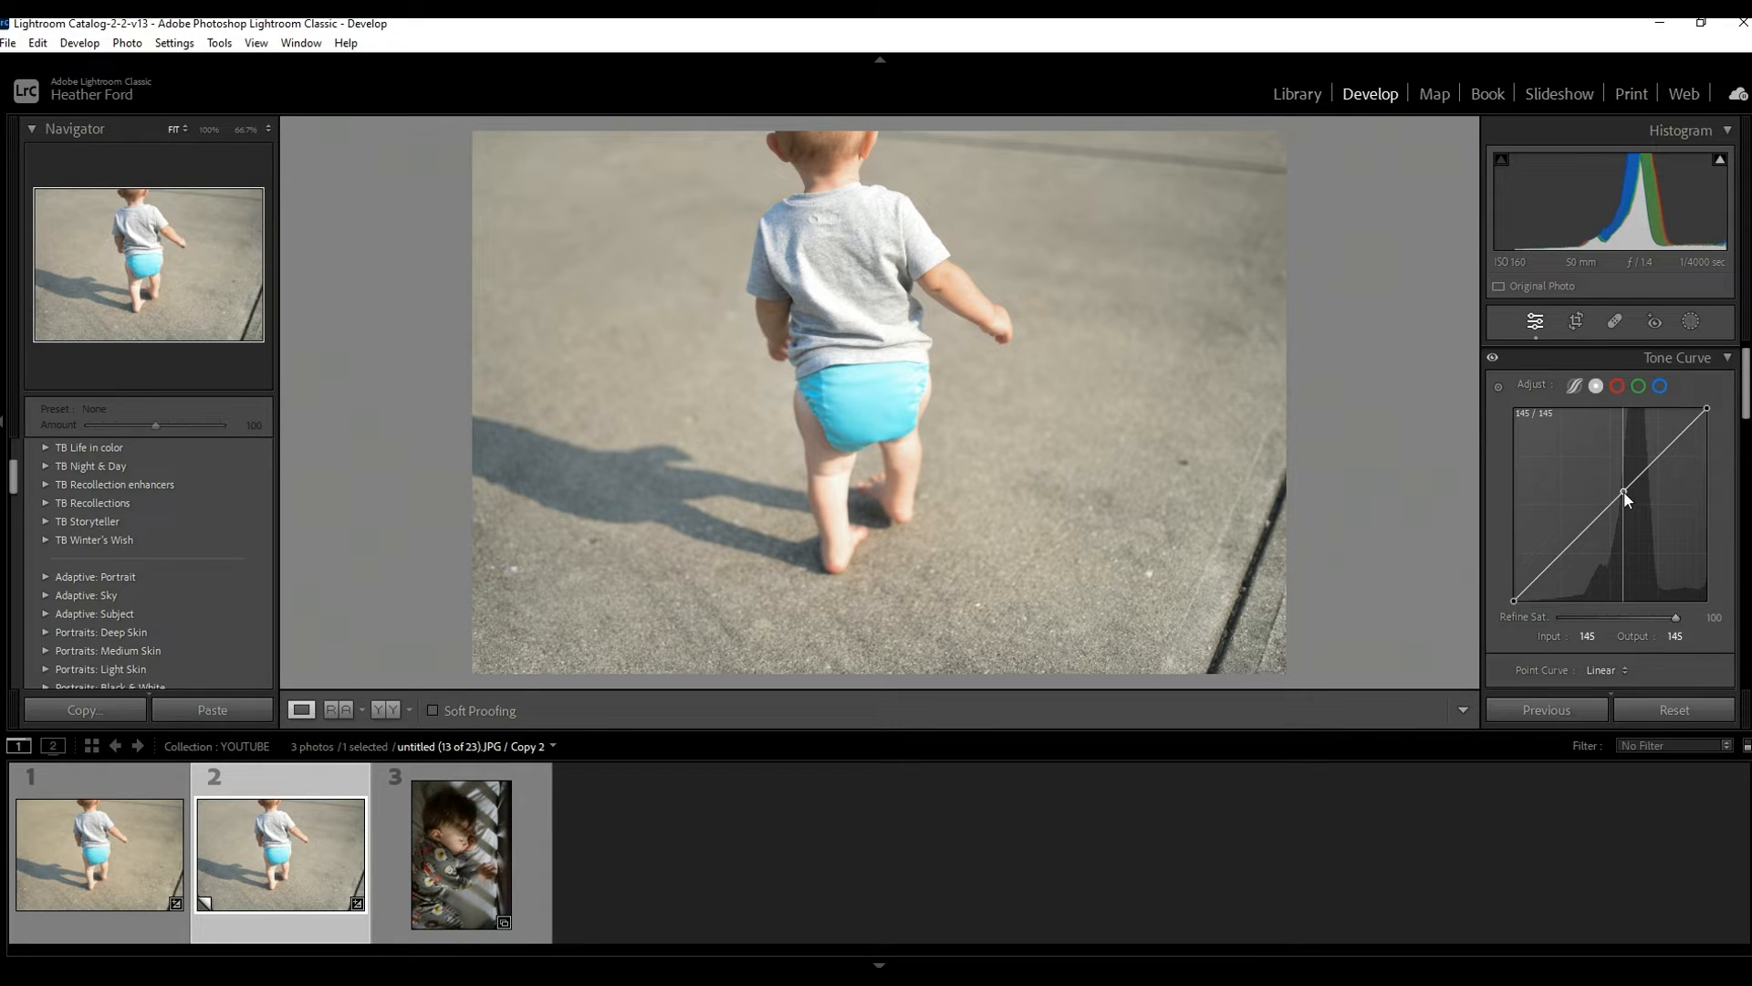
- Raise a midtone point on the tone curve to about 153 output, brightening the midtones
drag(1626, 500, 1616, 495)
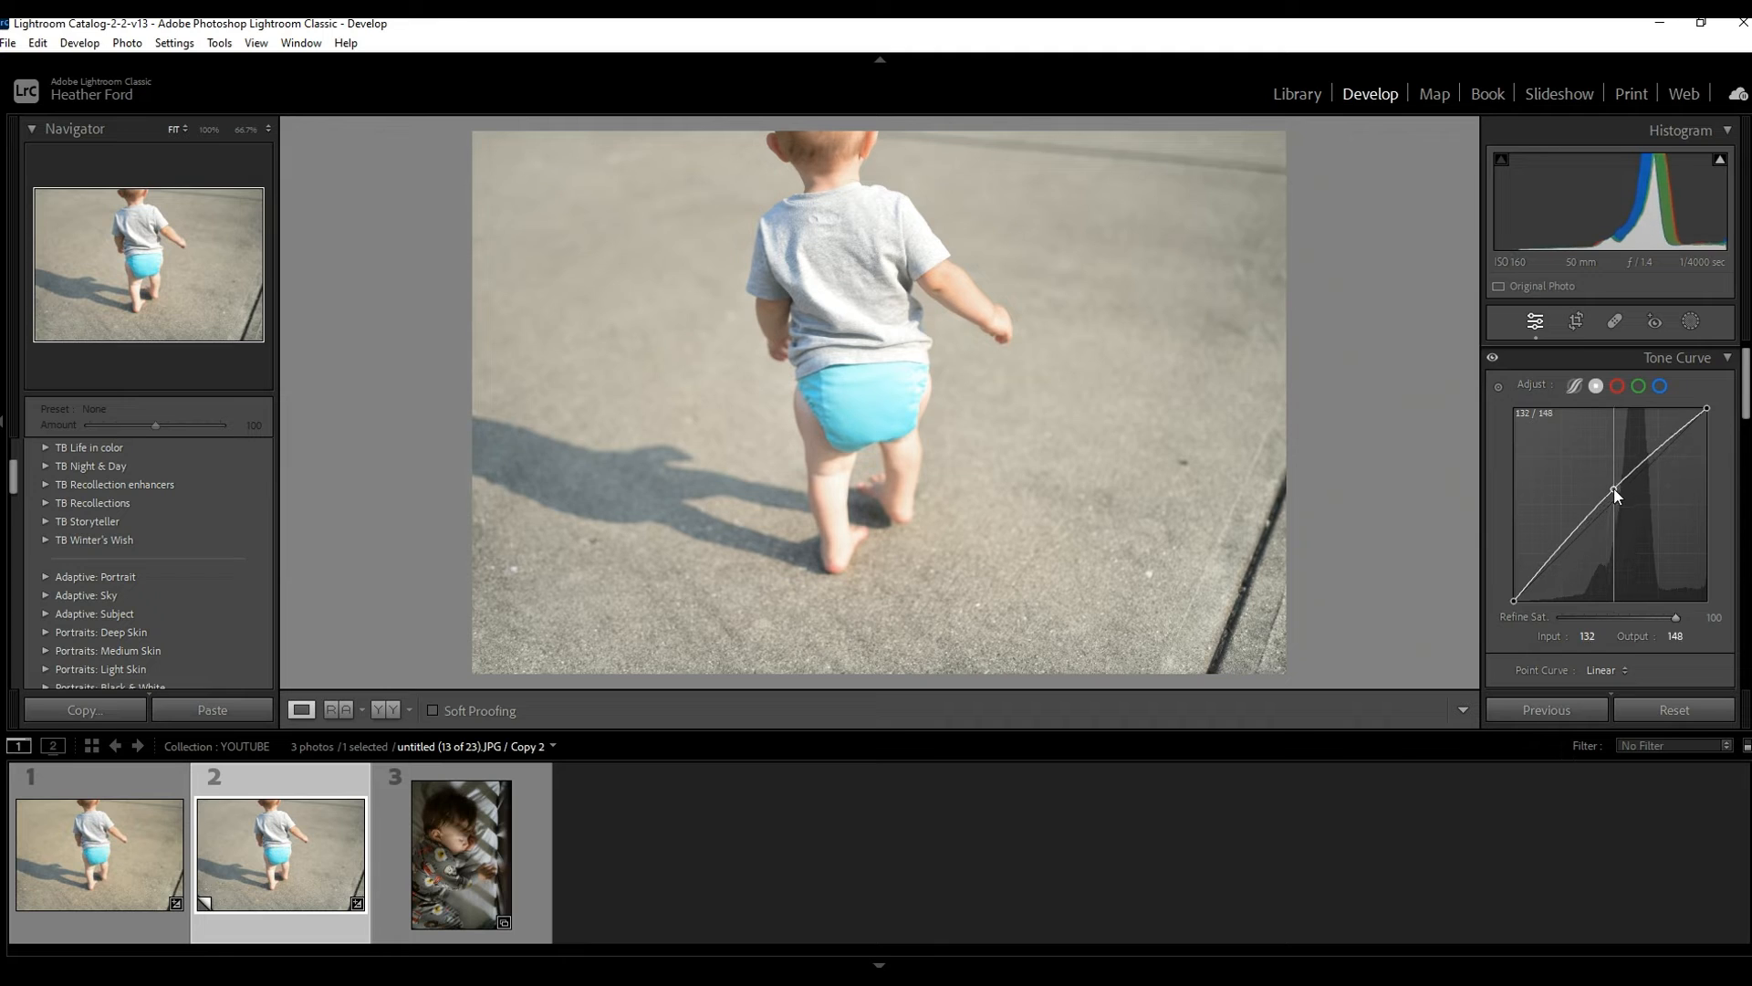
drag(1616, 494, 1610, 500)
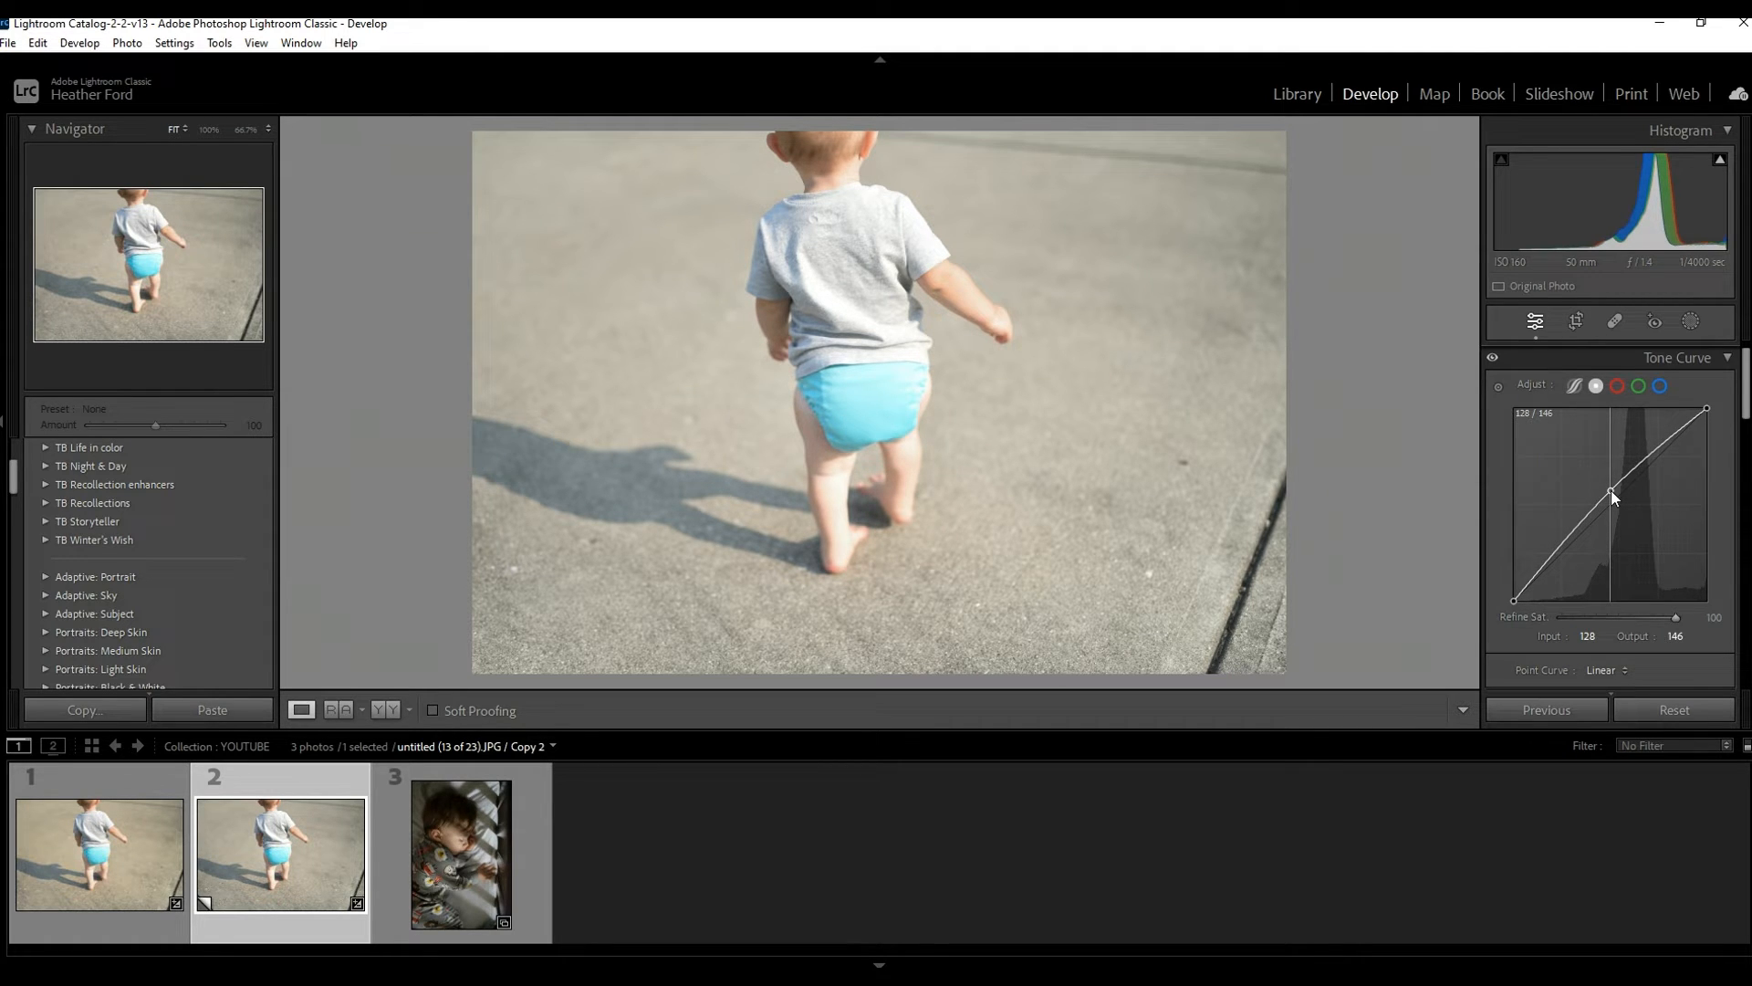
drag(1611, 497, 1615, 500)
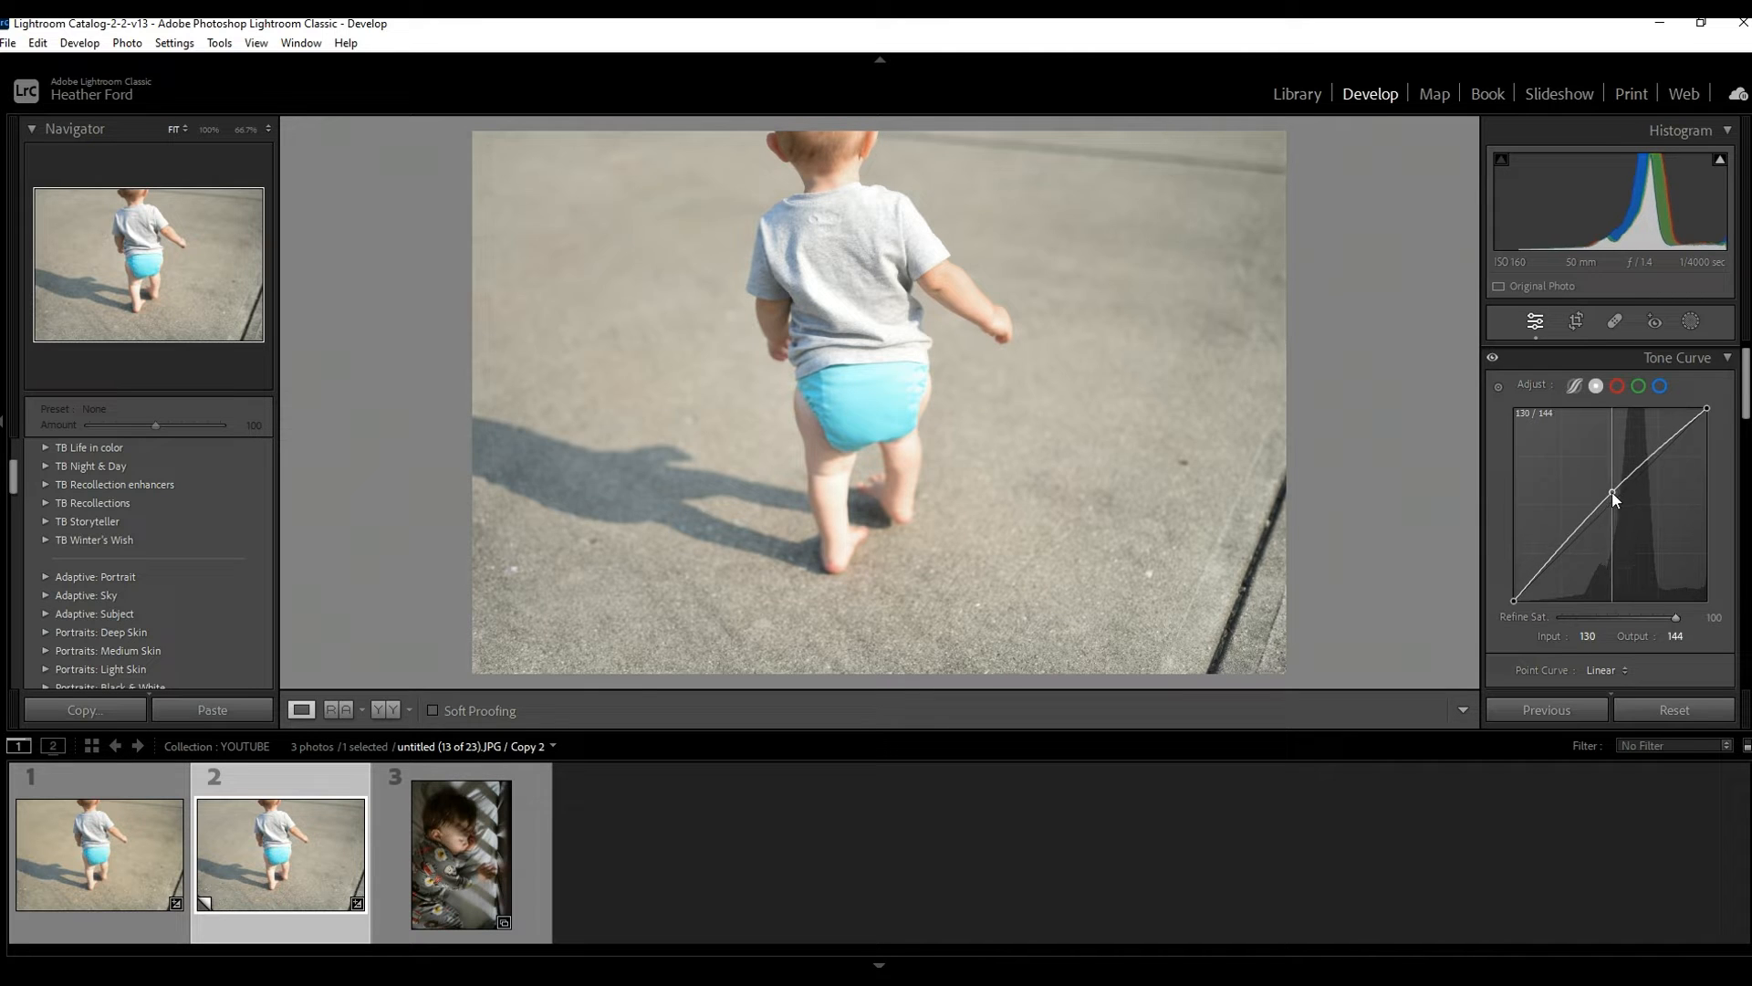
drag(1611, 498, 1607, 494)
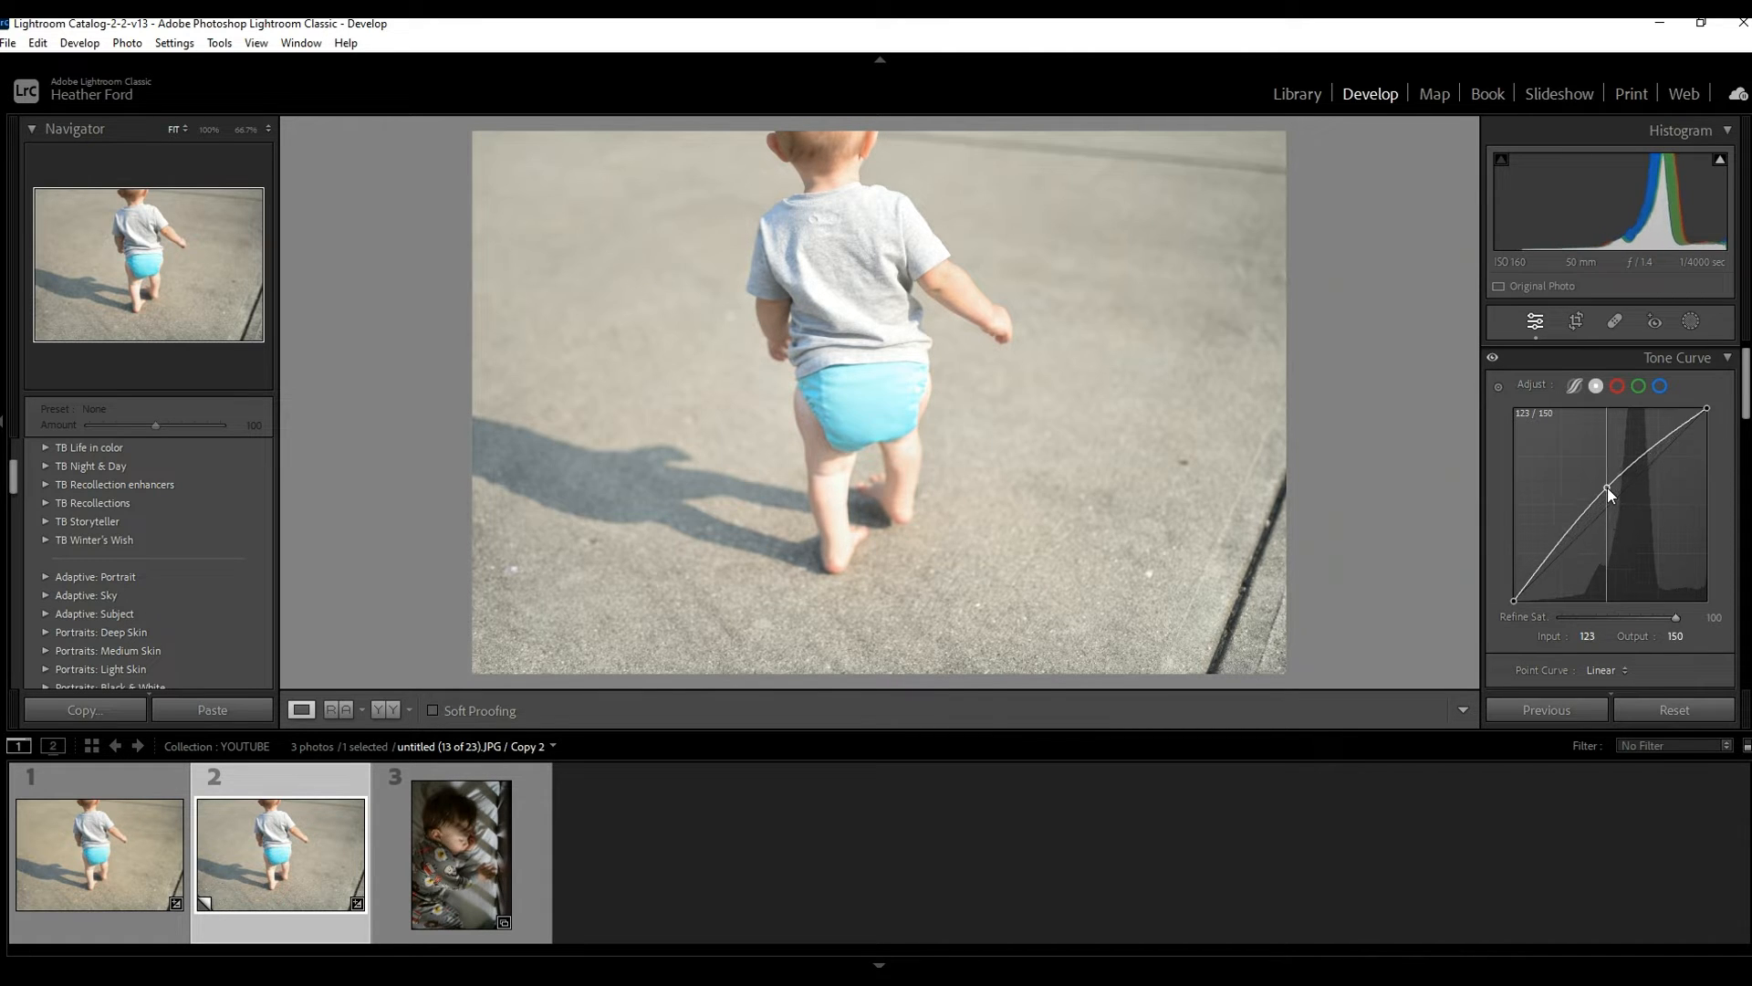
drag(1606, 494, 1606, 491)
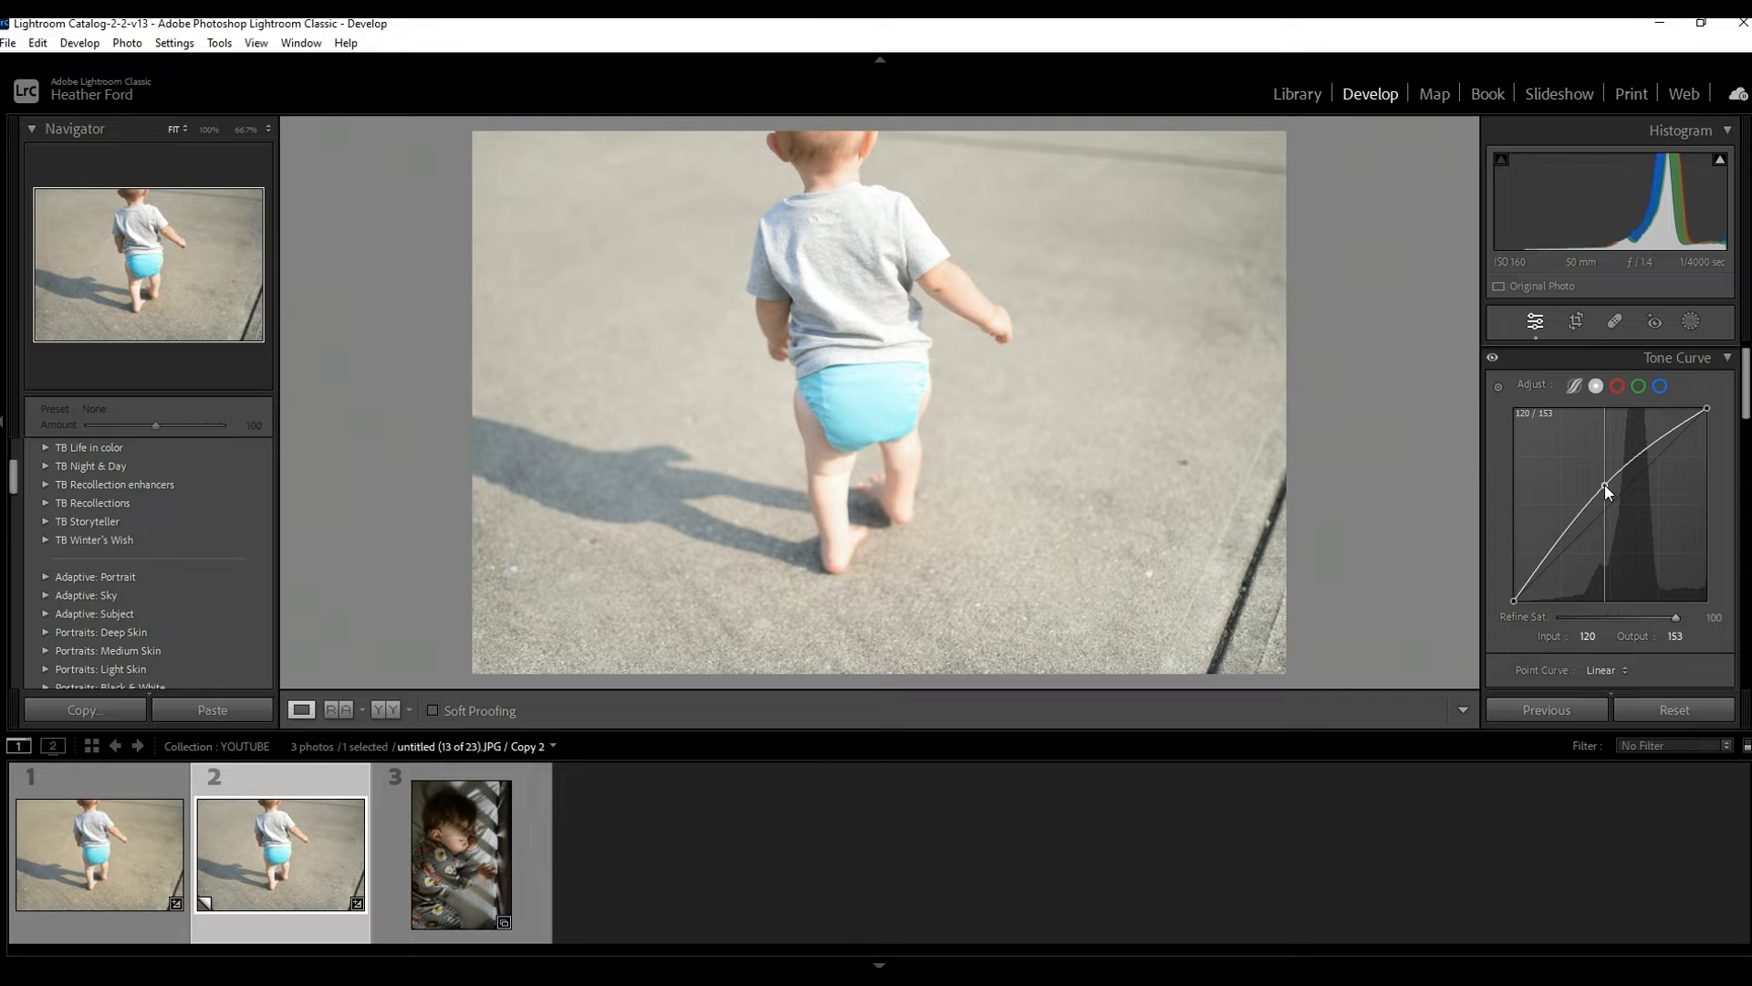
drag(1606, 493, 1606, 486)
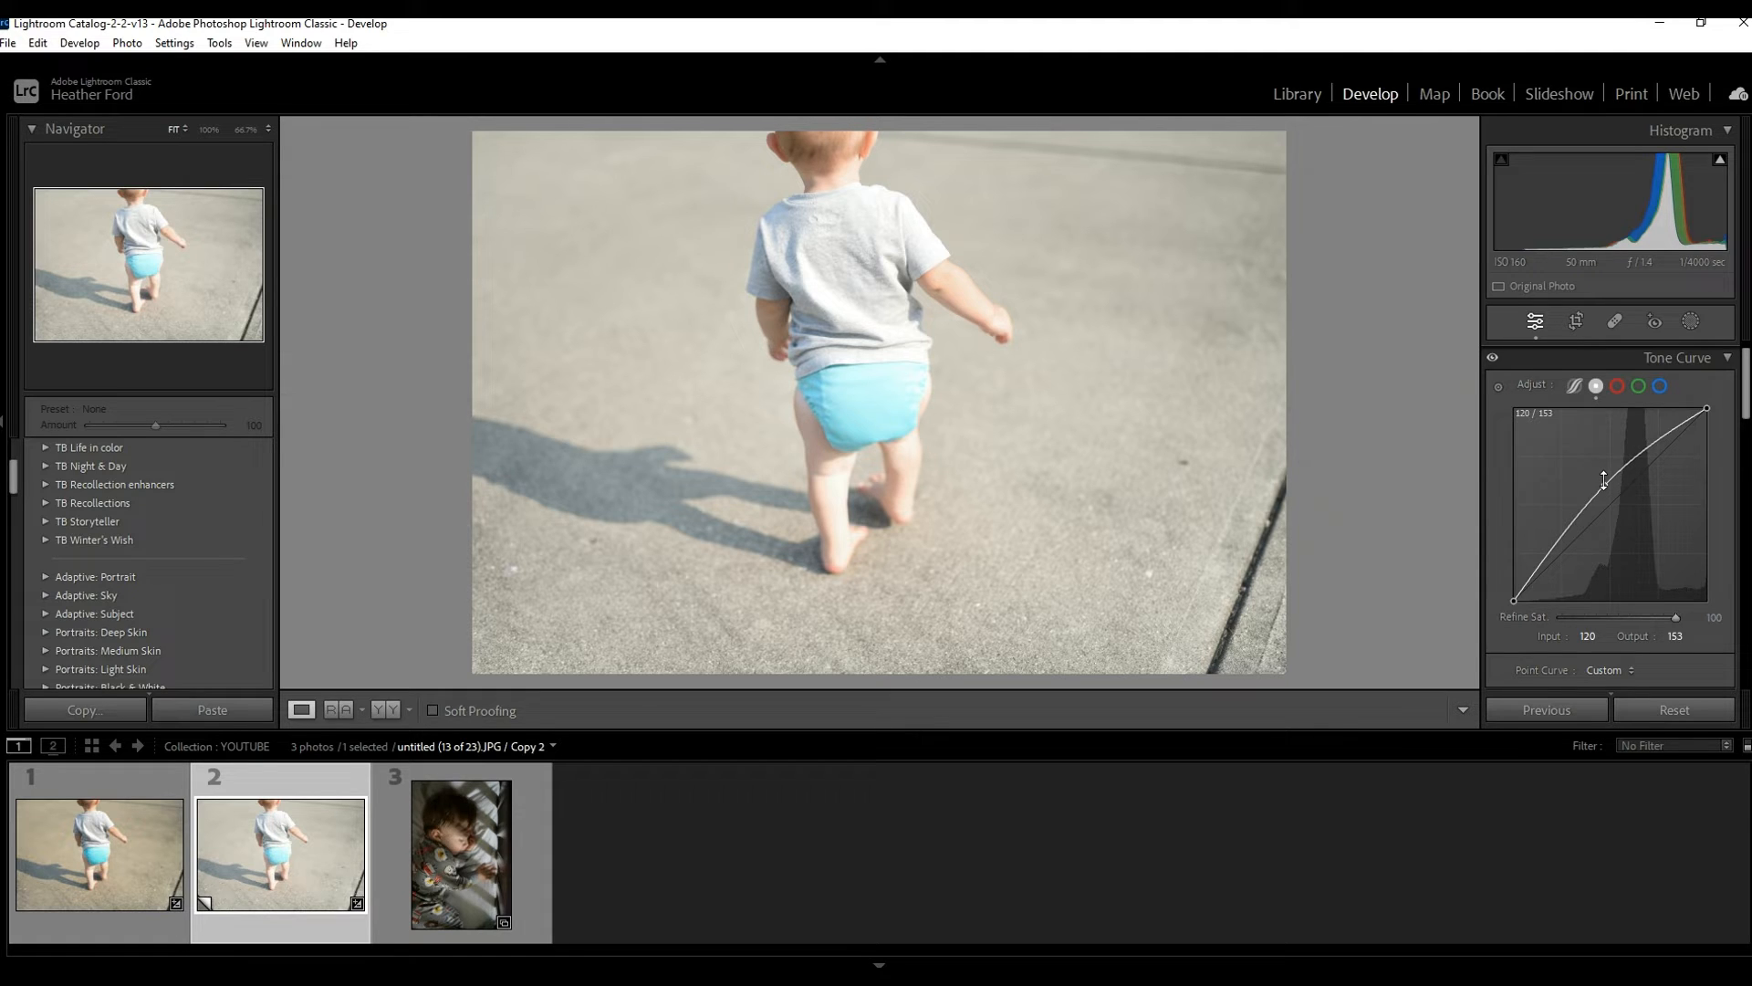
drag(1604, 480, 1612, 474)
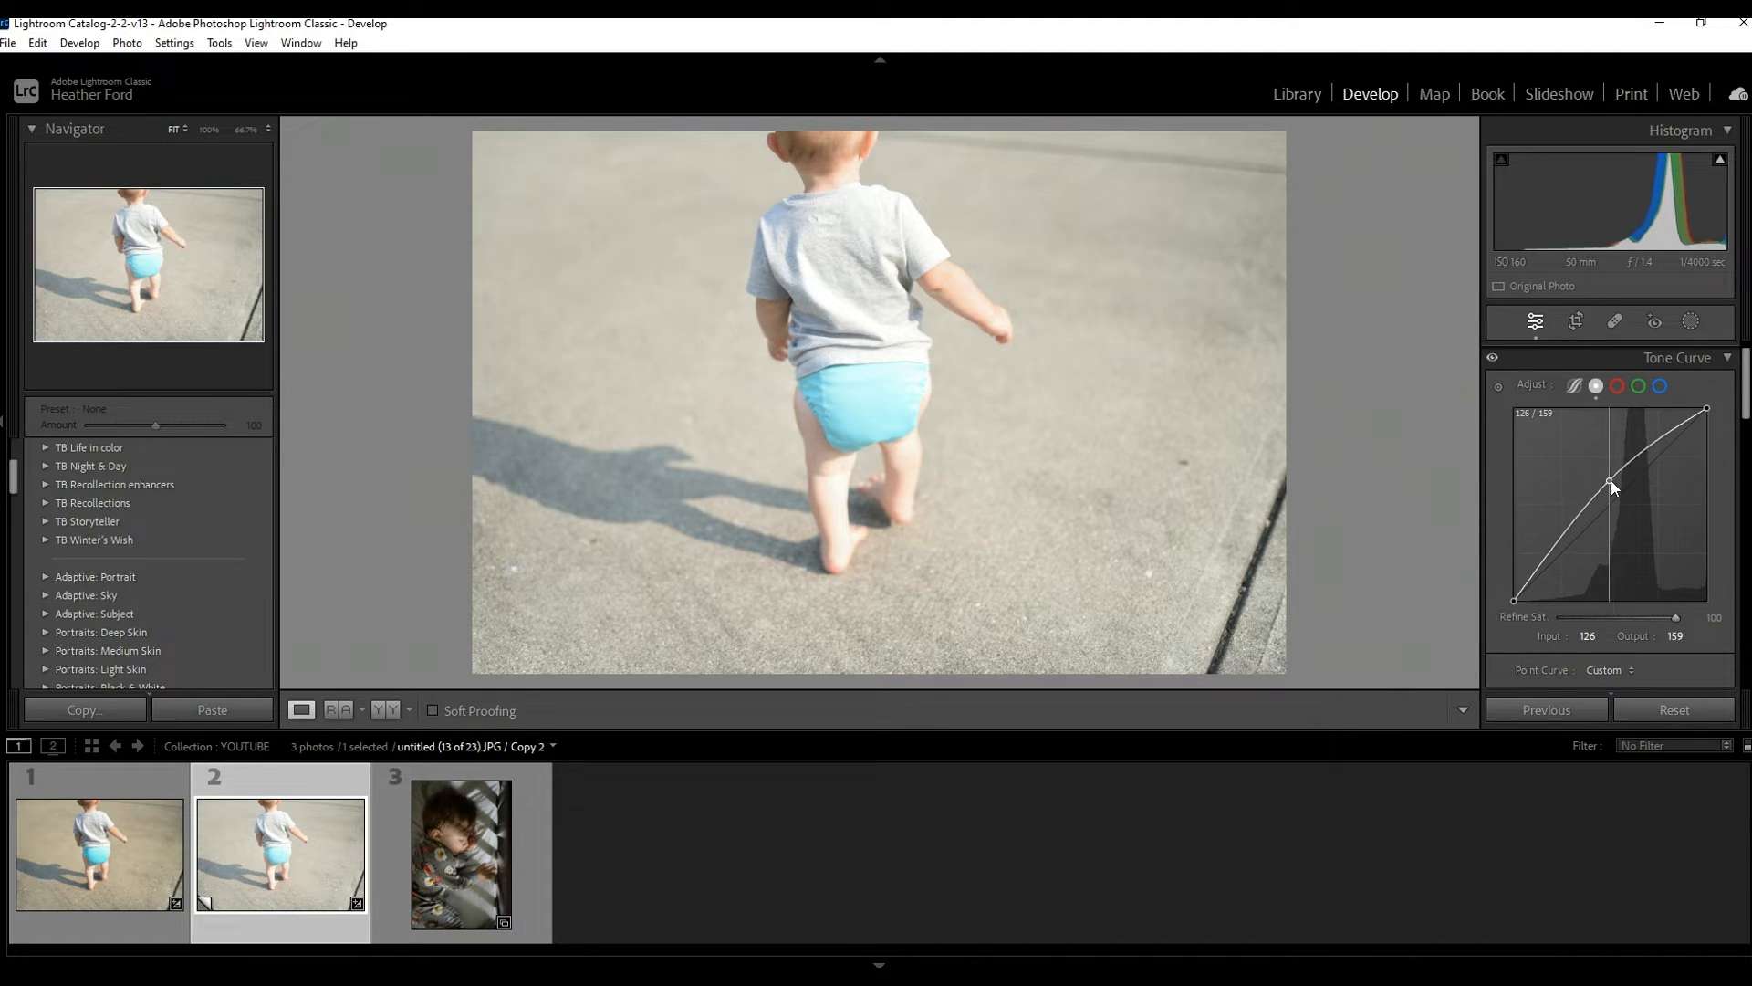
drag(1604, 491, 1617, 489)
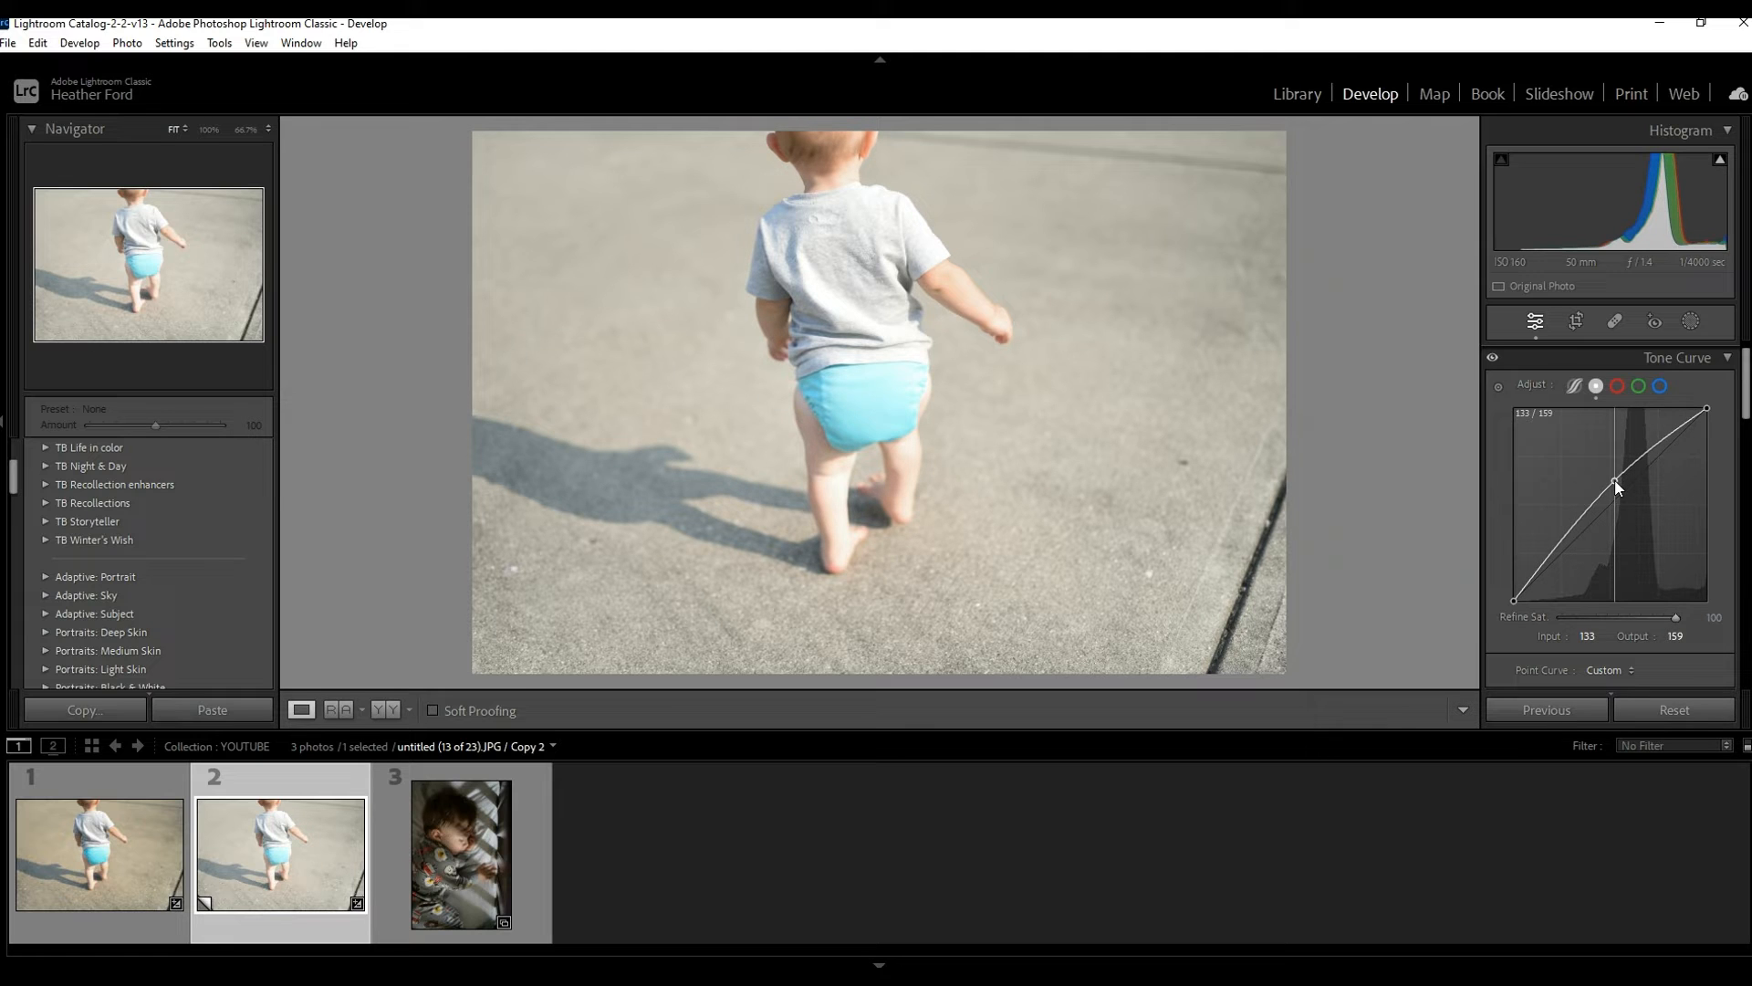
- Anchor the shadows with a low point and lift a new highlight point to about 237 output
drag(1615, 488, 1619, 489)
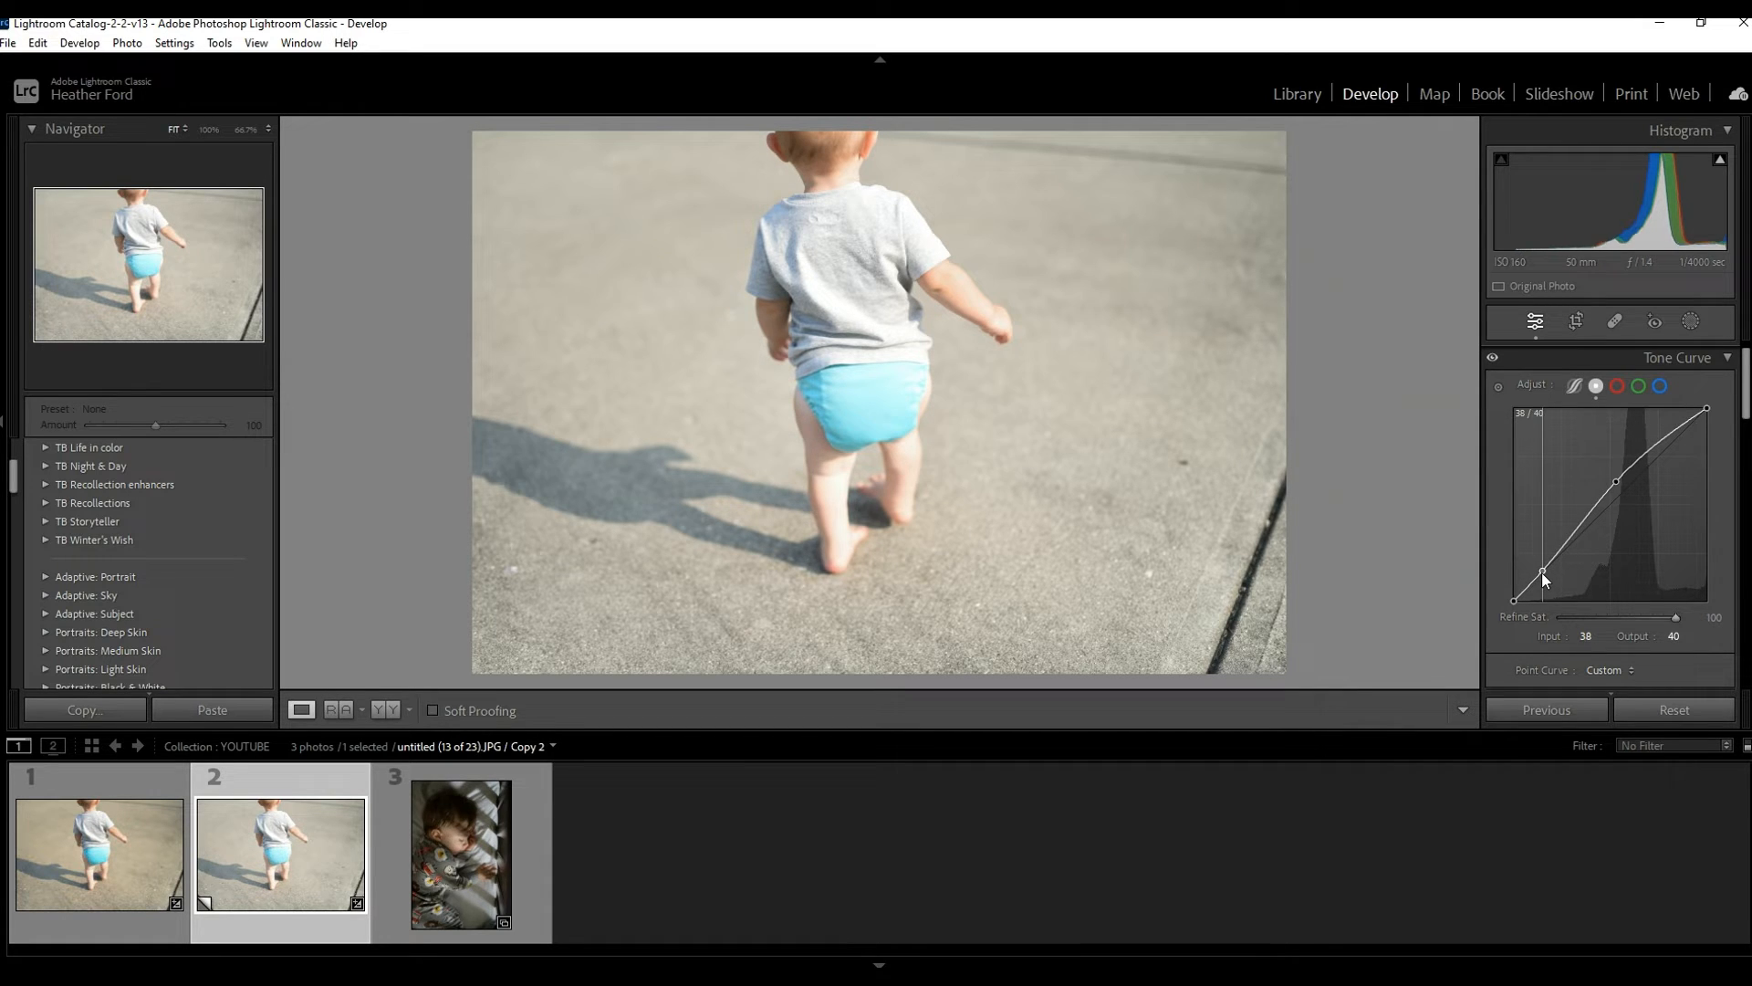
drag(1515, 589, 1548, 577)
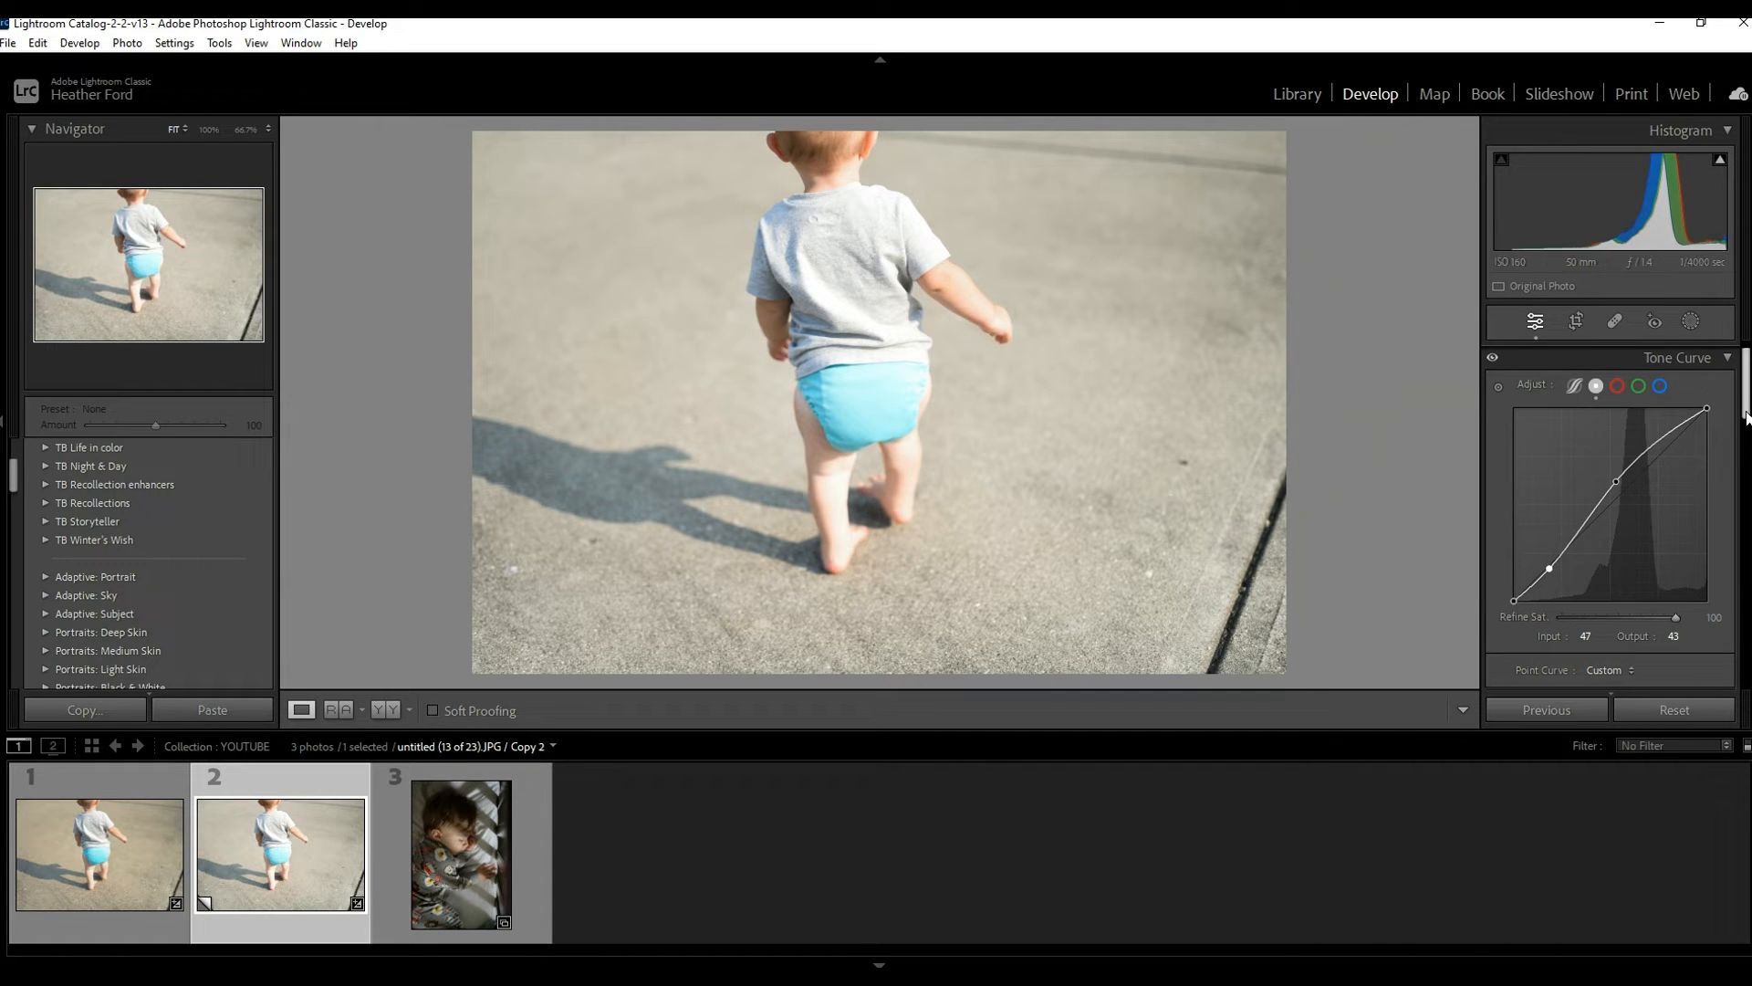
click(1694, 358)
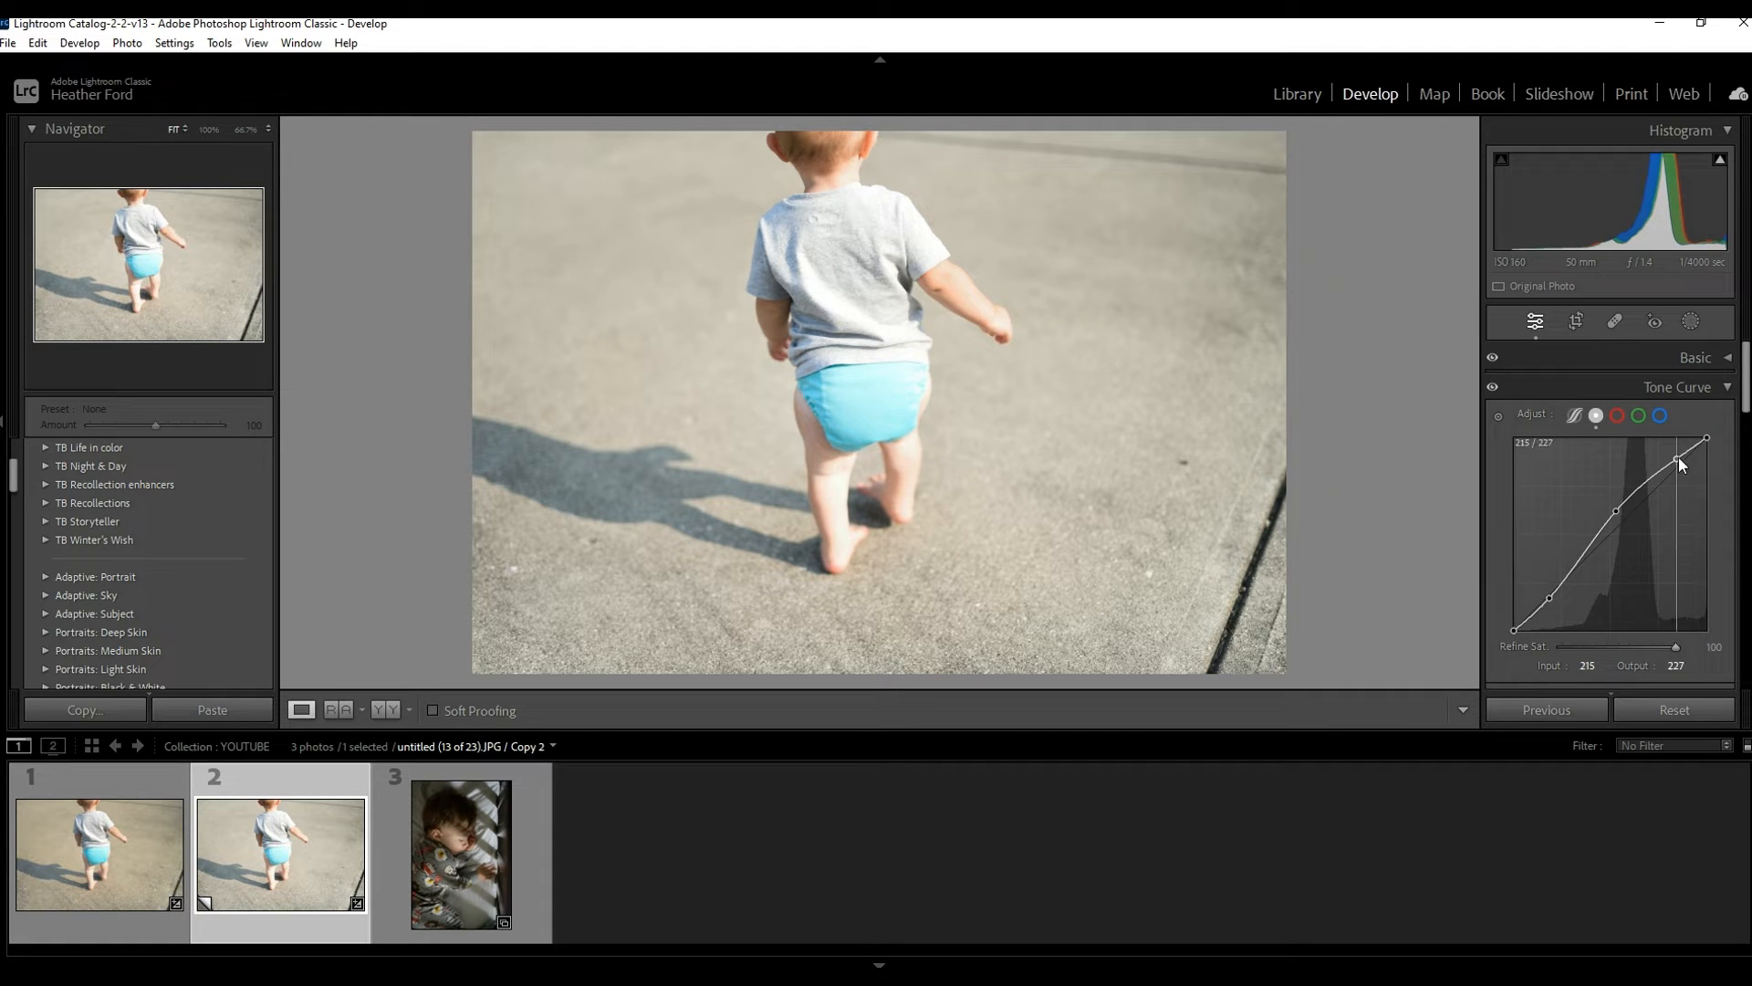
drag(1677, 461, 1675, 449)
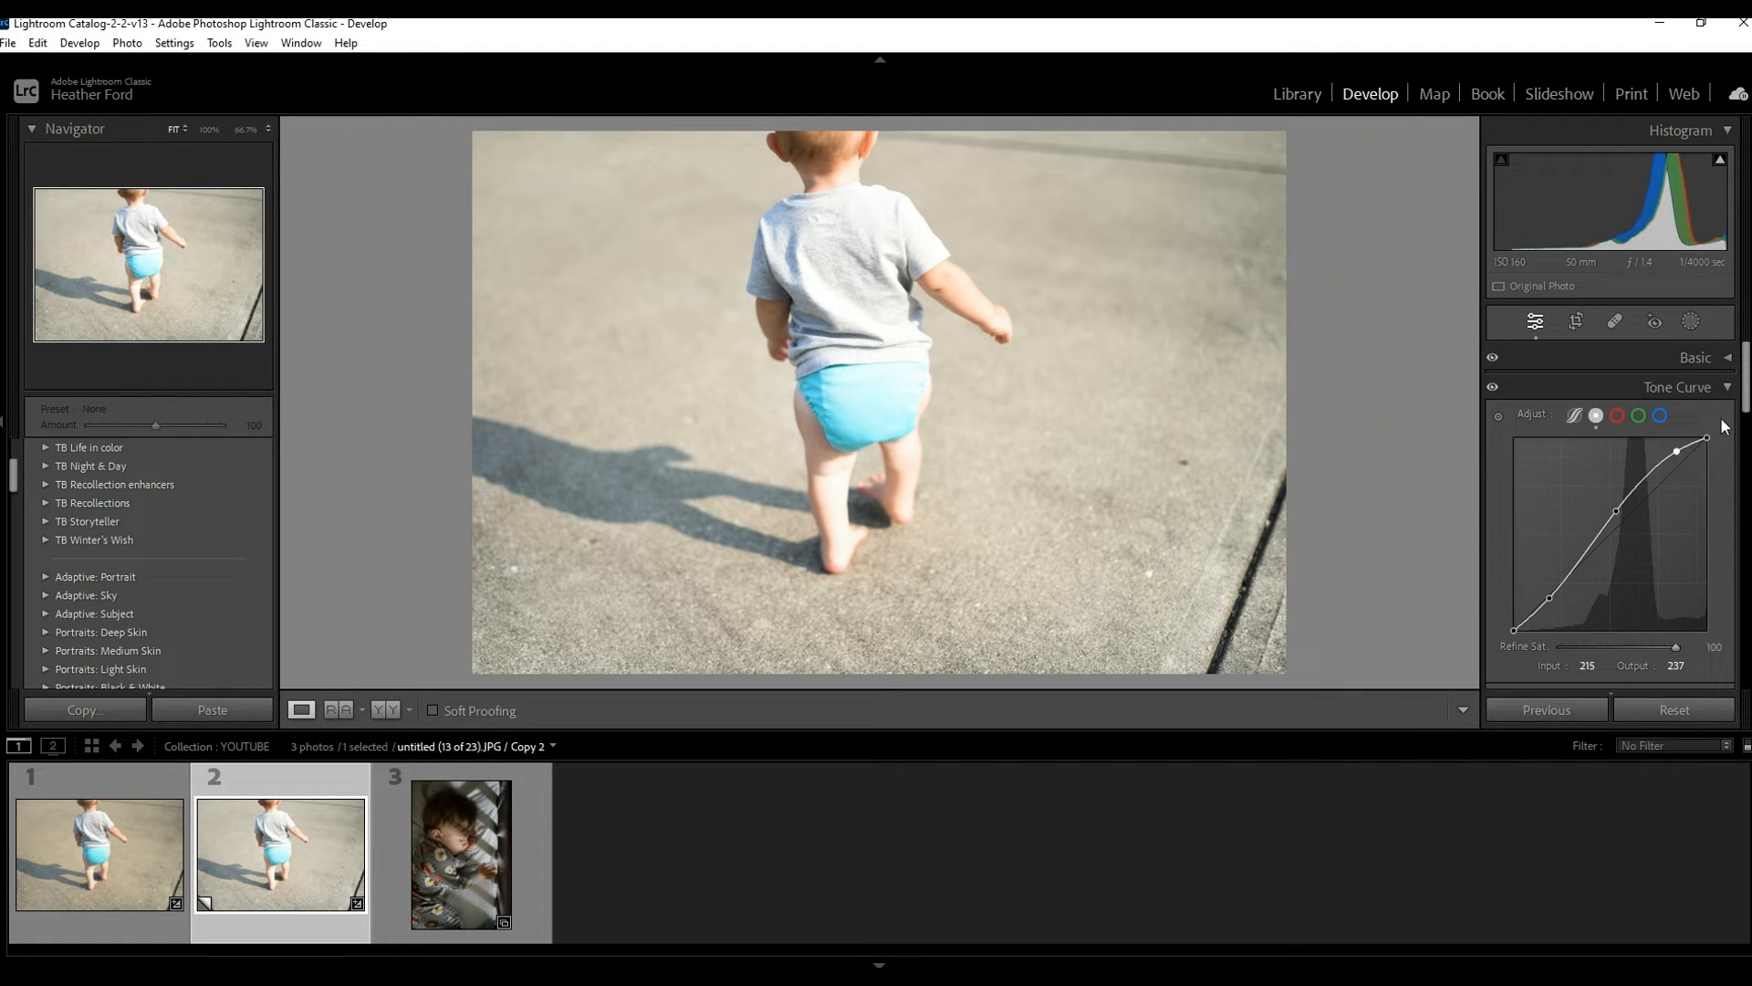
mouse_move(1110, 344)
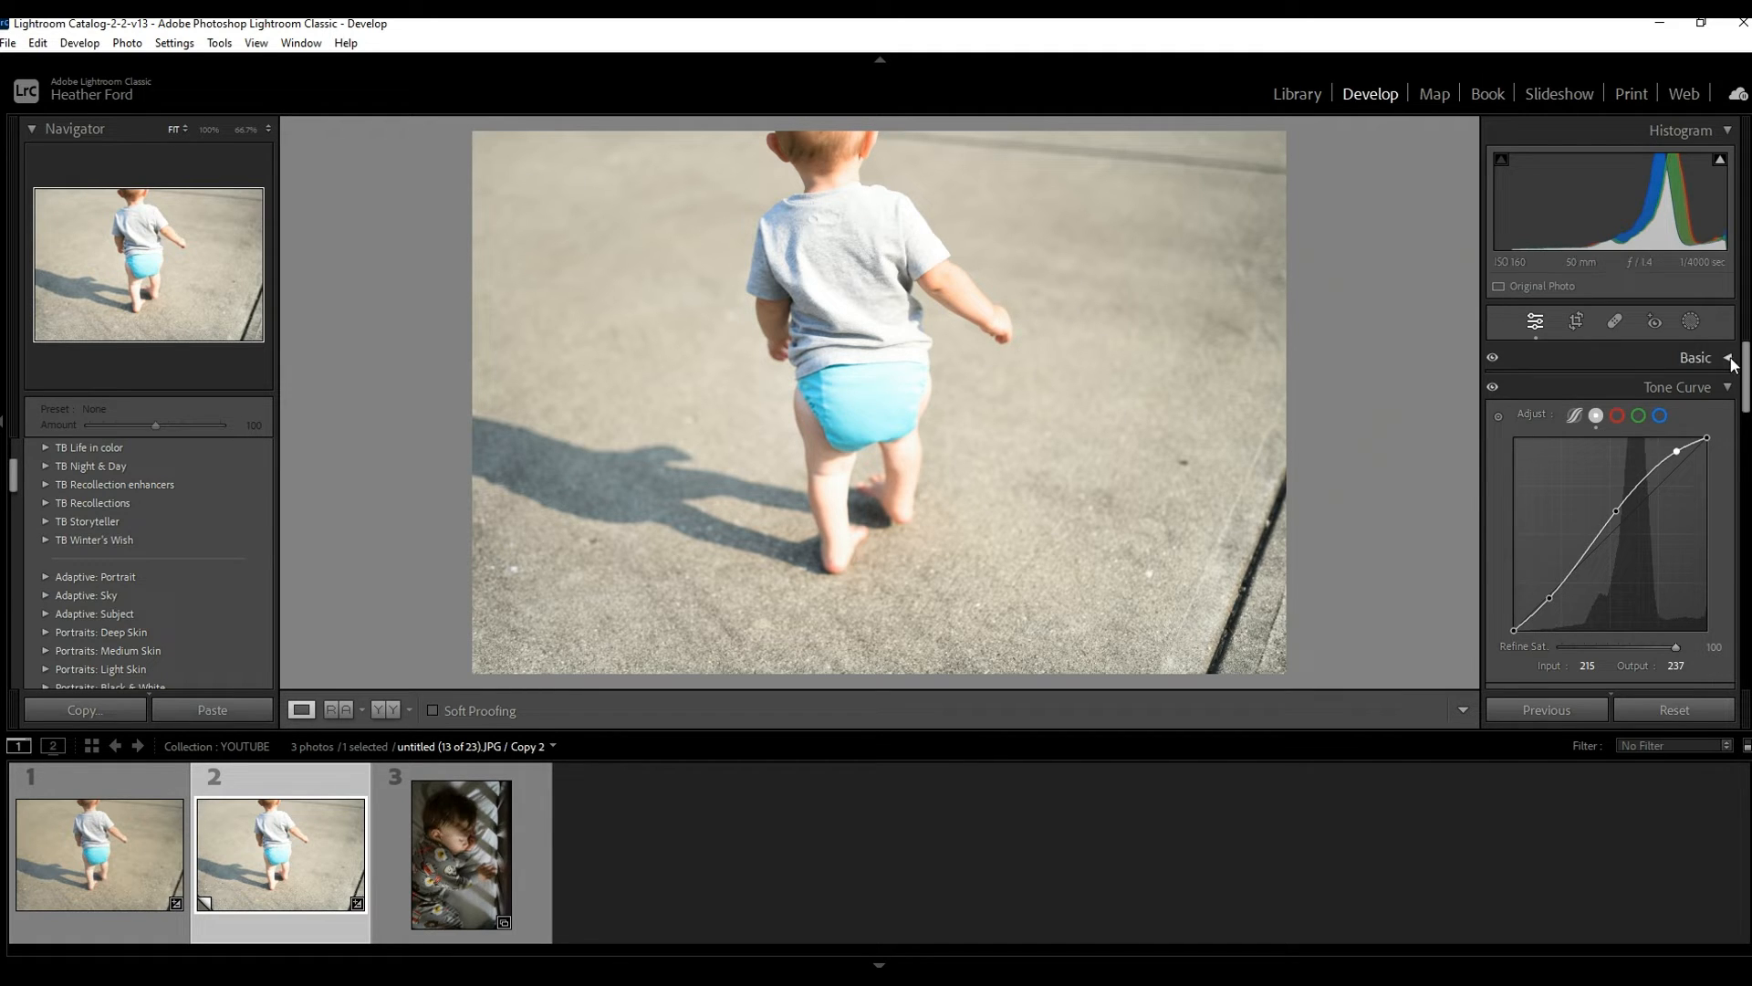
- In Basic, set Highlights -70, Shadows +19, Whites +9 and Blacks -12
click(1694, 357)
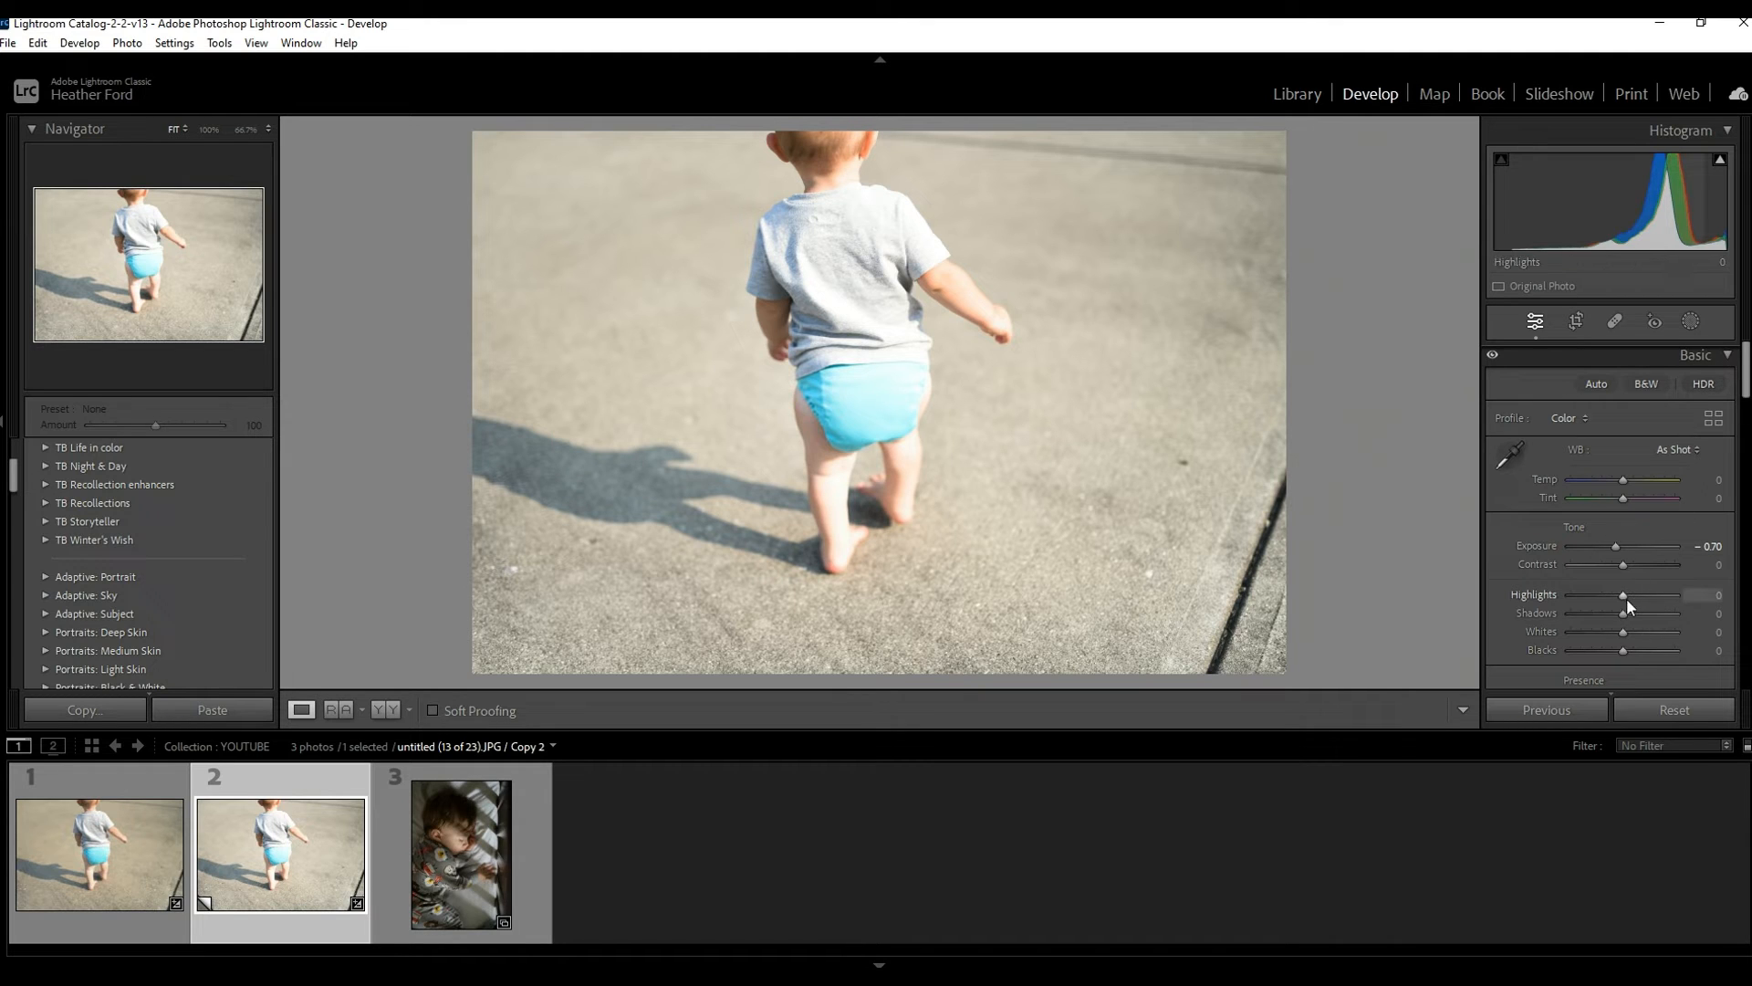
drag(1625, 595, 1596, 595)
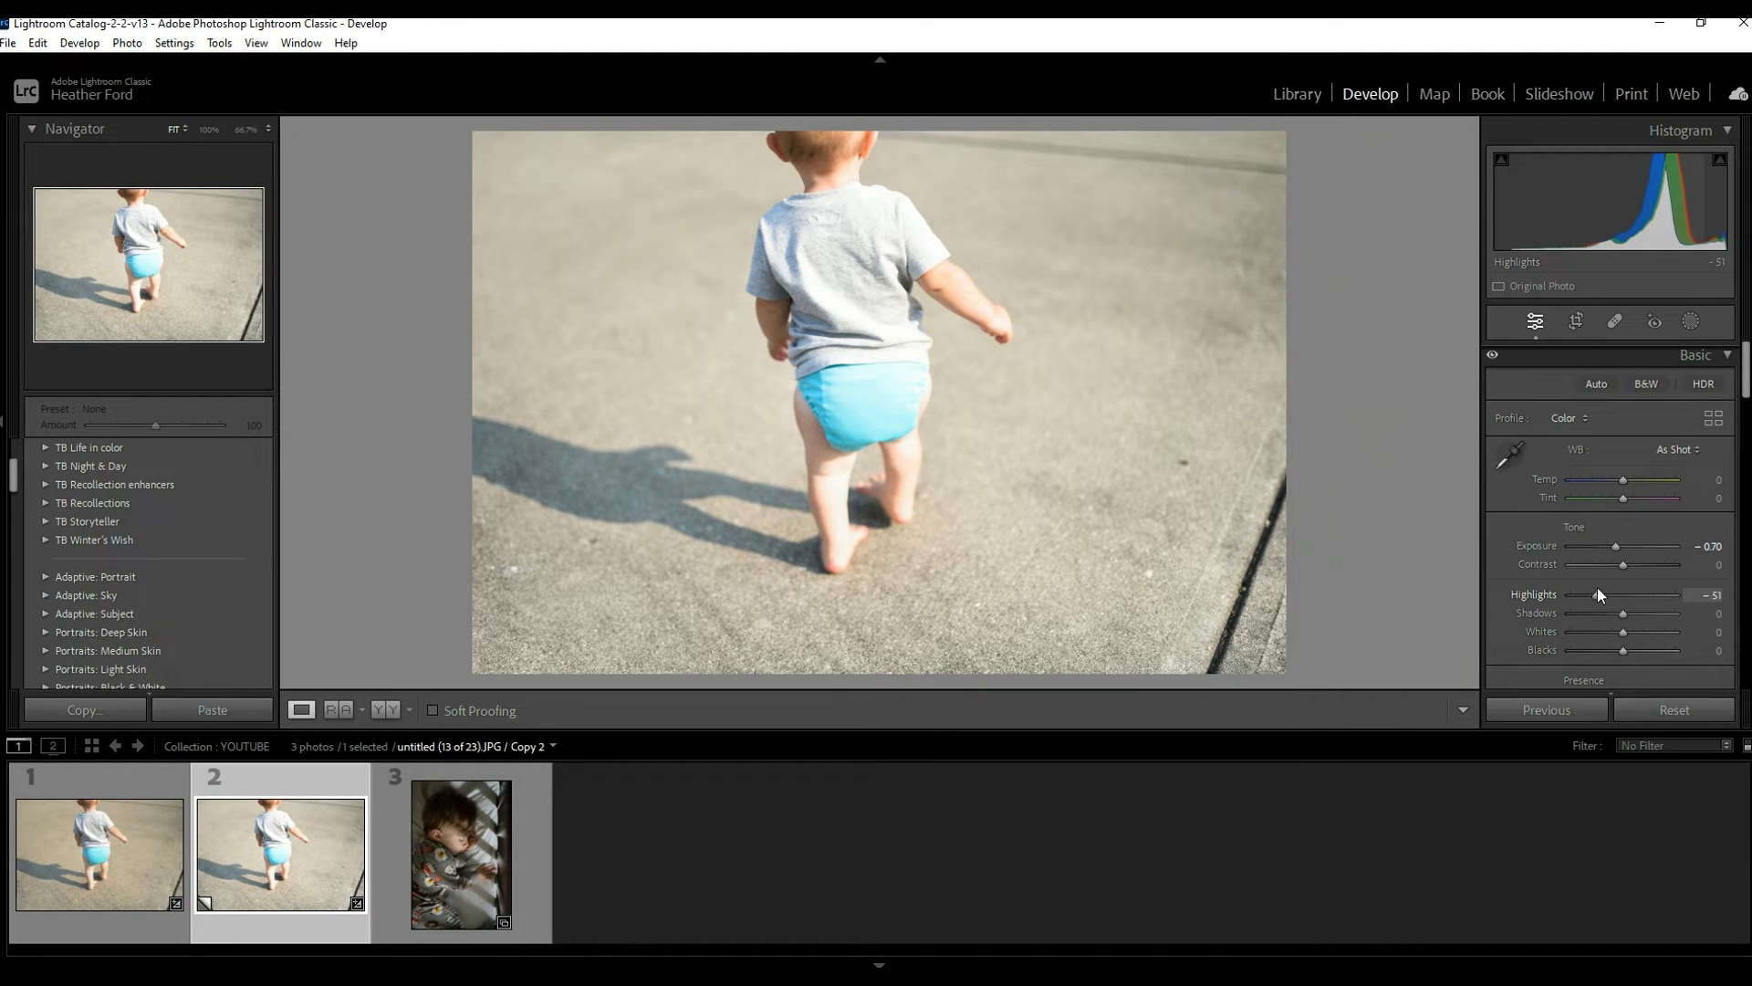
drag(1621, 614, 1626, 614)
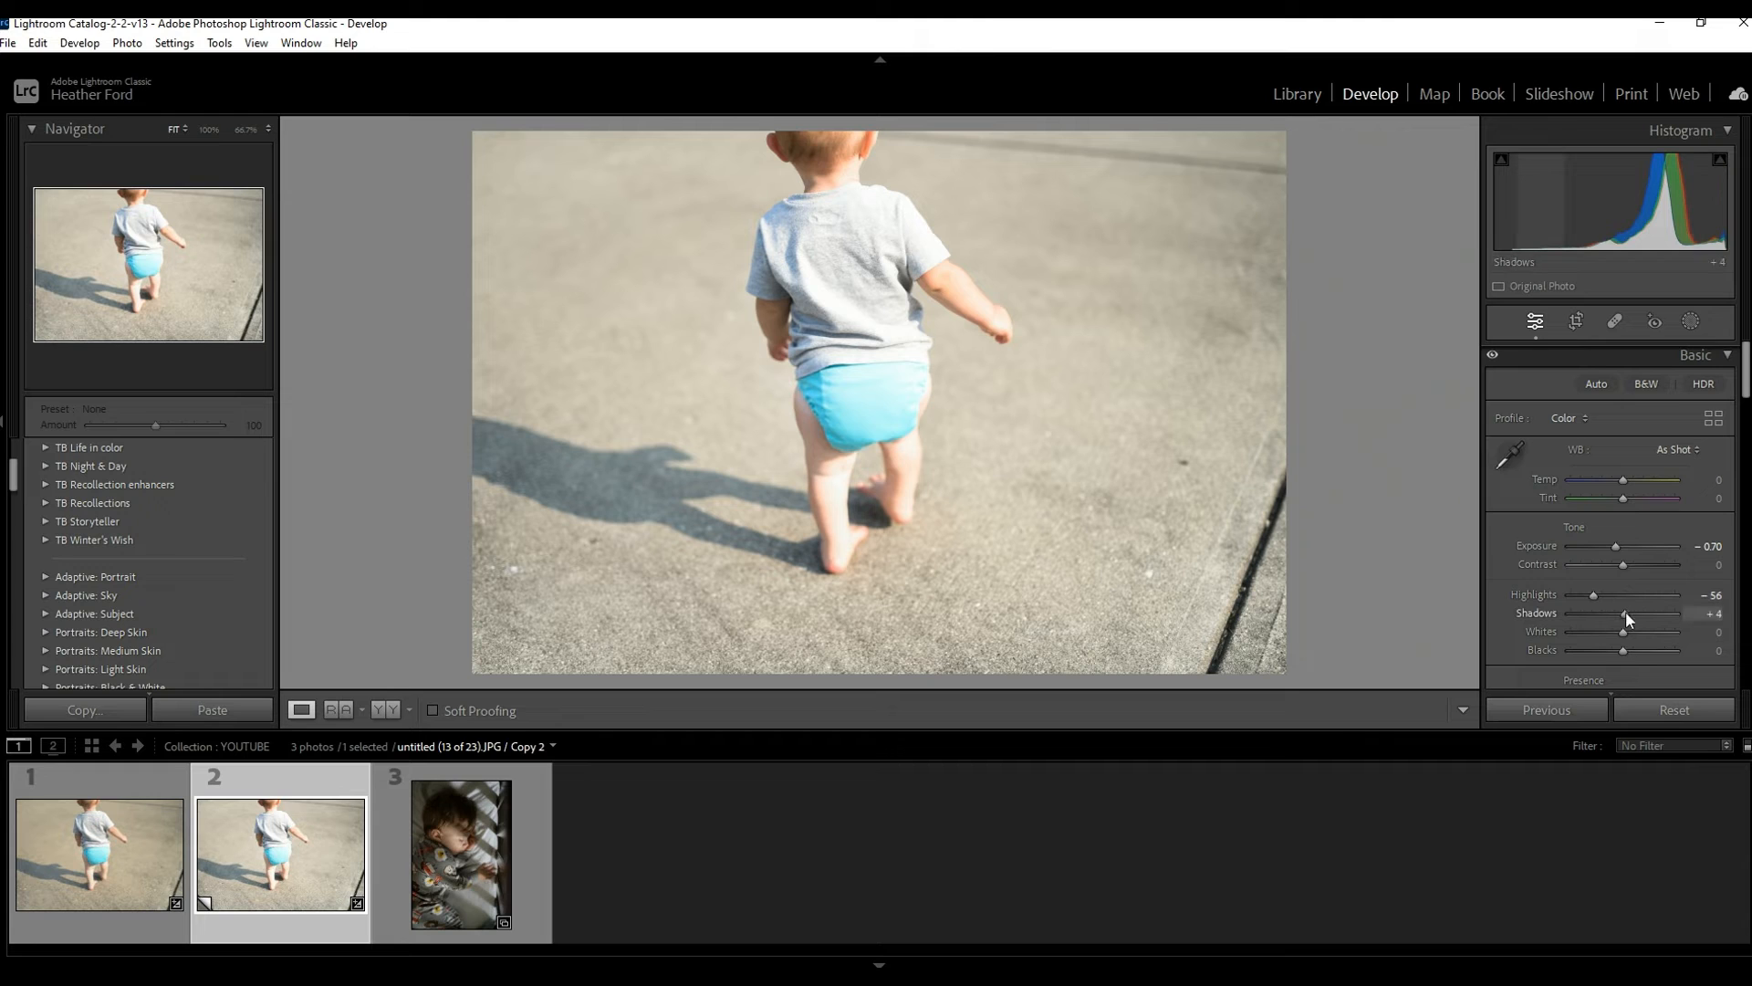
drag(1621, 613, 1632, 614)
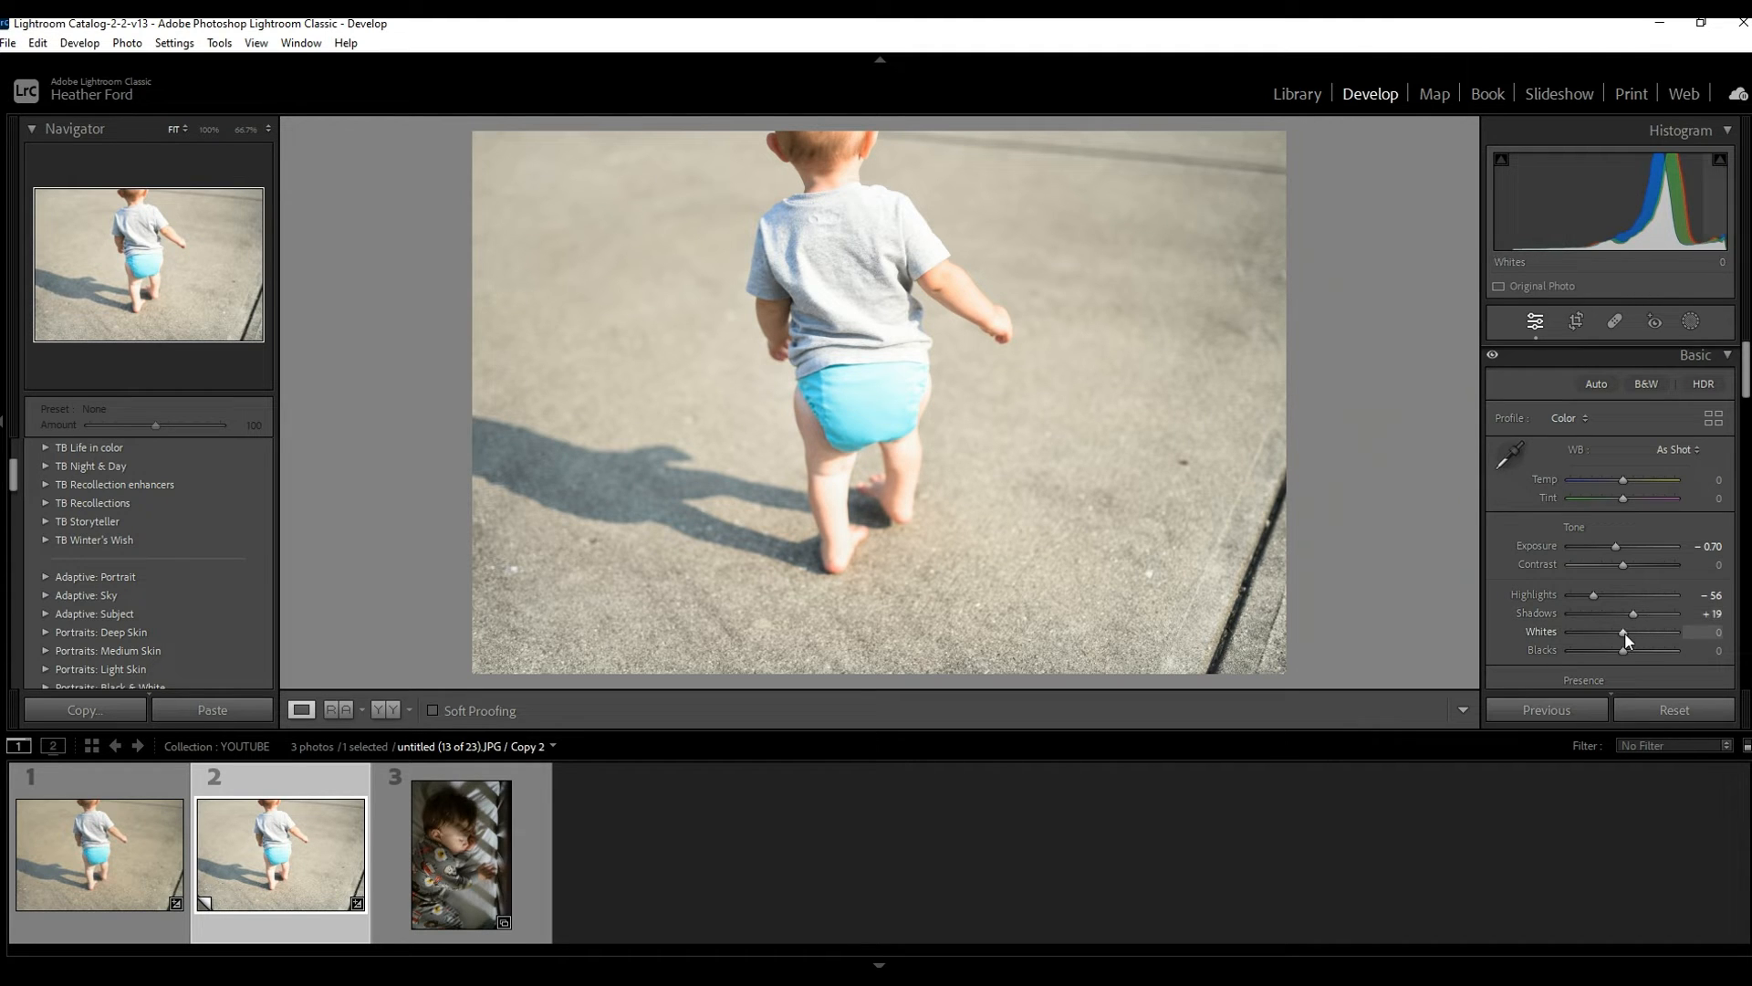
drag(1625, 632, 1631, 632)
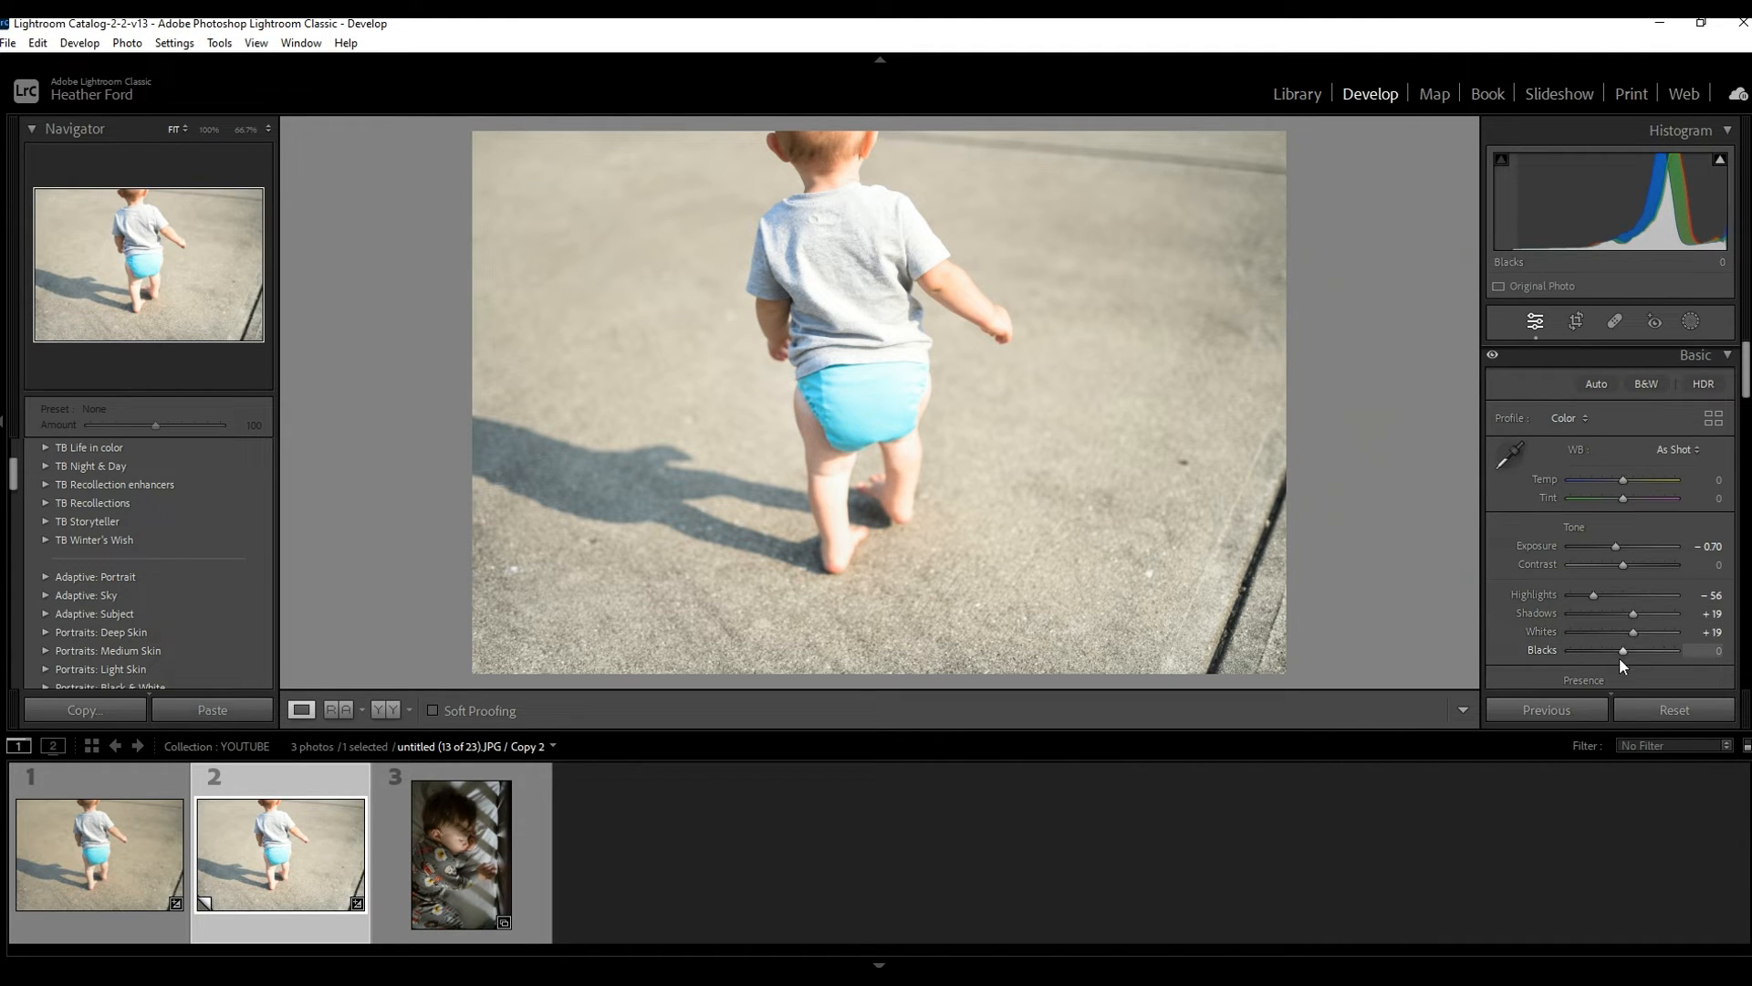
drag(1622, 650, 1615, 650)
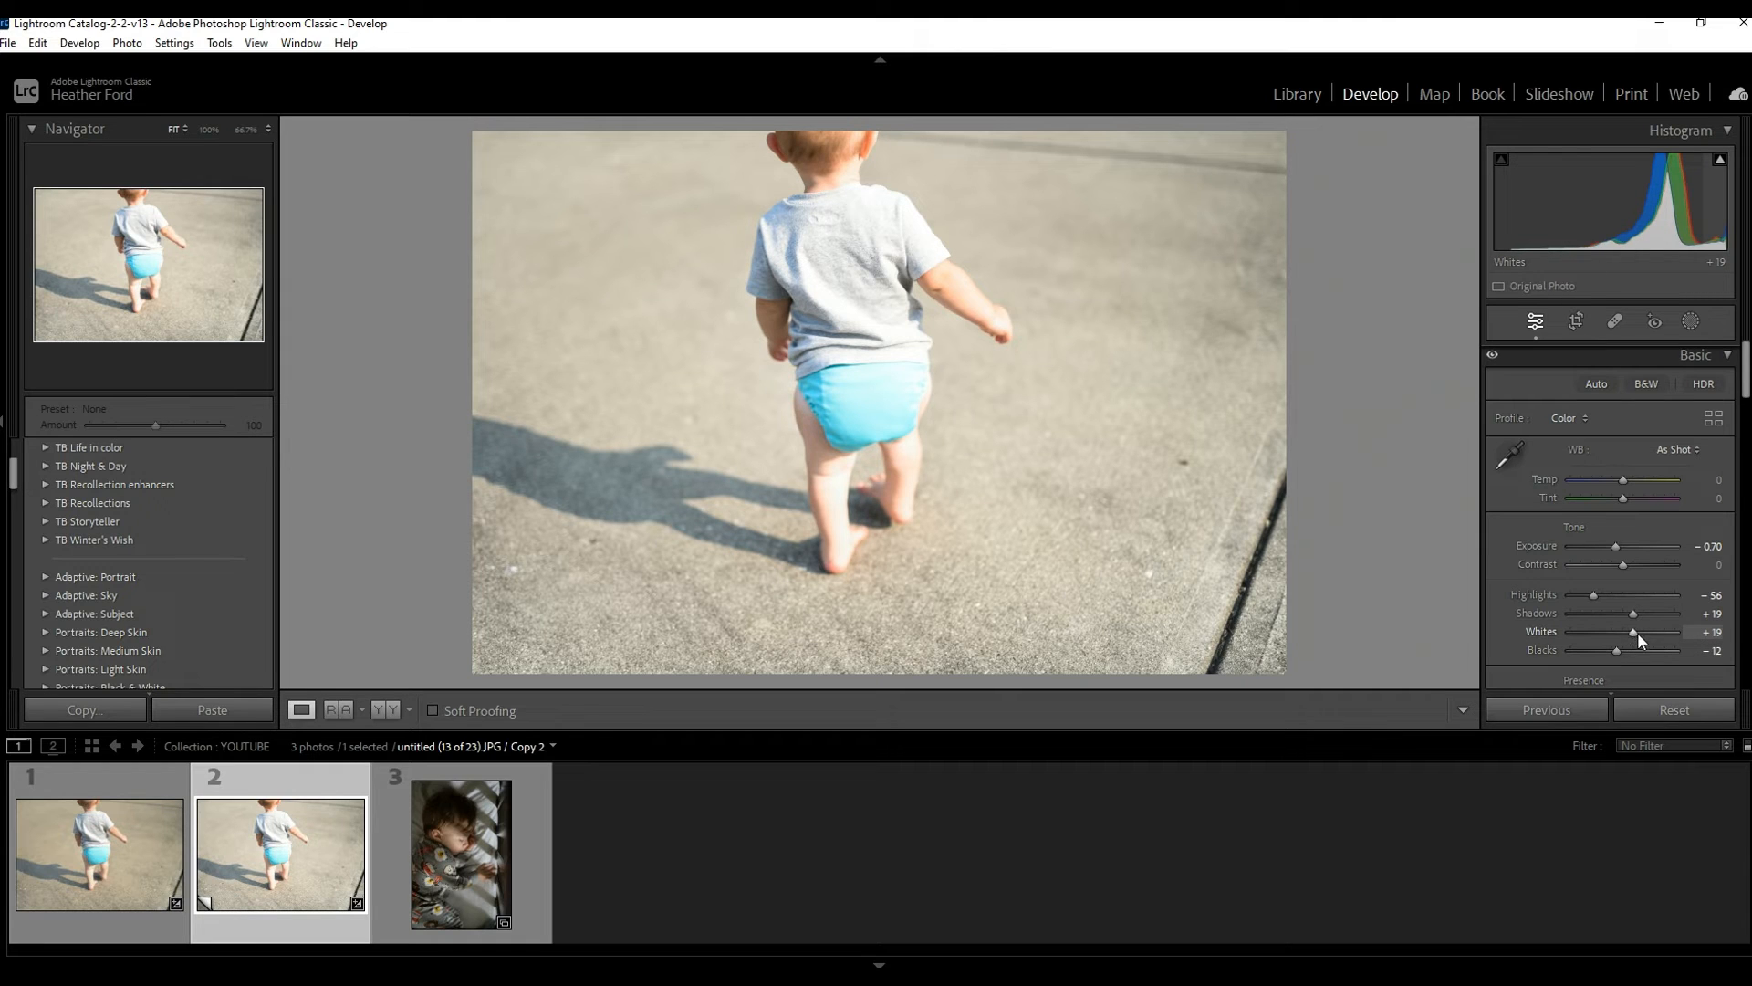
drag(1643, 631, 1626, 632)
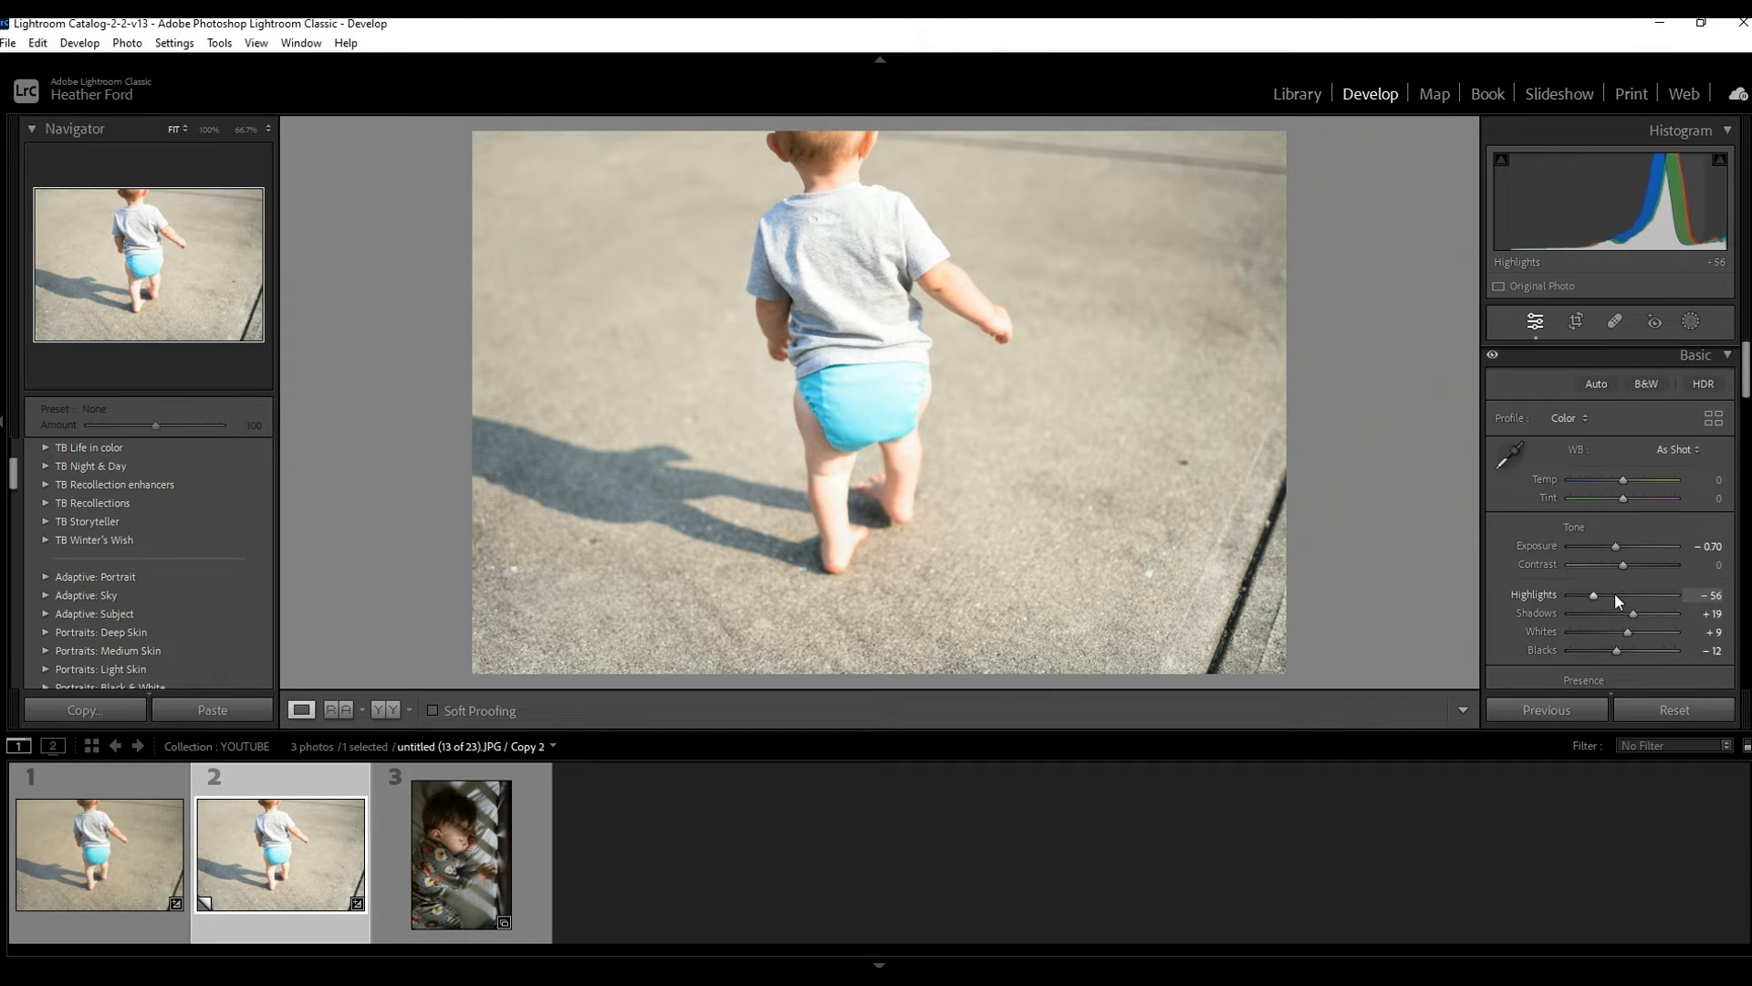
drag(1592, 595, 1586, 596)
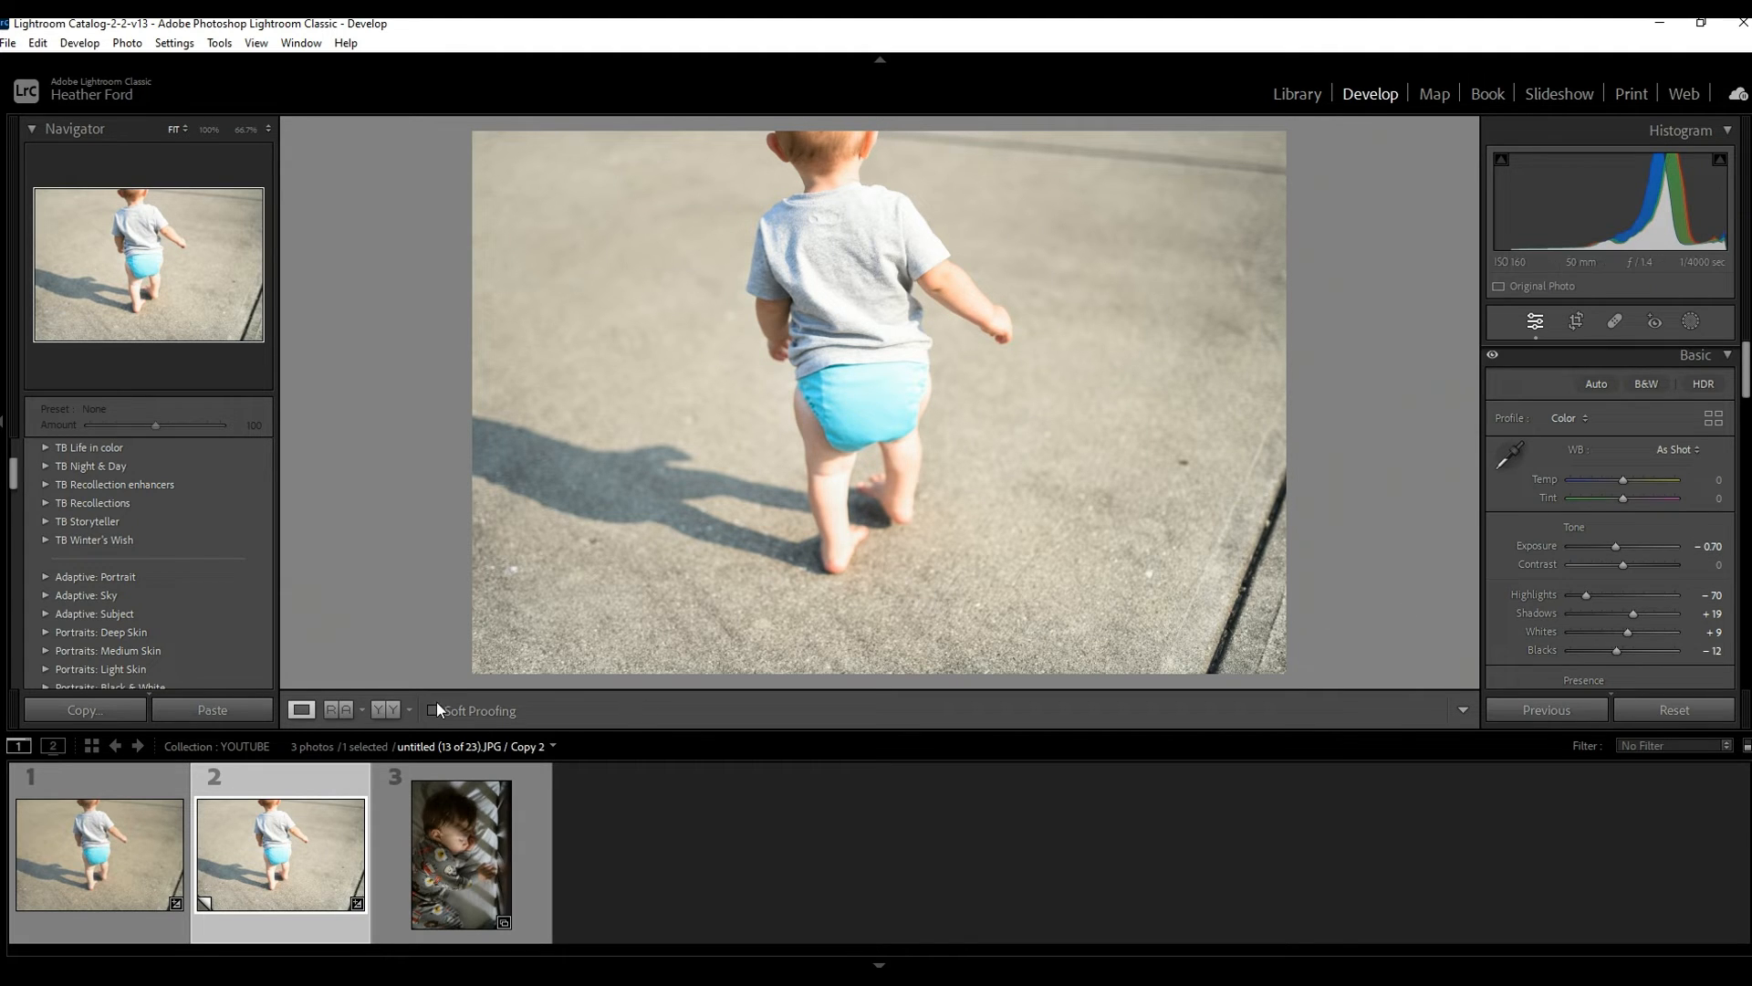
click(391, 710)
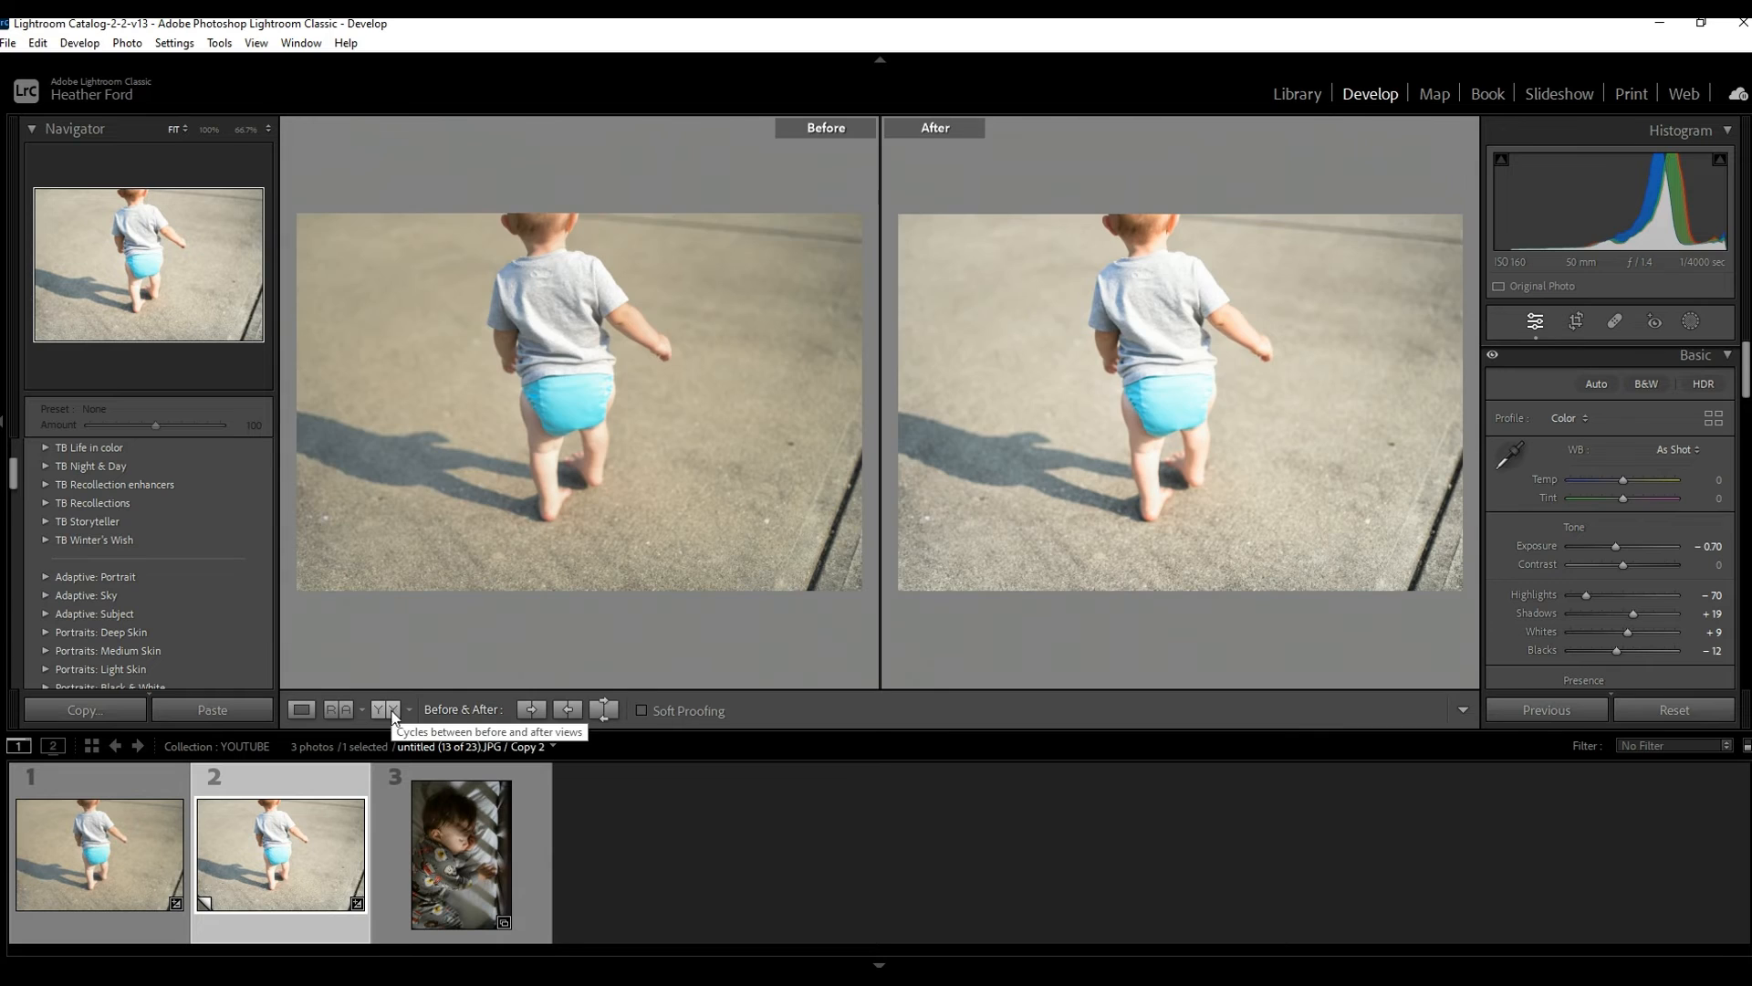
mouse_move(714, 331)
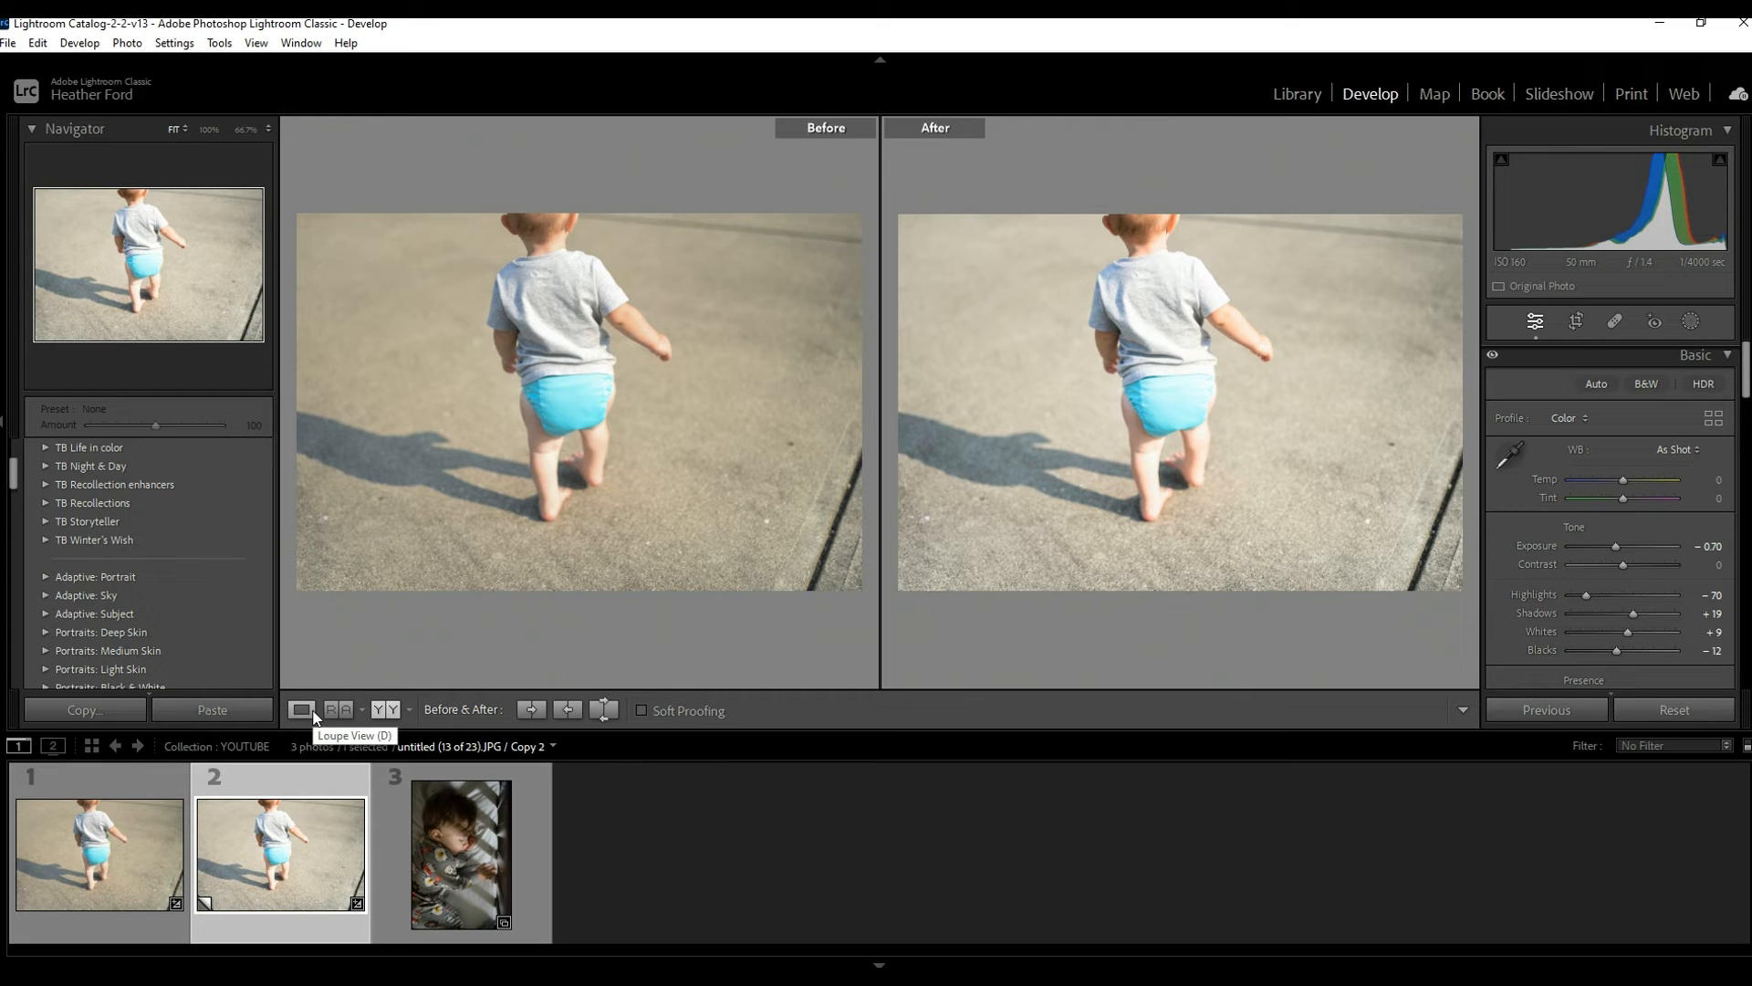
mouse_move(301, 708)
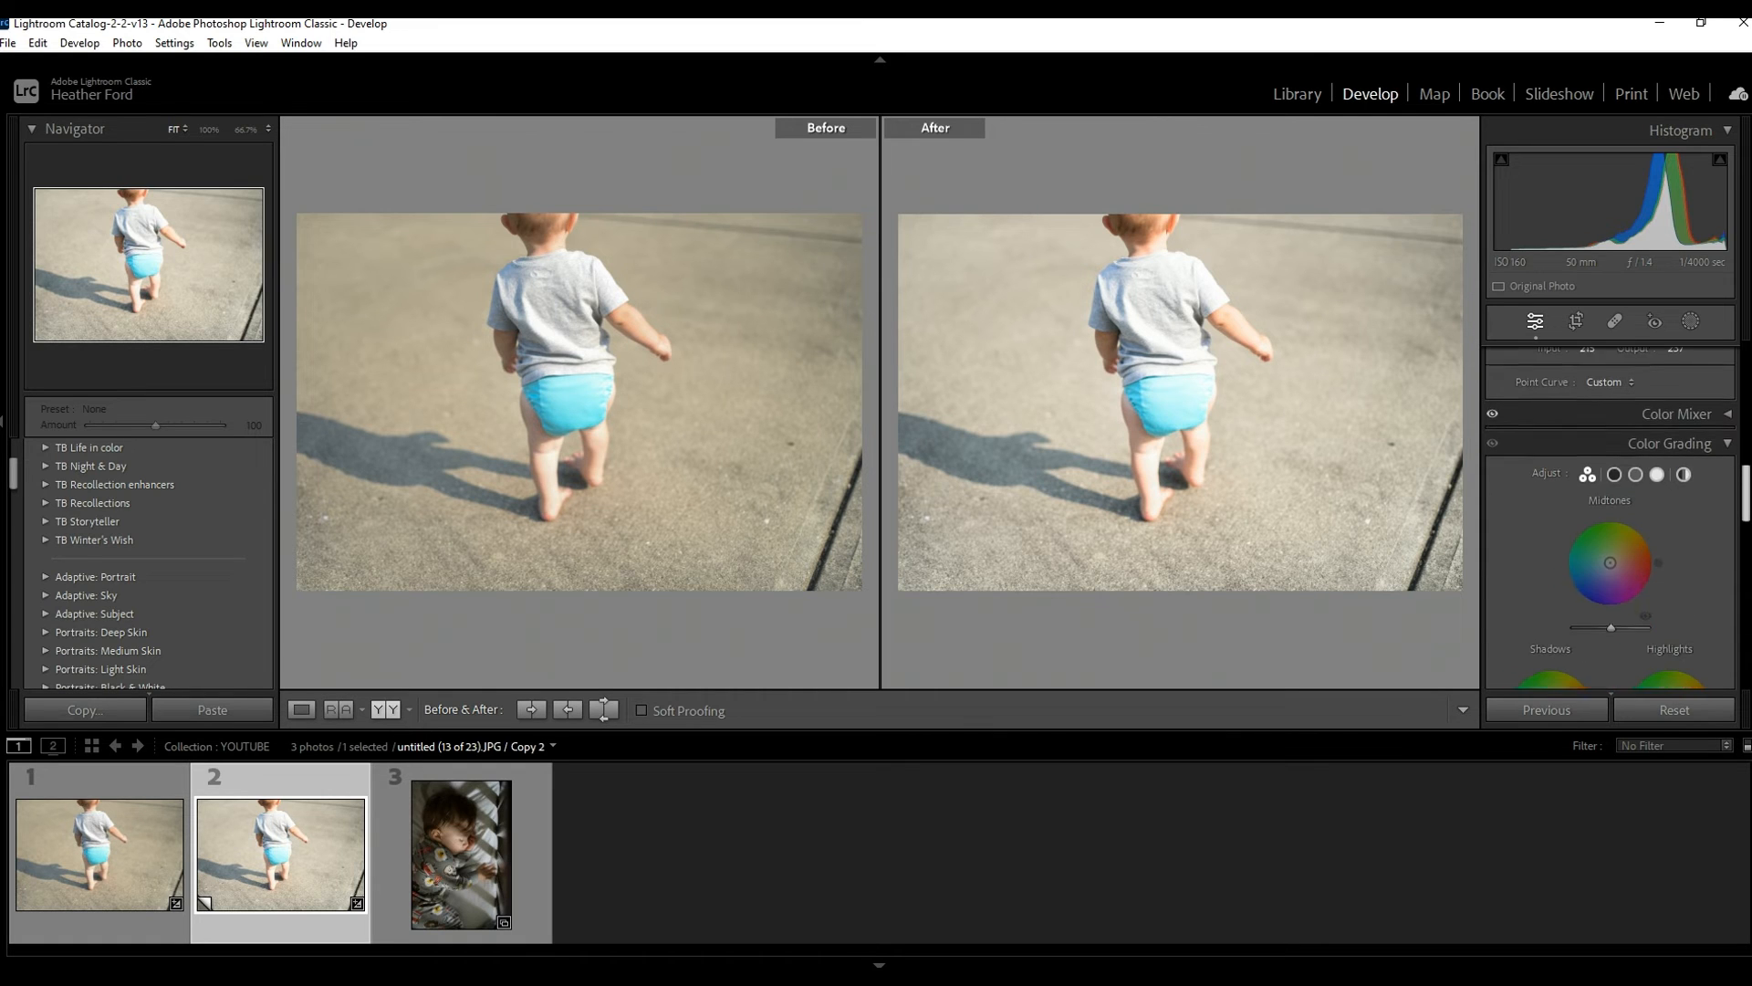
click(1676, 415)
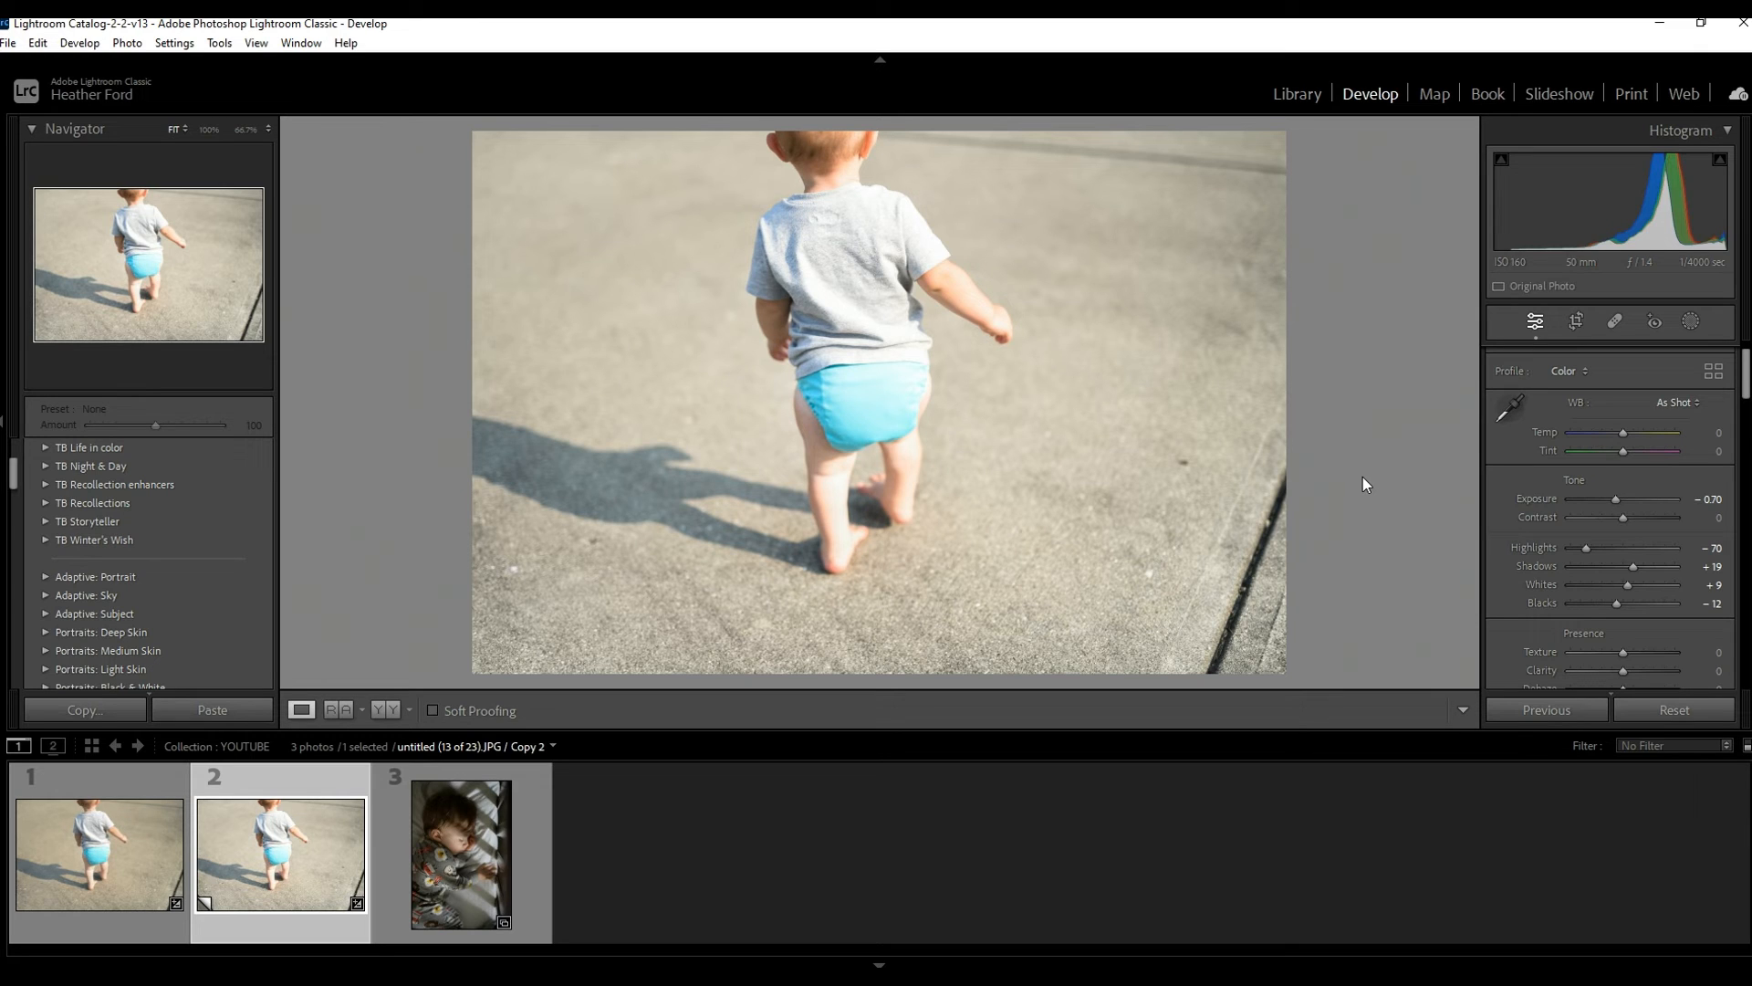
mouse_move(126, 543)
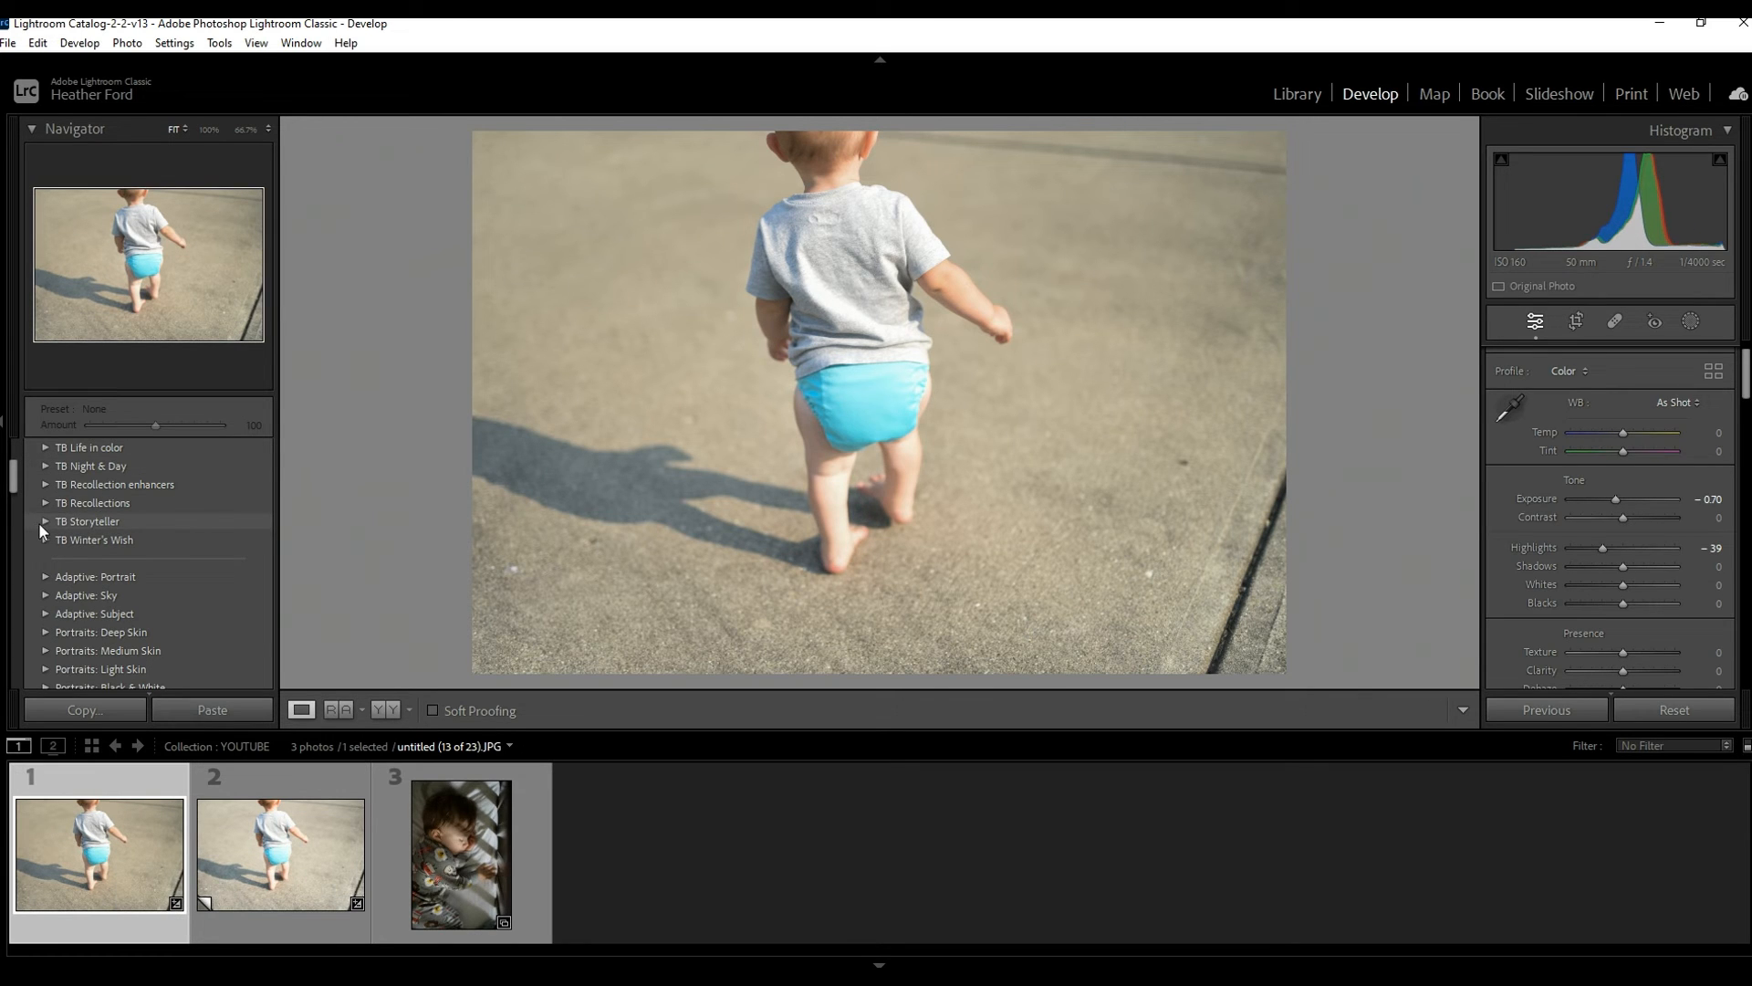
mouse_move(42, 531)
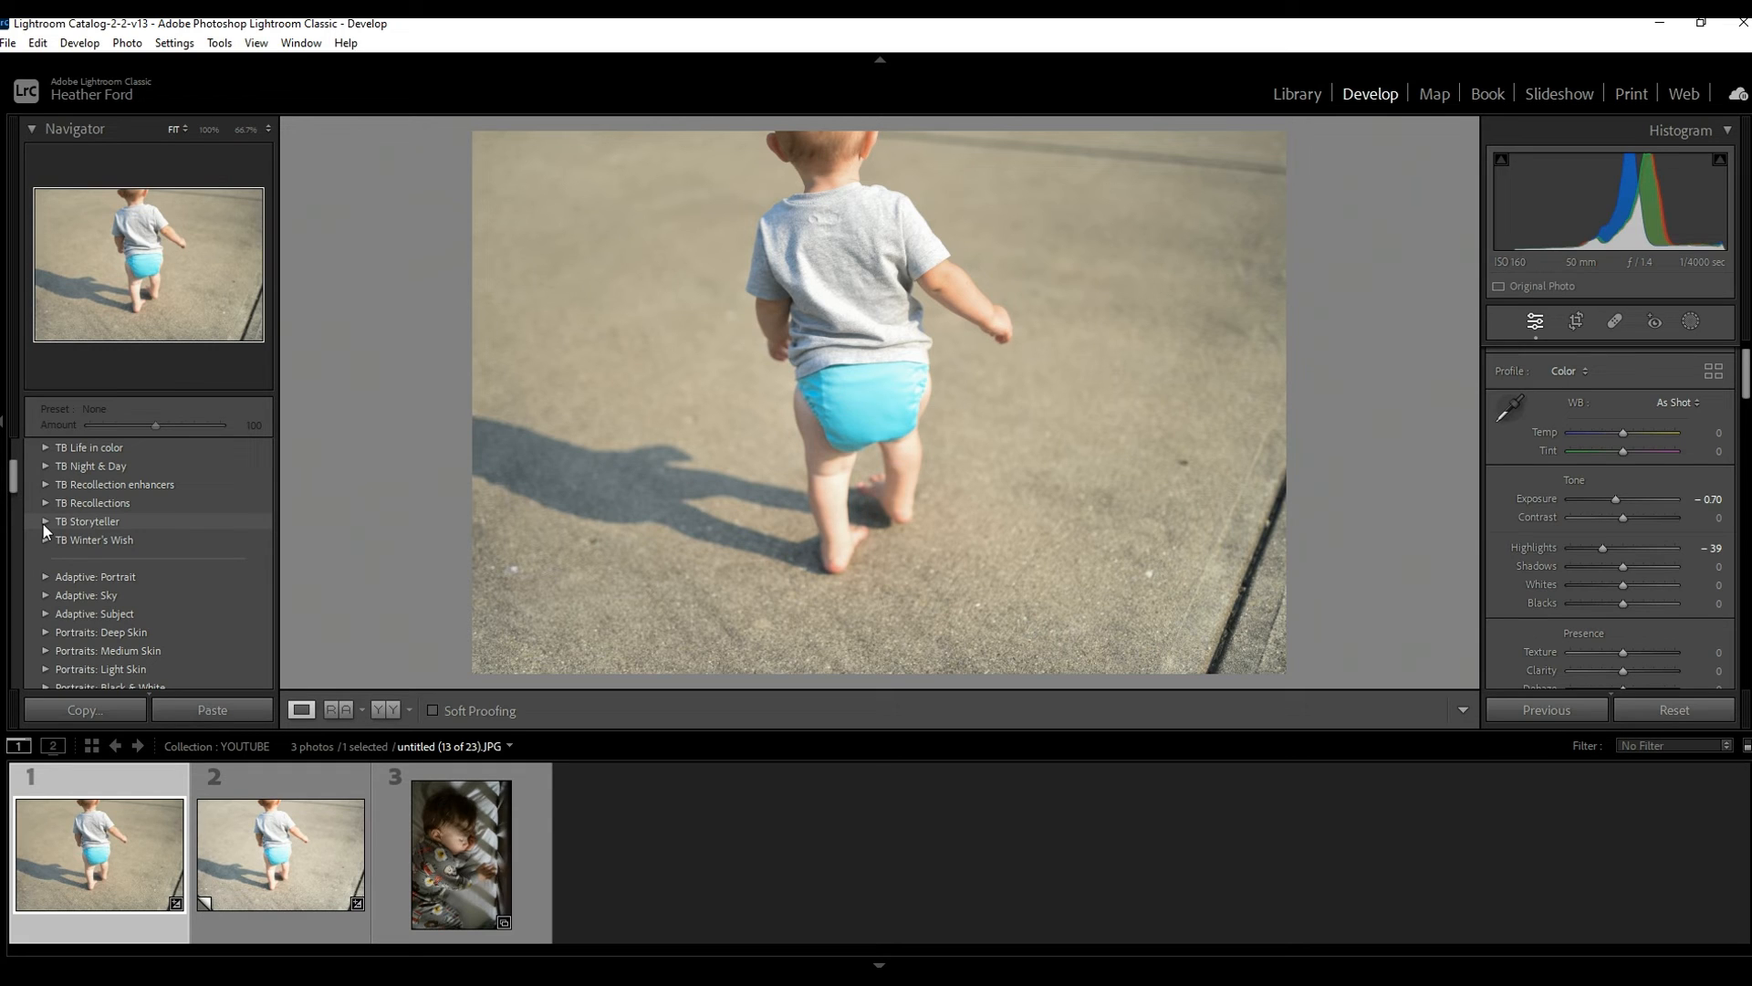
mouse_move(1248, 529)
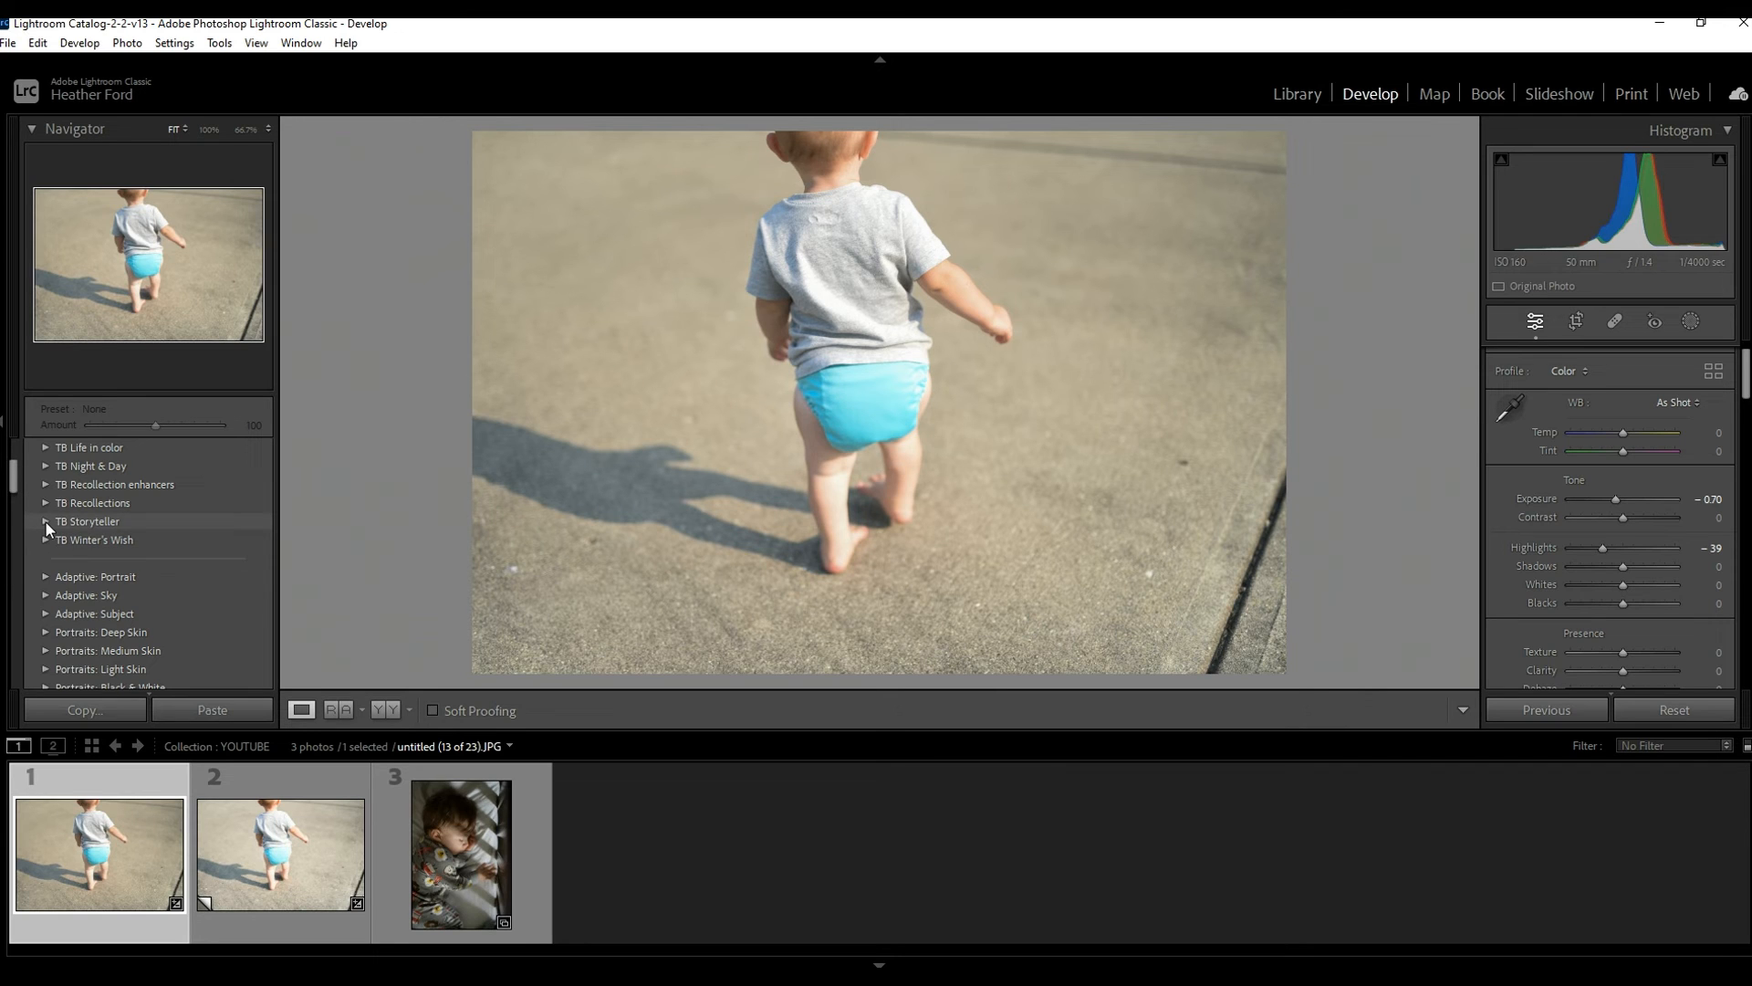
- Expand the TB Storyteller preset folder to show its presets
click(47, 520)
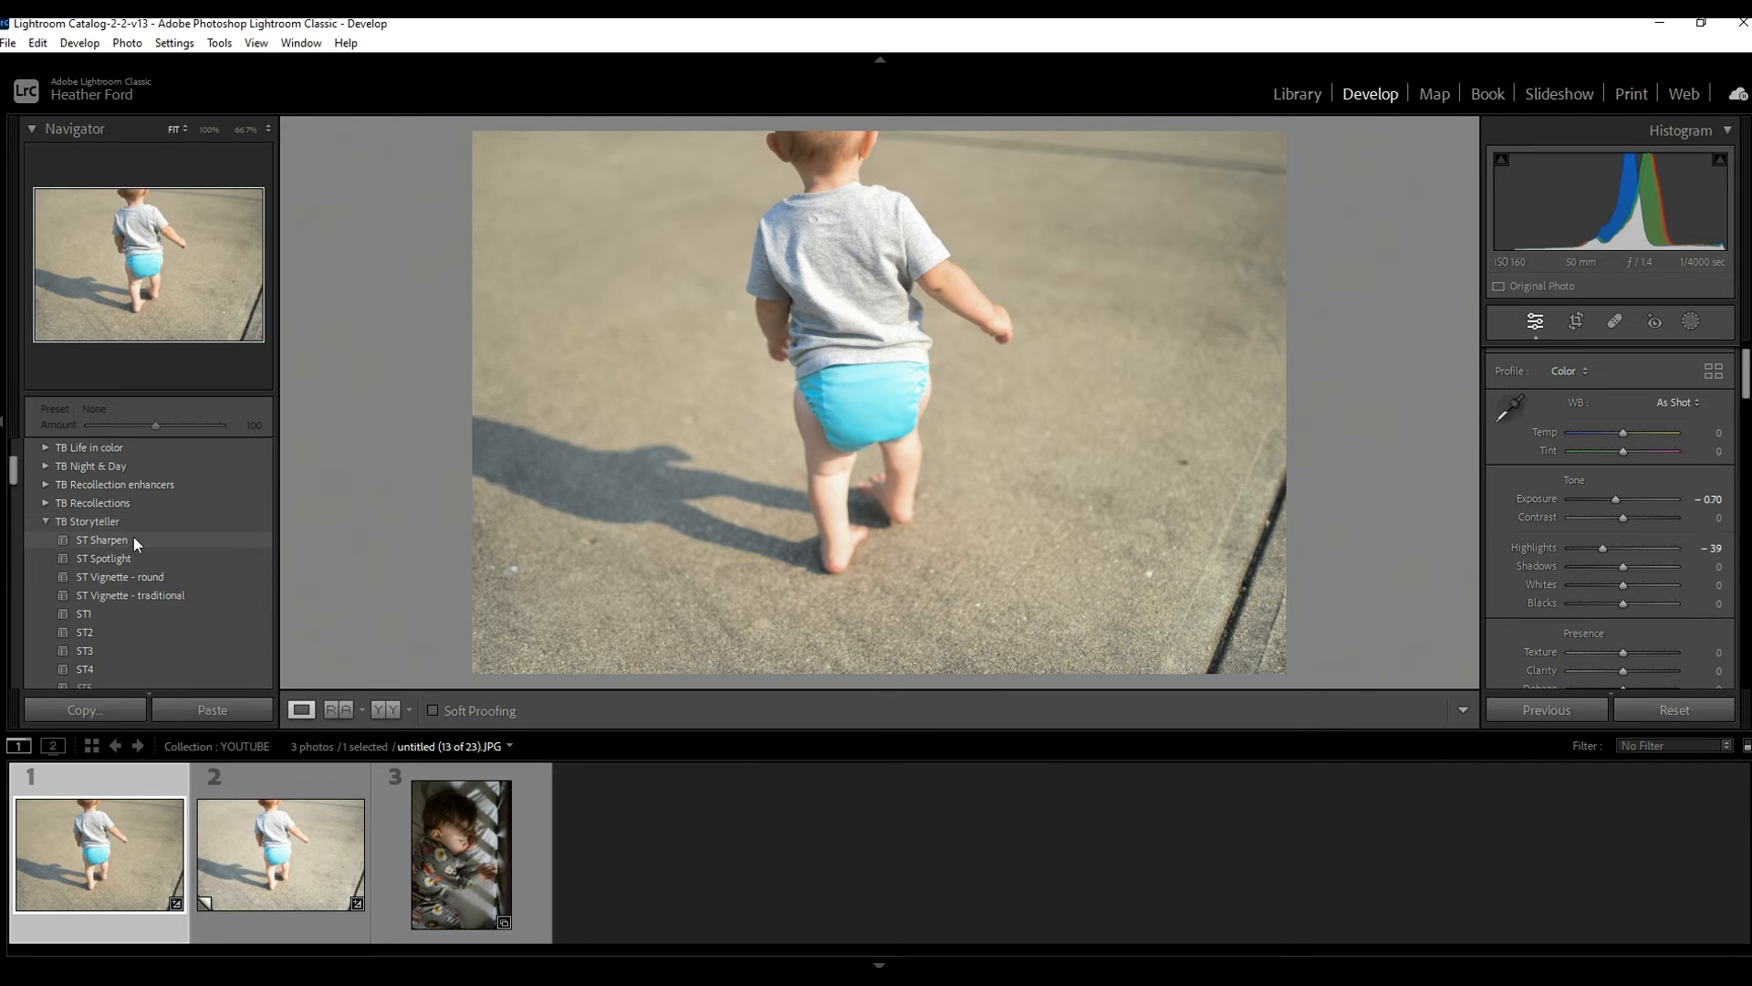
mouse_move(135, 583)
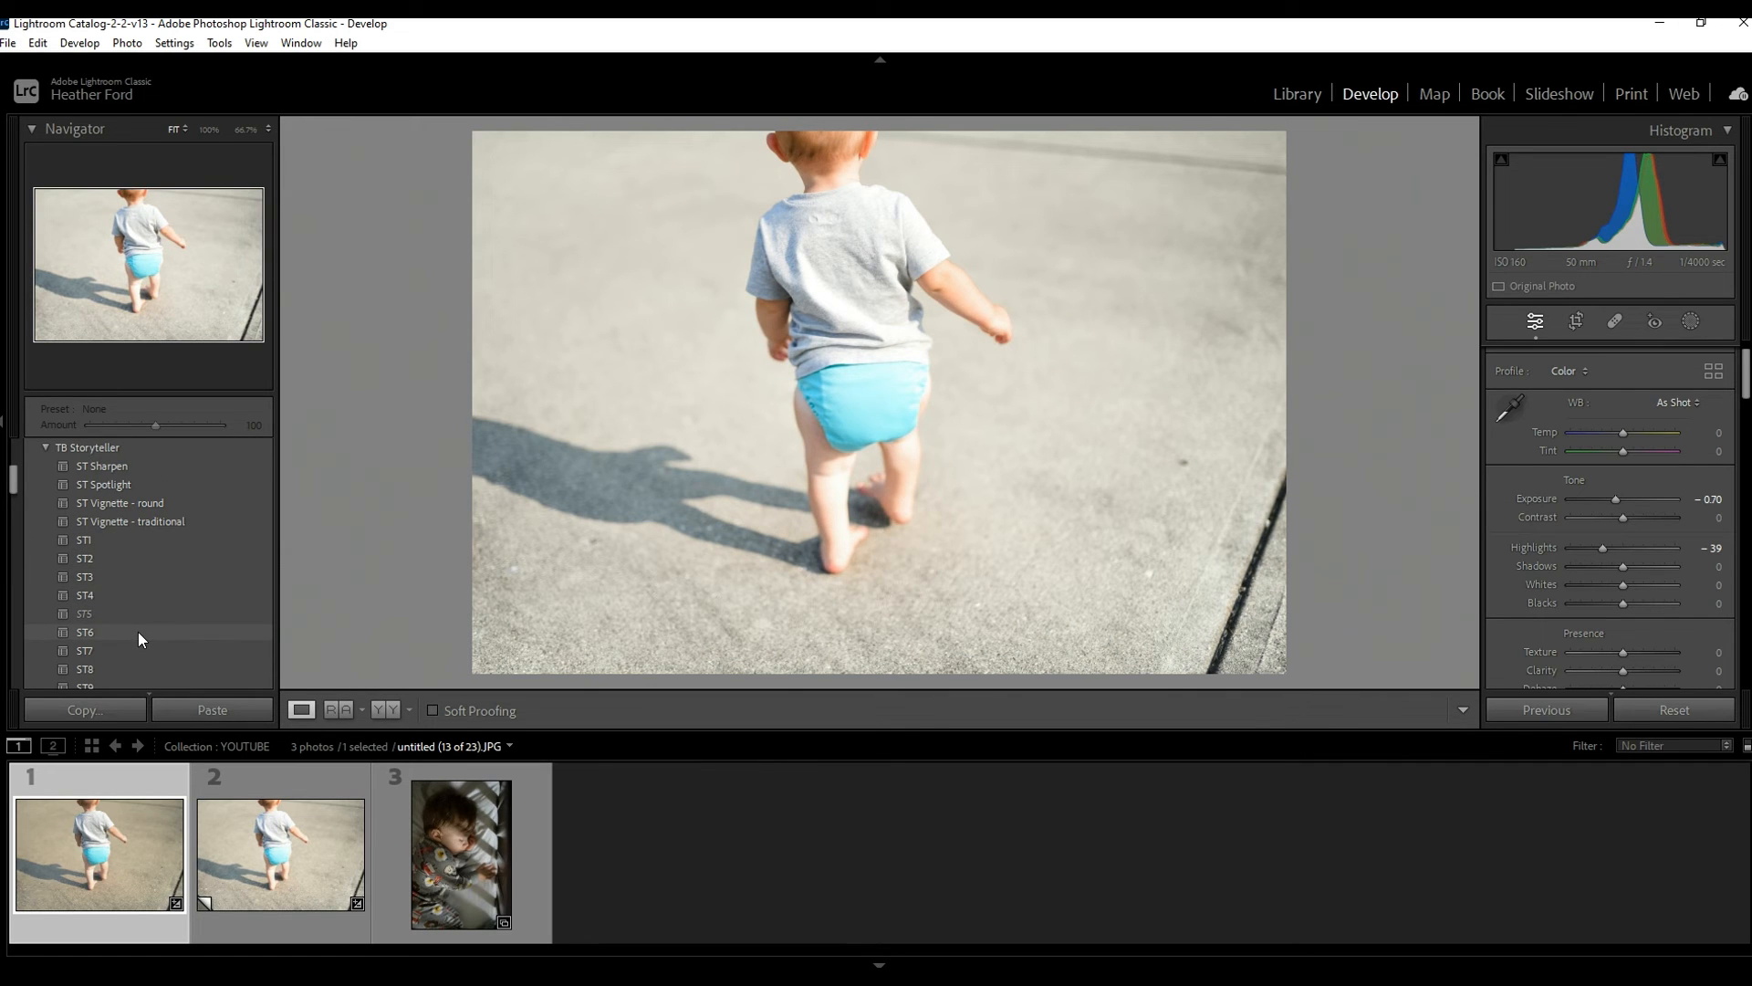
- Apply the ST6 preset and then ST Sharpen, leaving shadows and blacks at +39
click(84, 632)
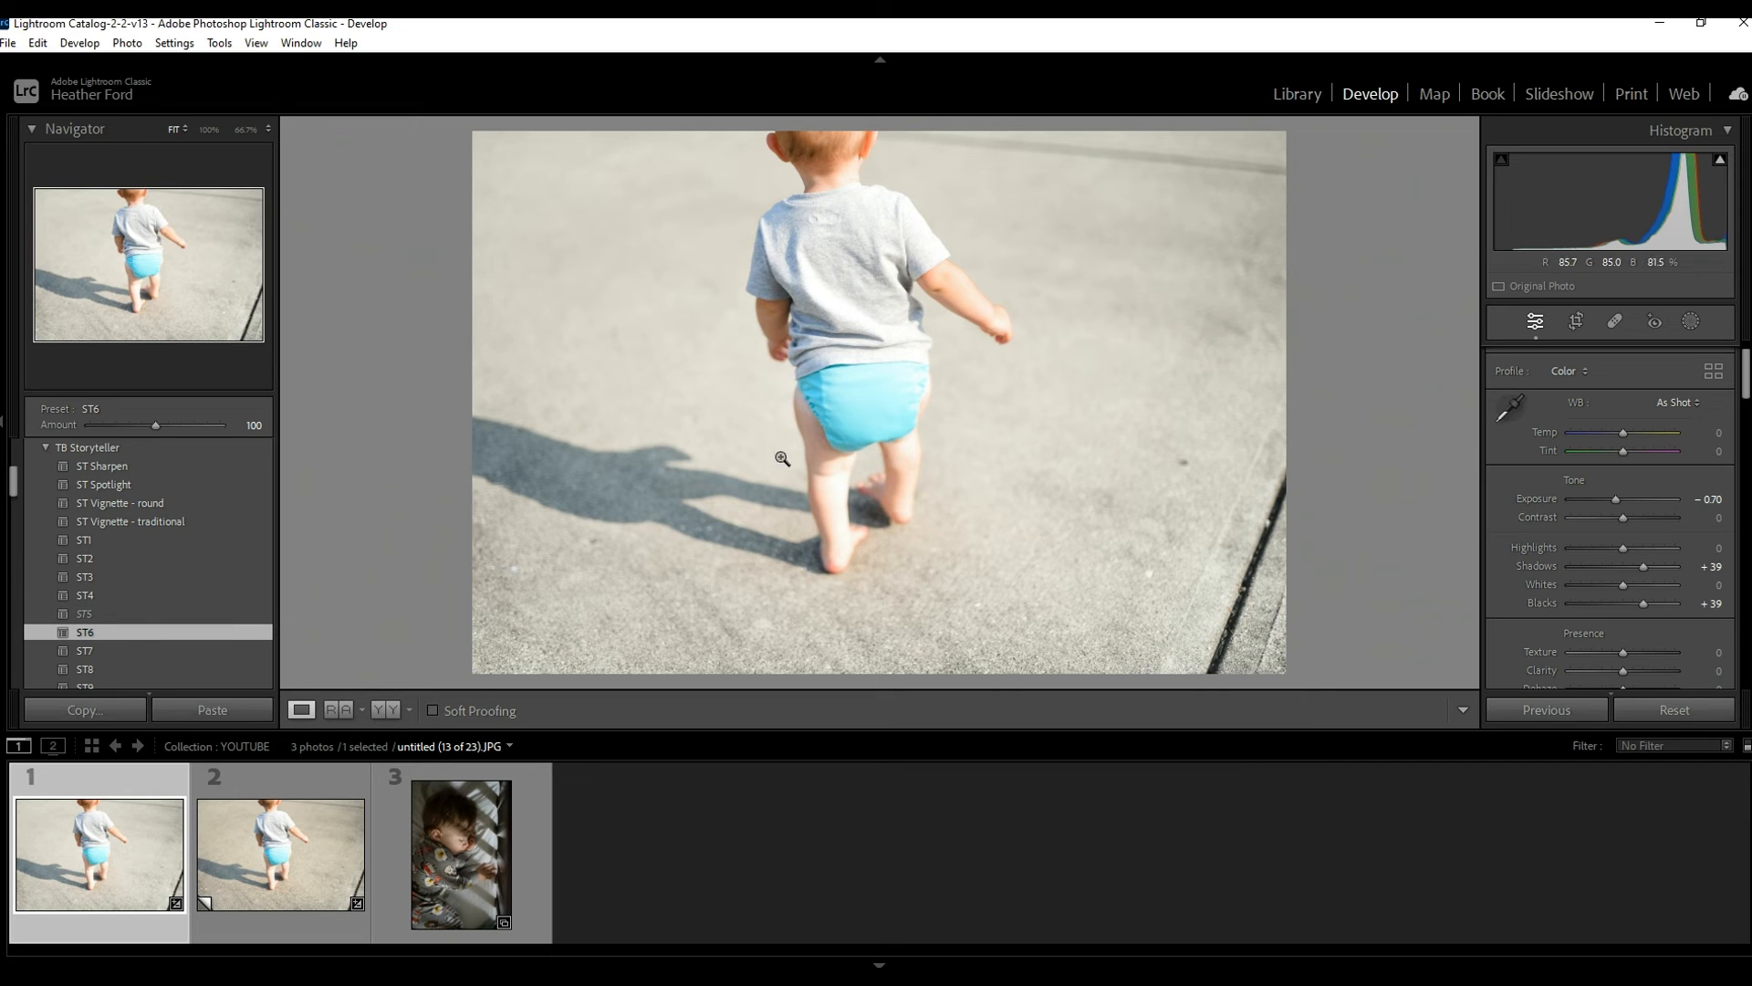
click(103, 465)
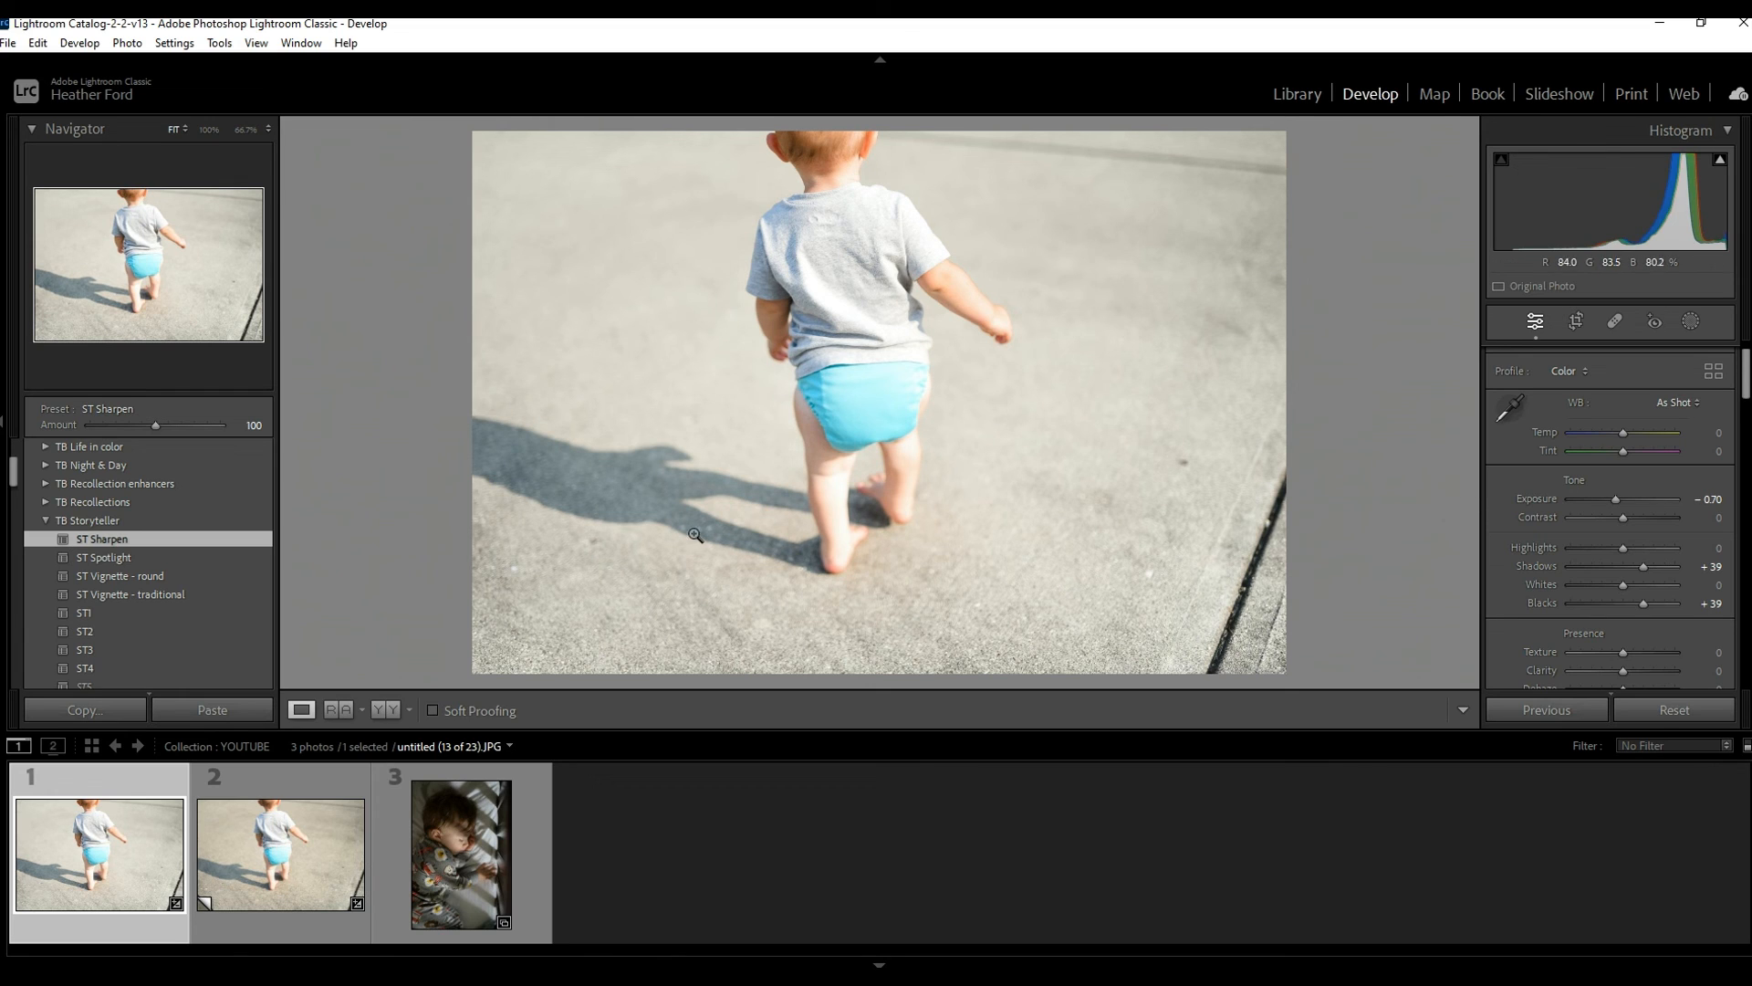
mouse_move(1103, 407)
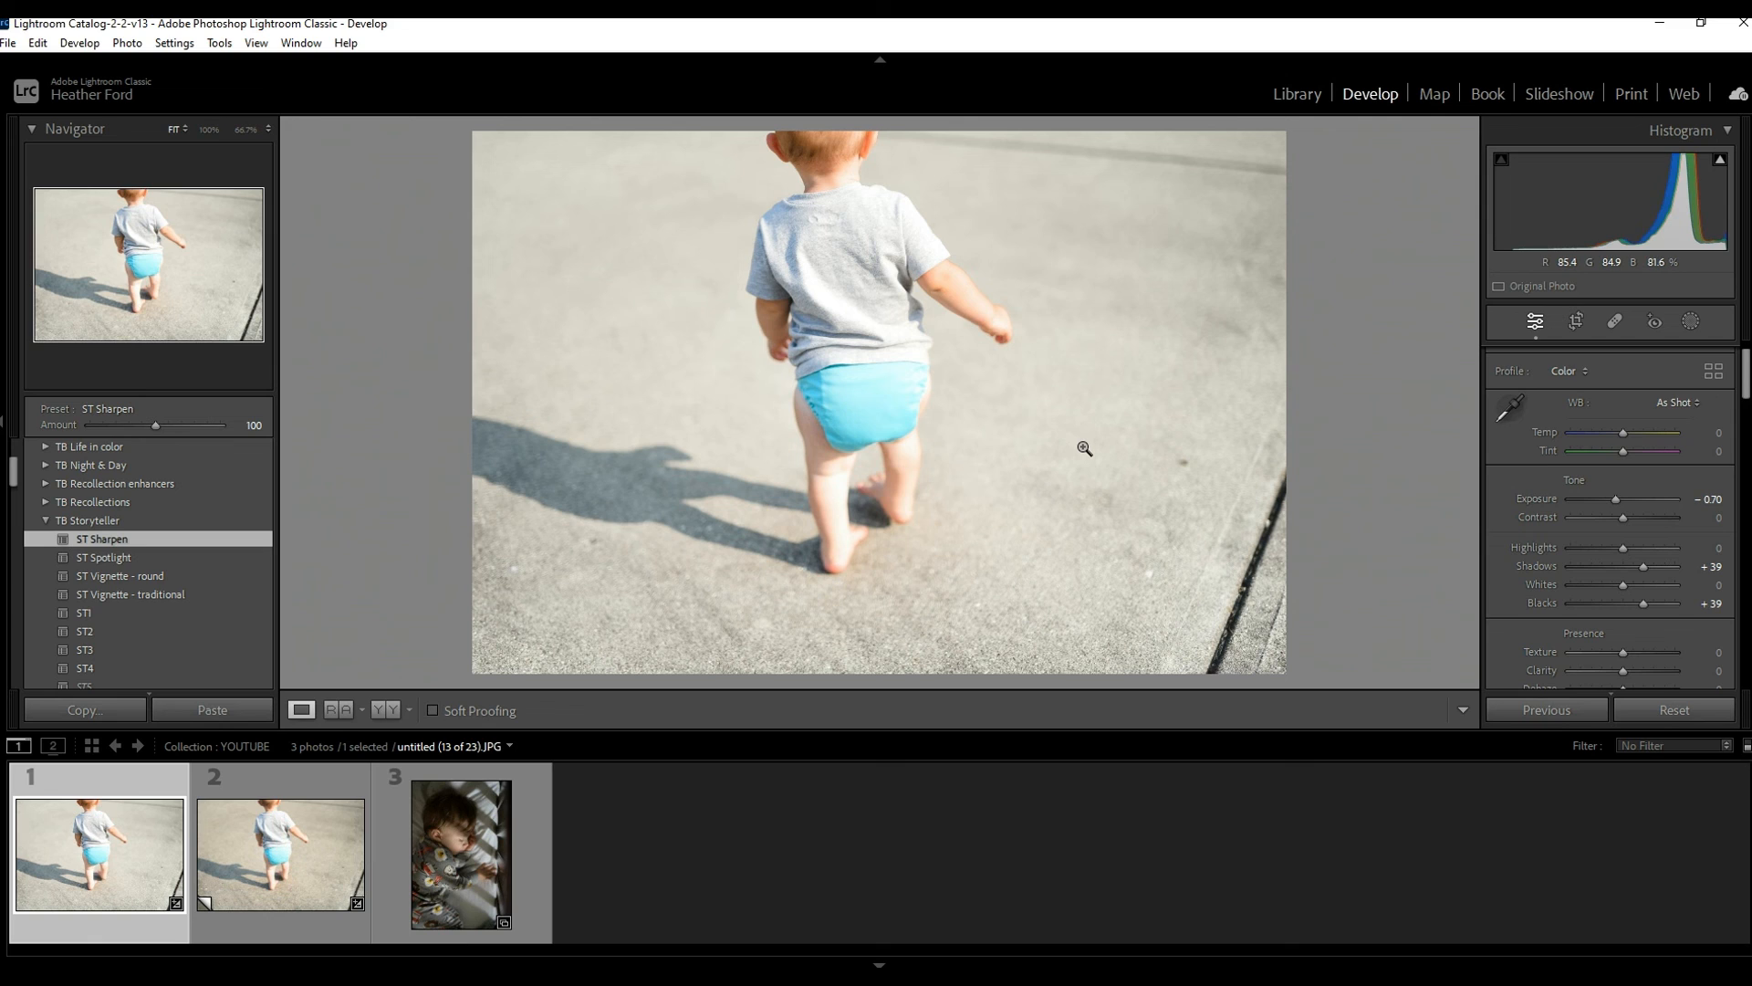
mouse_move(1345, 387)
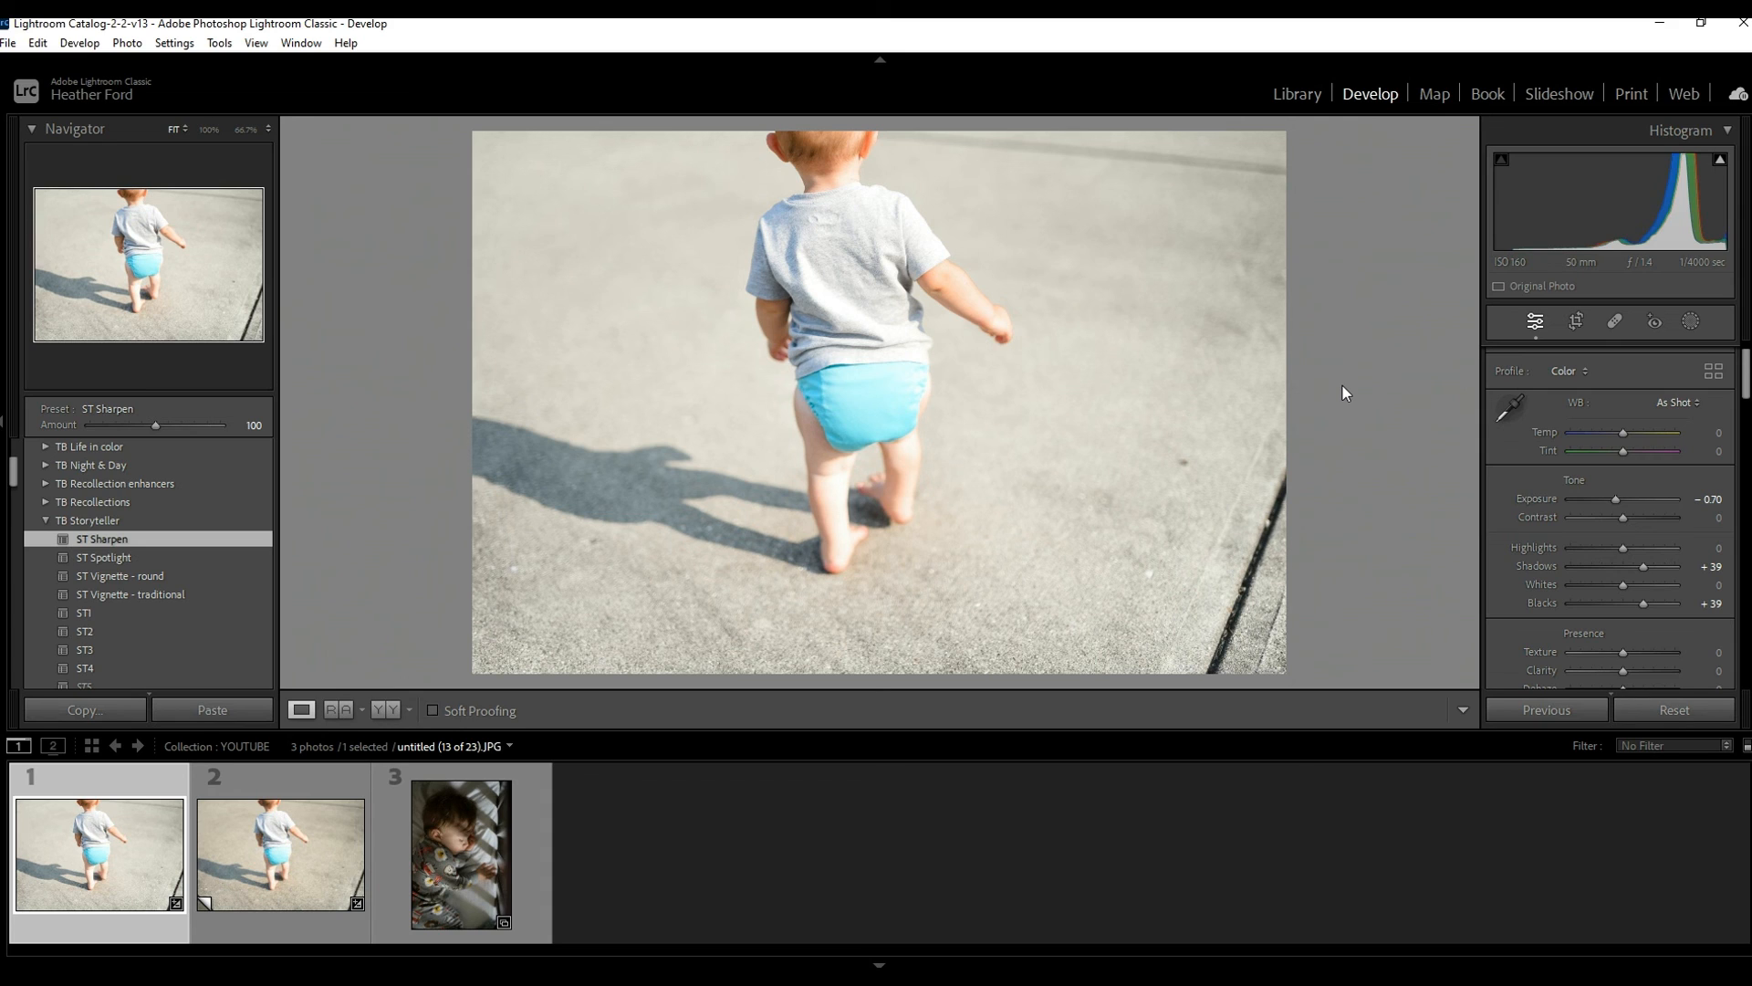
mouse_move(1352, 399)
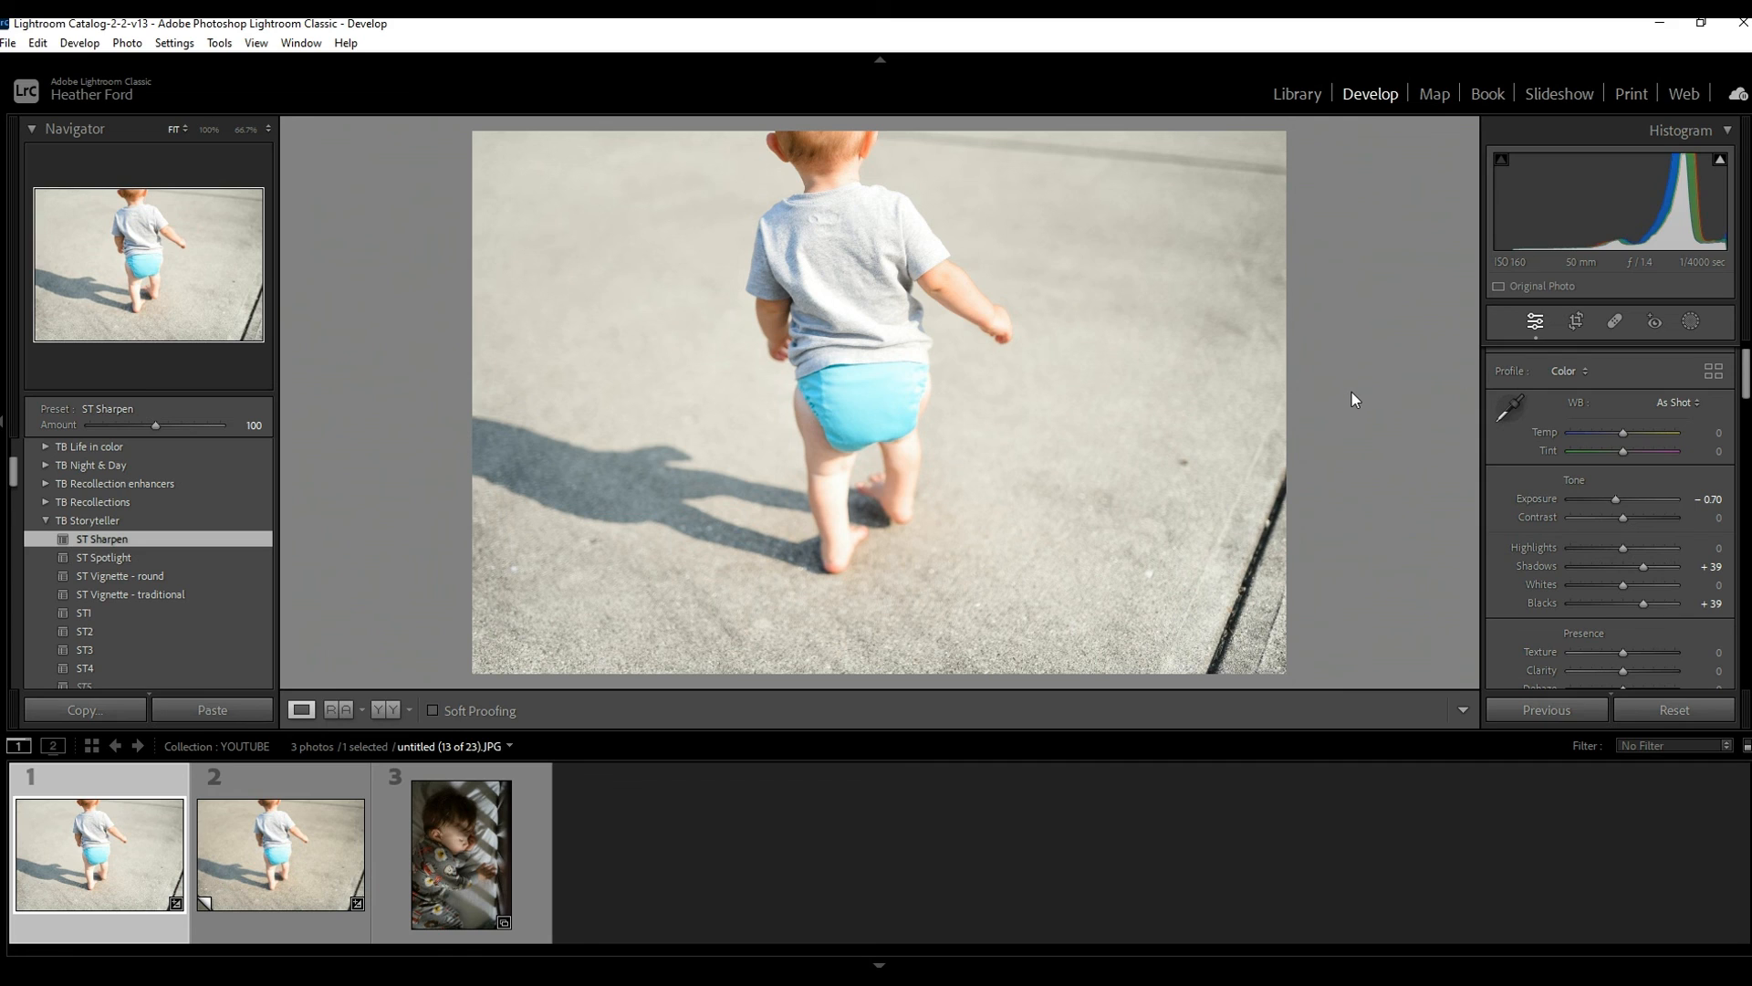
mouse_move(1367, 373)
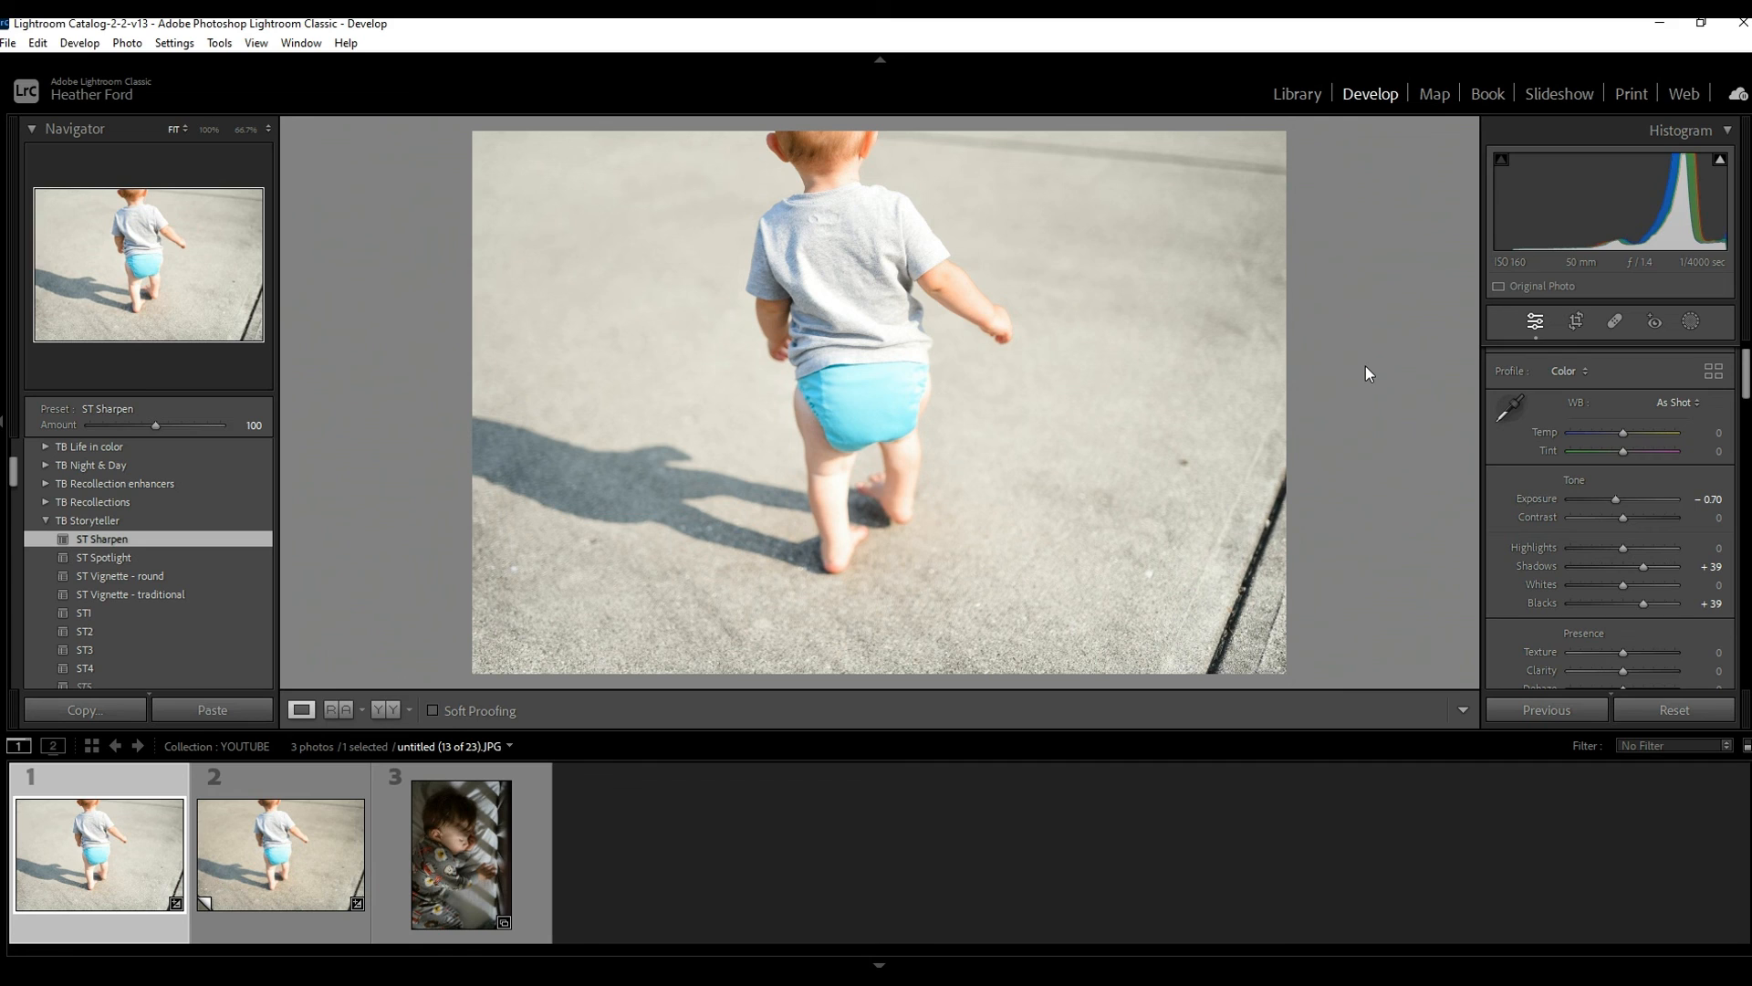